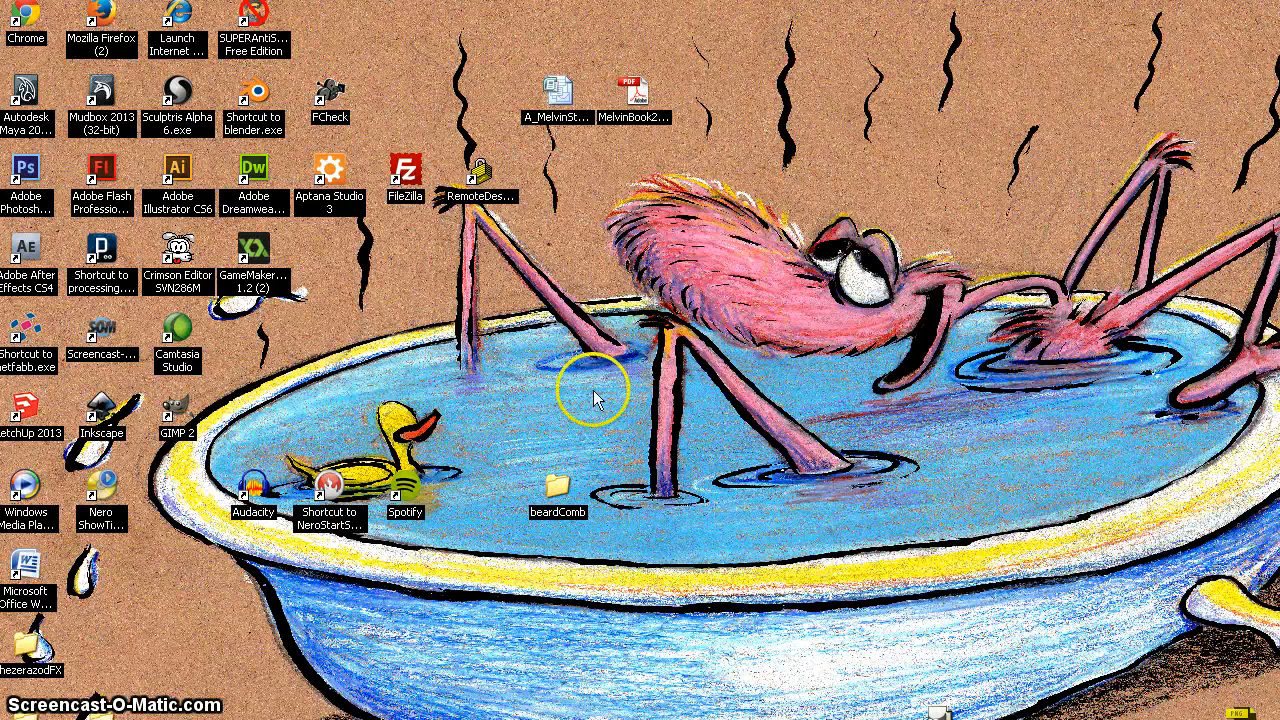
{"action": "mouse_move", "coordinate": [568, 375]}
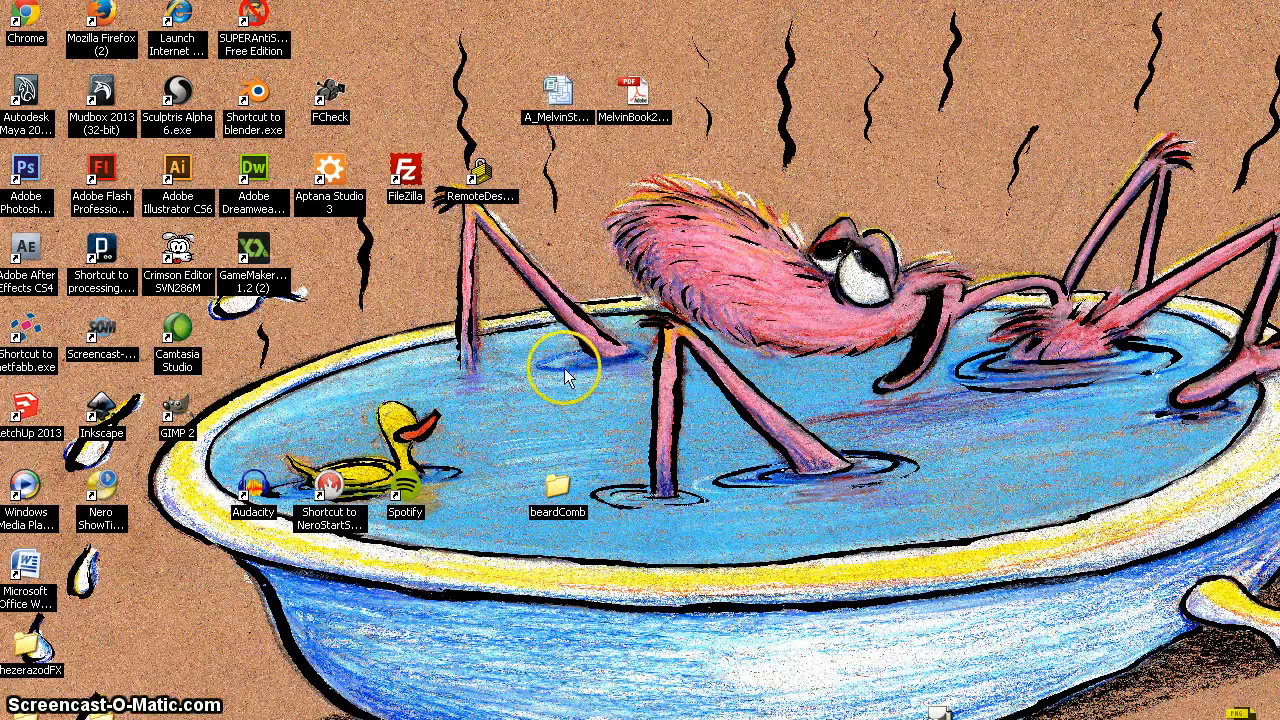
{"action": "mouse_move", "coordinate": [310, 185]}
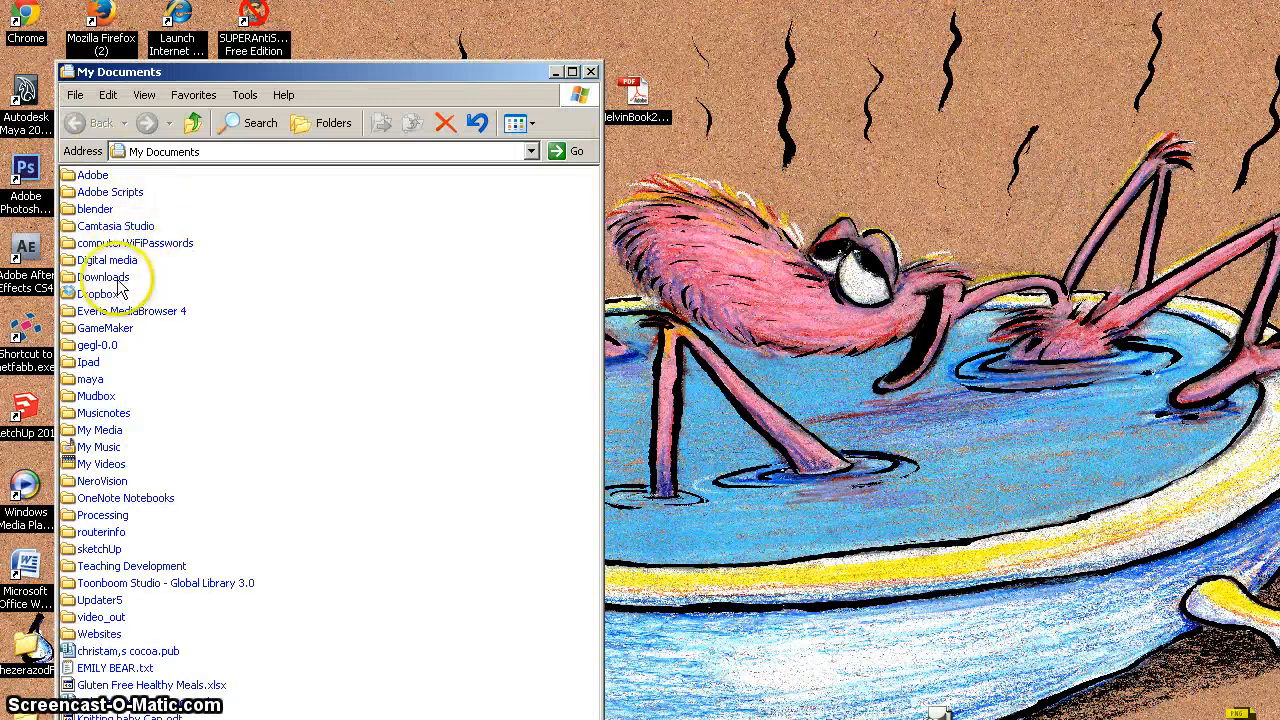
- Open Digital media, then the 152 folder containing webcoding and testSite
{"action": "left_click", "coordinate": [108, 260]}
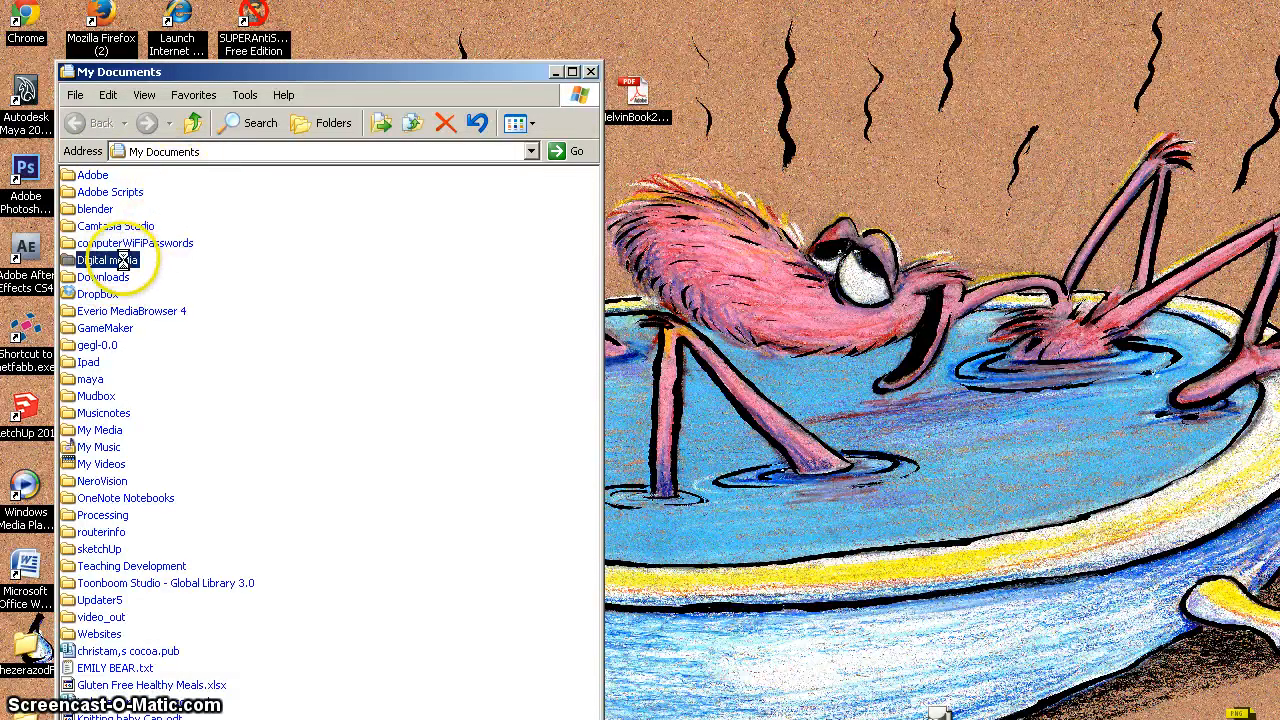
{"action": "double_click", "coordinate": [108, 260]}
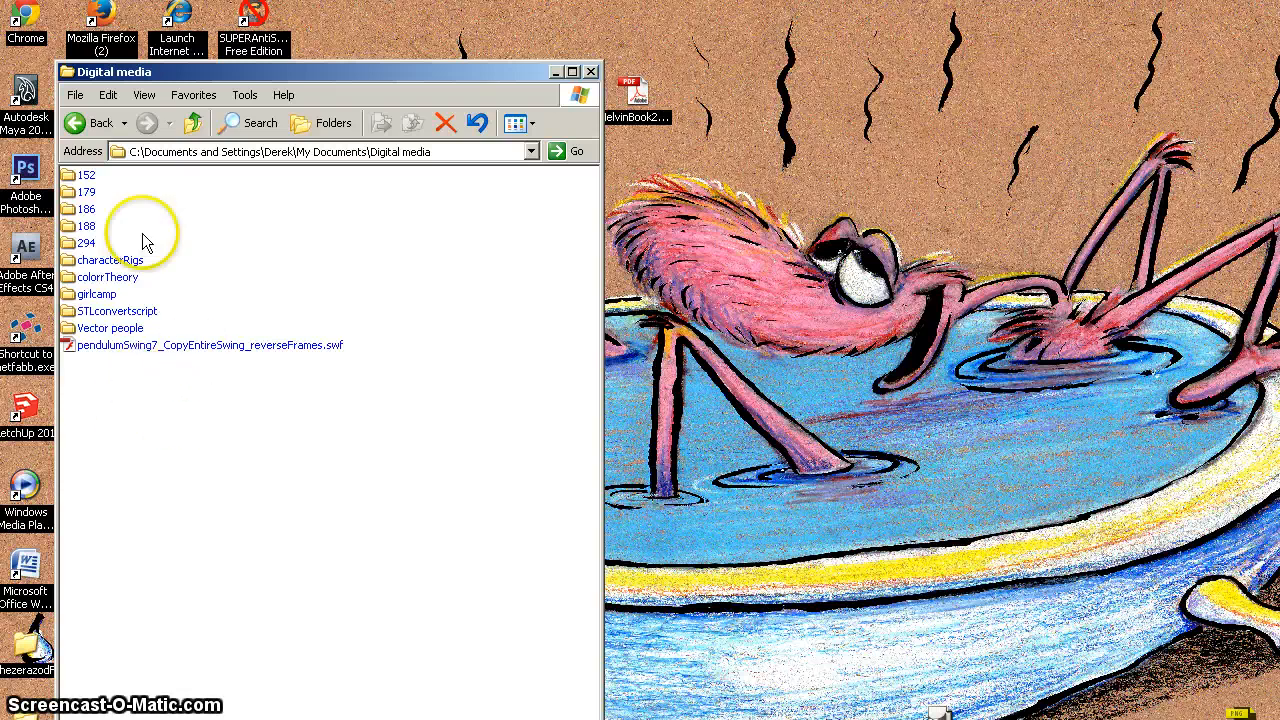
{"action": "left_click", "coordinate": [88, 174]}
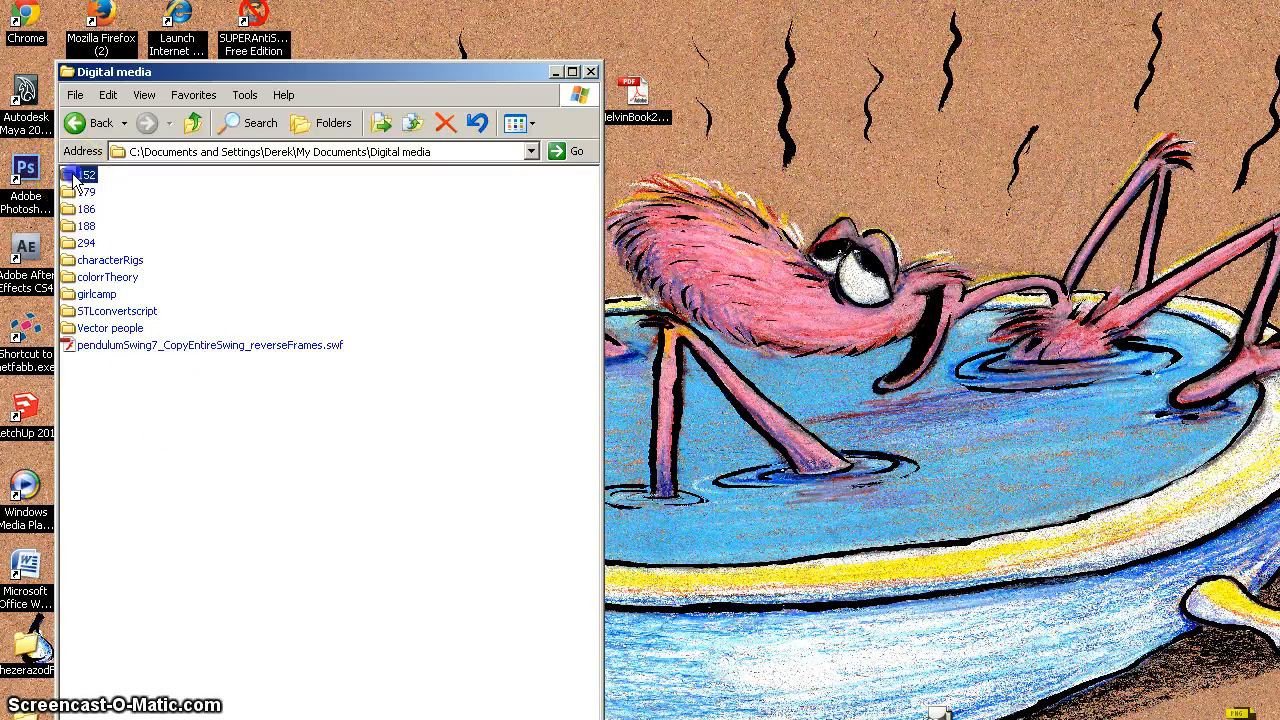
{"action": "double_click", "coordinate": [84, 175]}
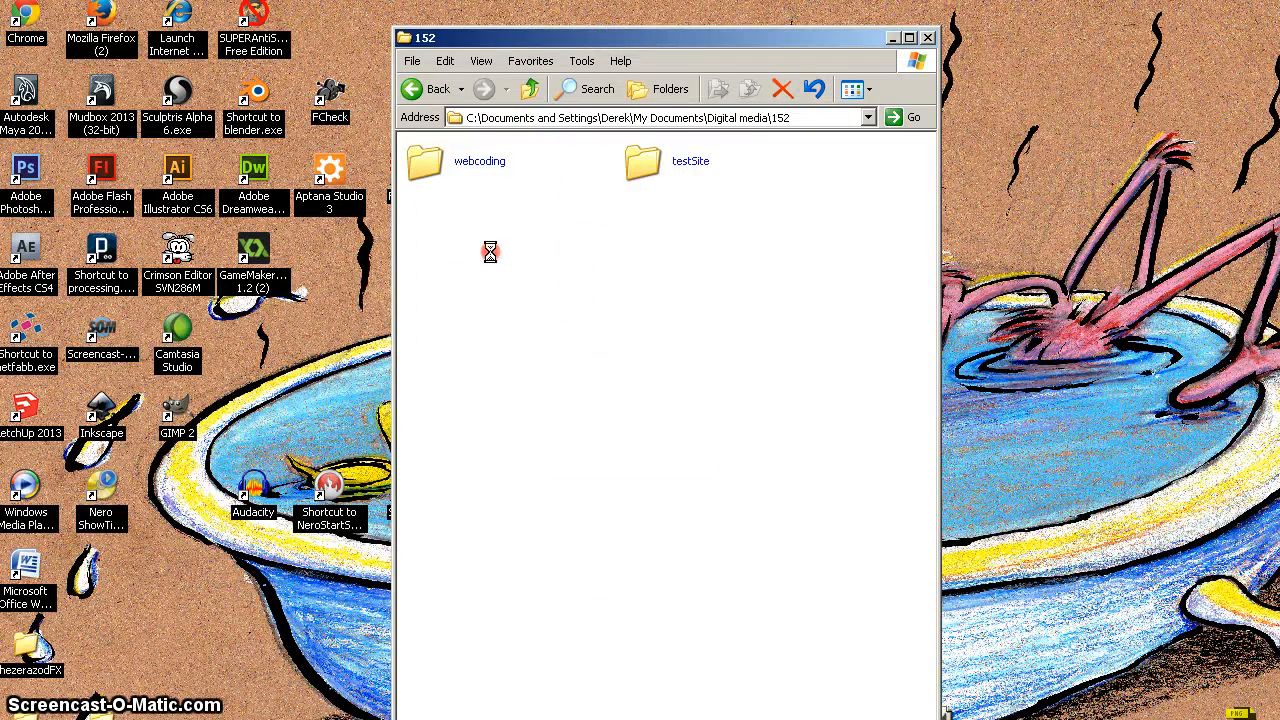
- Create a folder named myNewSite beside webcoding and testSite, then minimize Explorer
{"action": "right_click", "coordinate": [490, 252]}
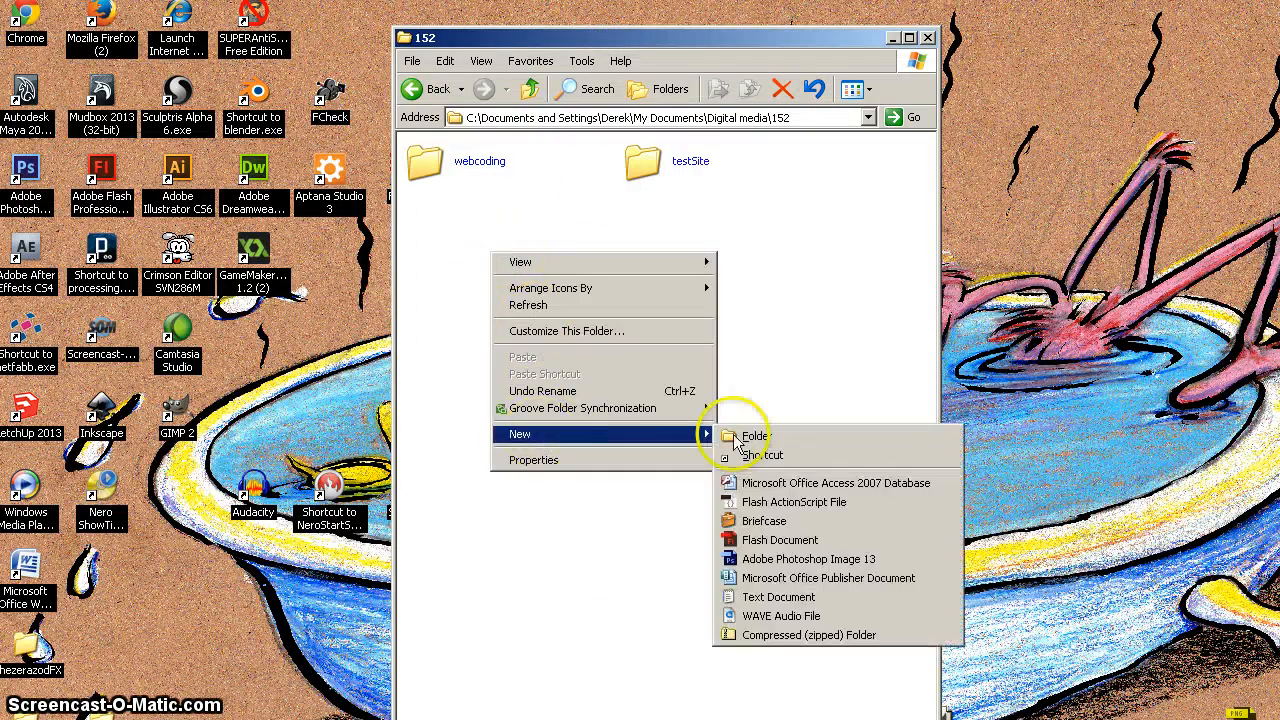
{"action": "left_click", "coordinate": [755, 436]}
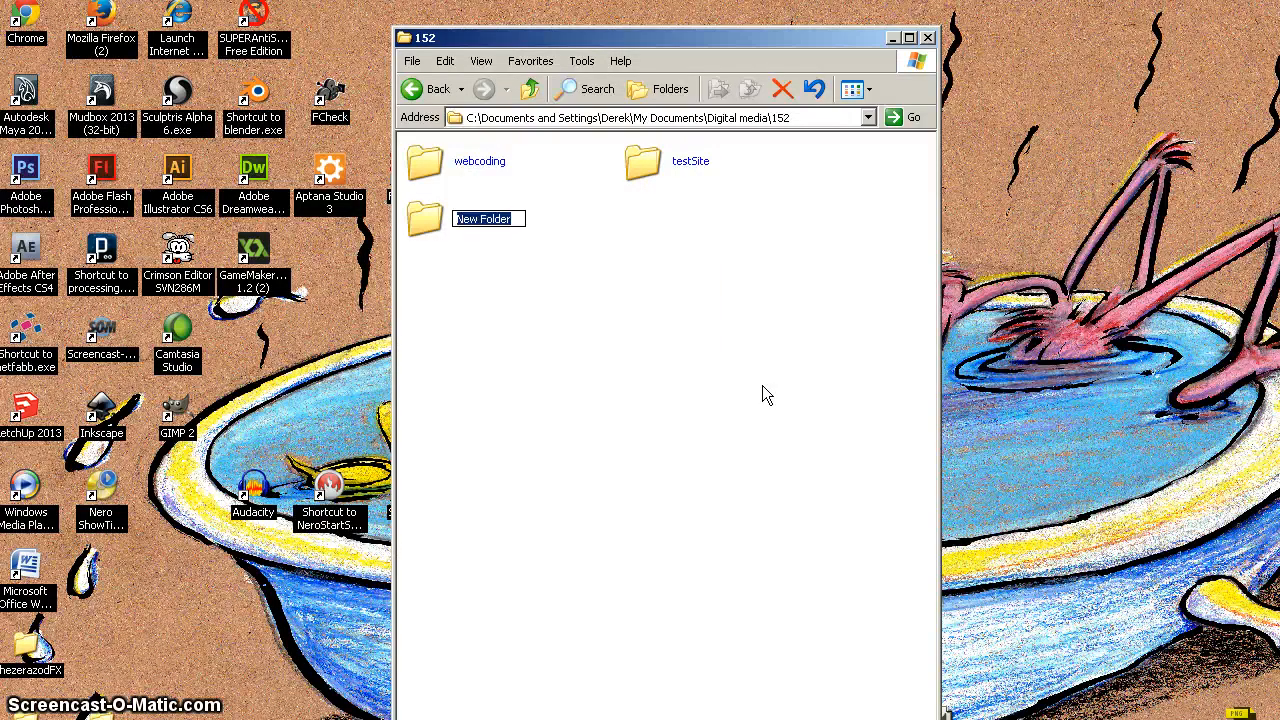
{"action": "type", "text": "myNewSite"}
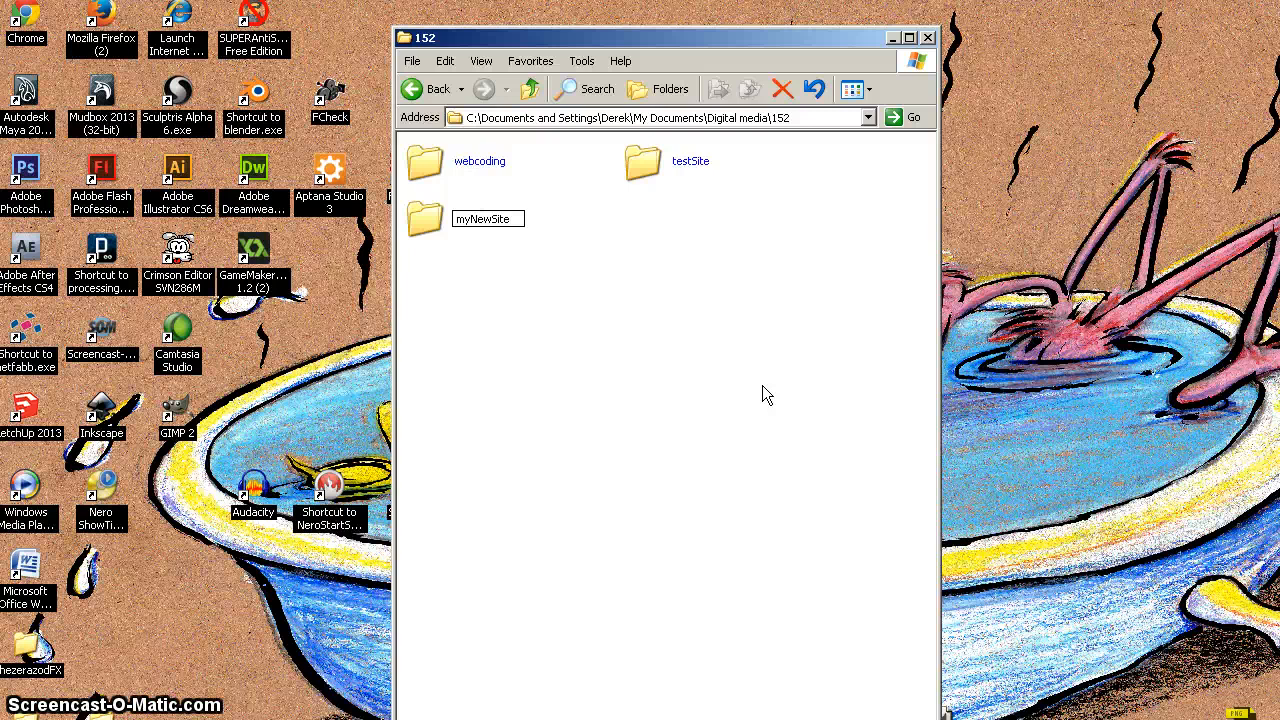
{"action": "left_click", "coordinate": [535, 330]}
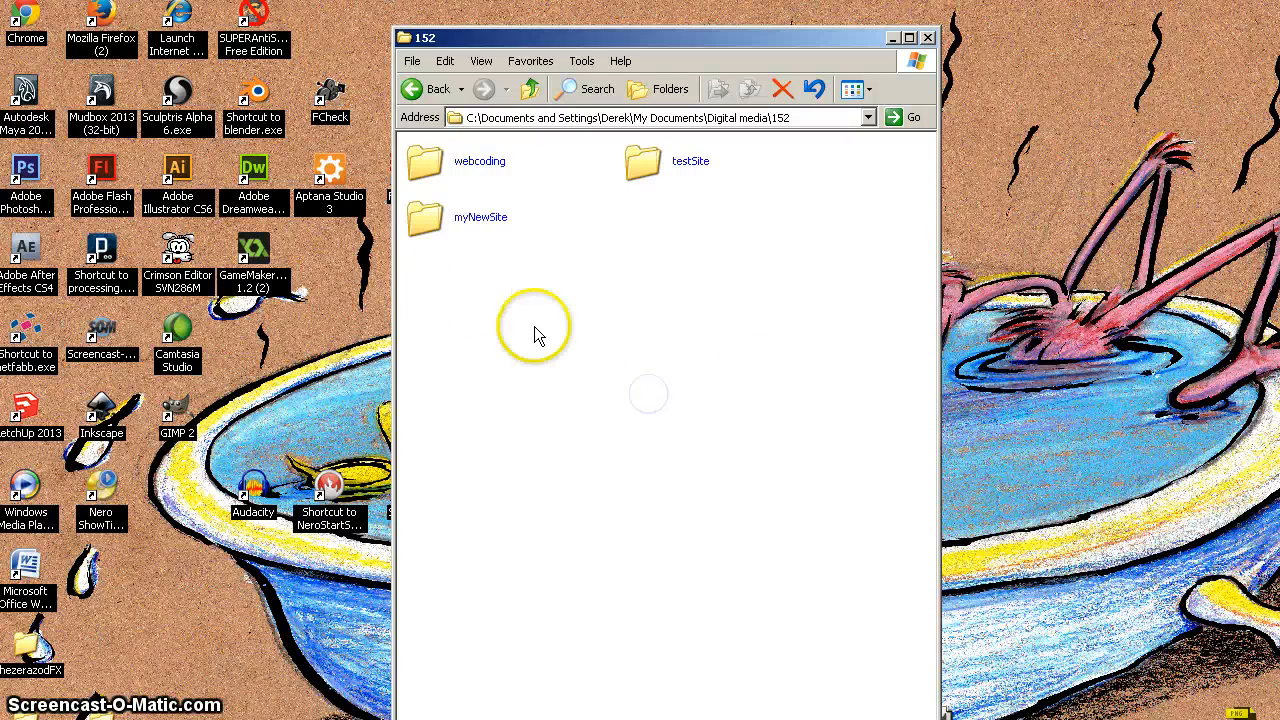
{"action": "left_click", "coordinate": [423, 217]}
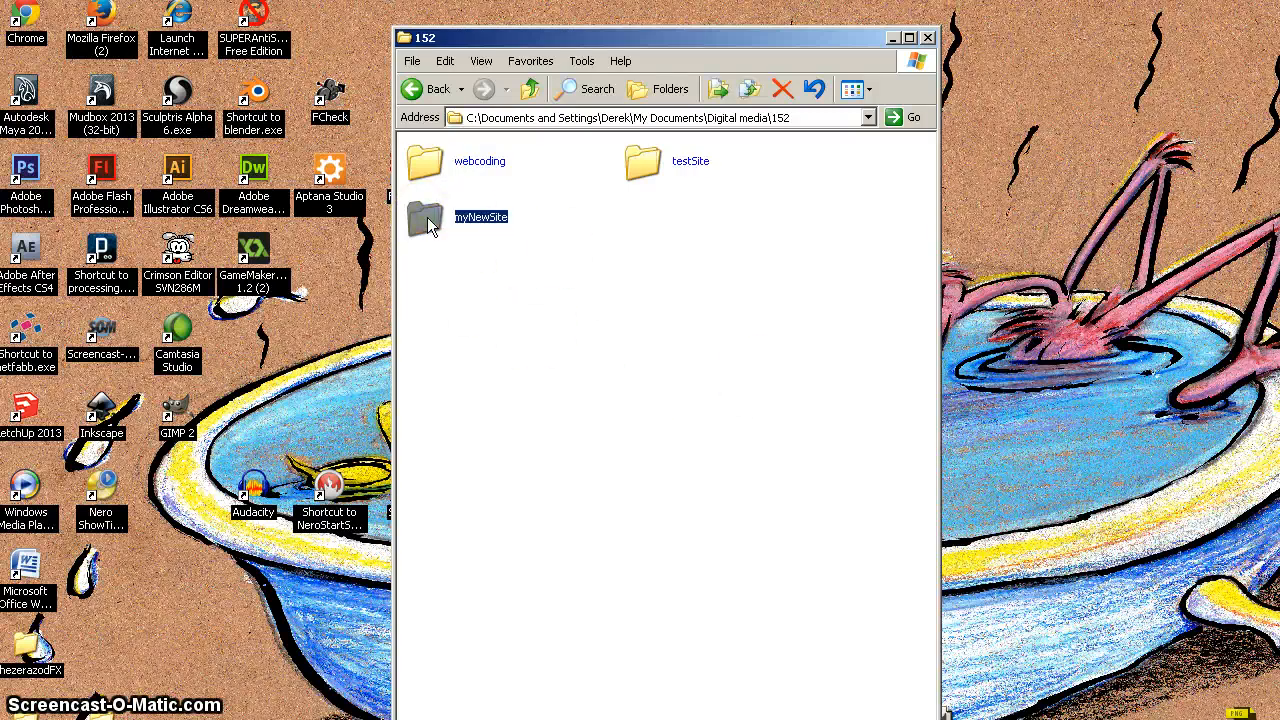
{"action": "mouse_move", "coordinate": [425, 218]}
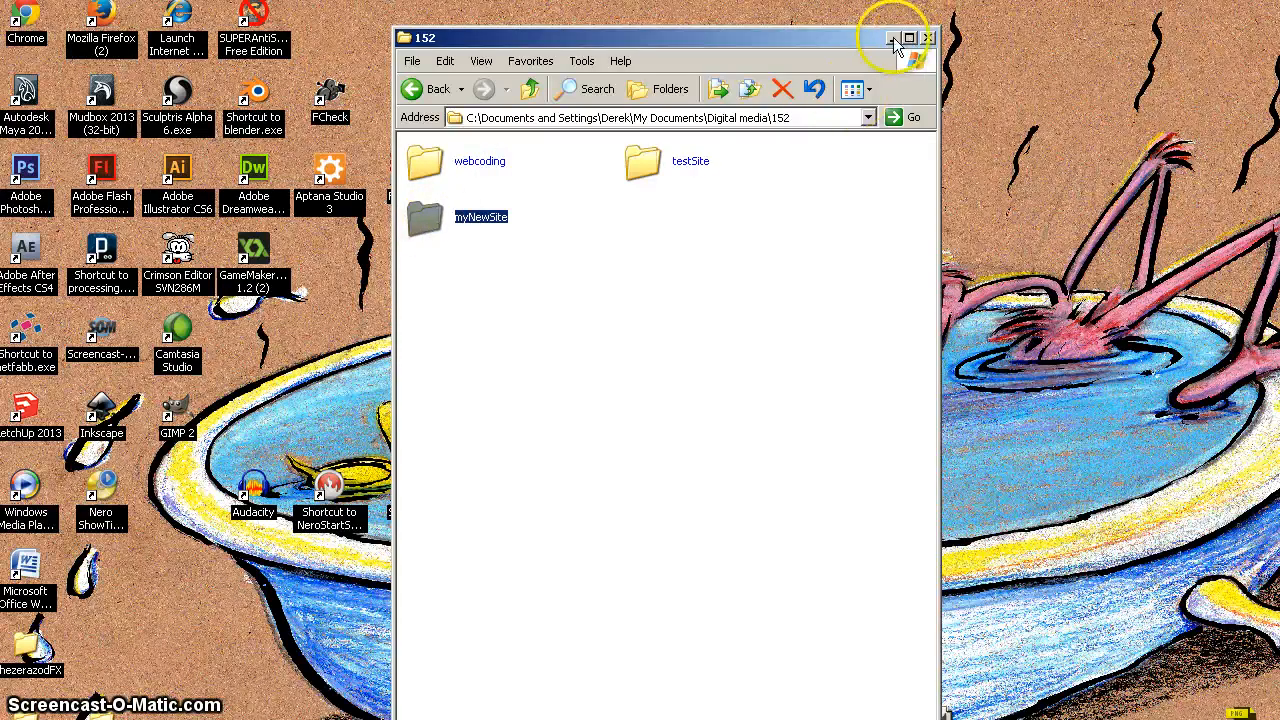
{"action": "left_click", "coordinate": [893, 38]}
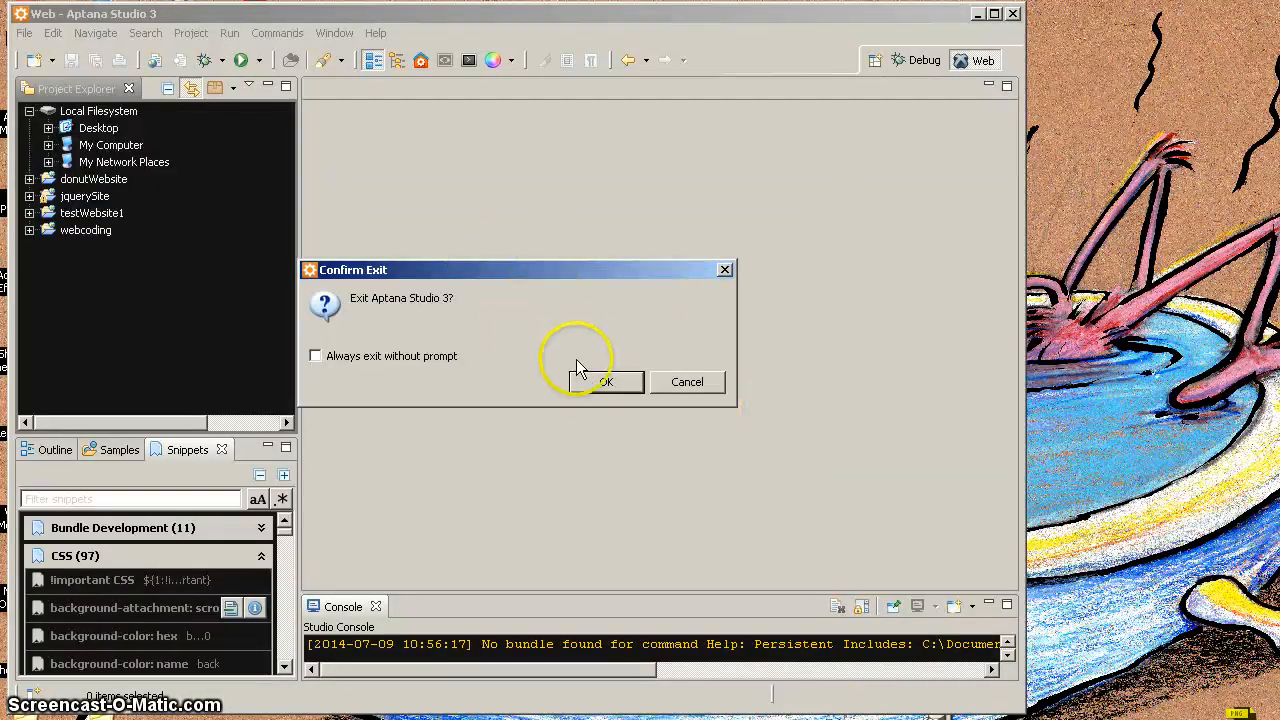
- Confirm exiting Aptana Studio 3 and relaunch it from its desktop shortcut
{"action": "left_click", "coordinate": [605, 381]}
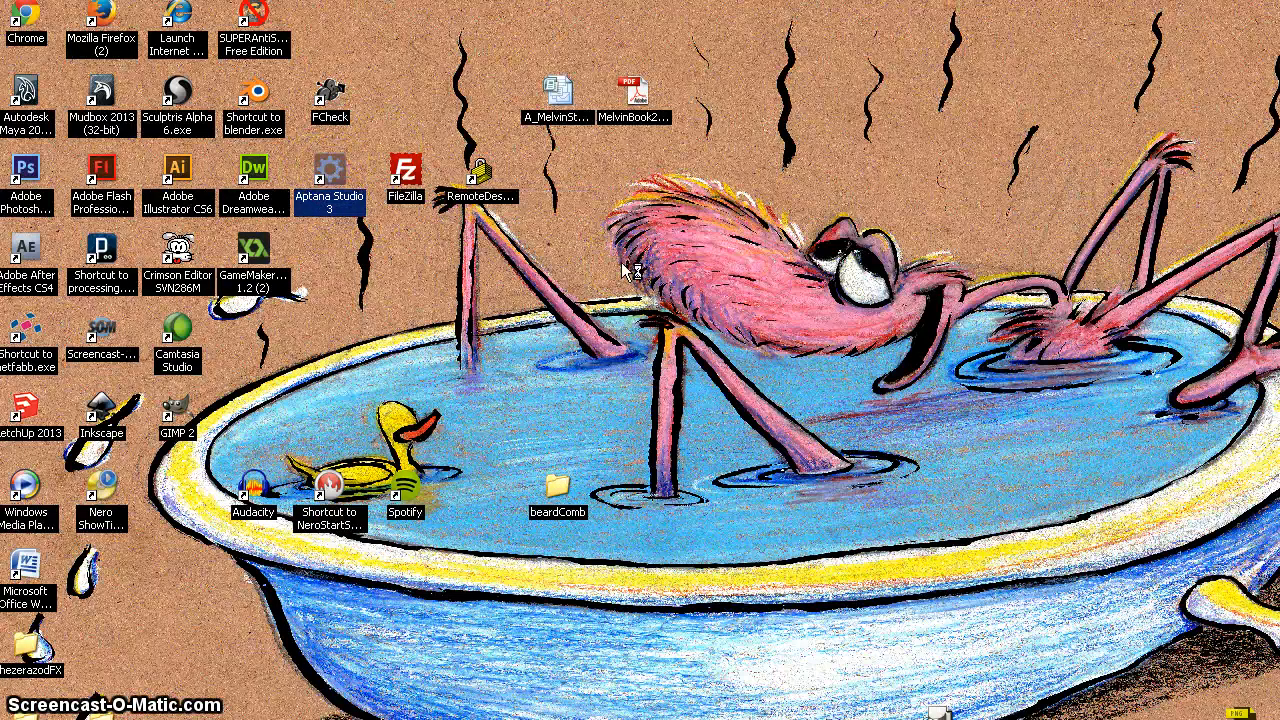
{"action": "left_click", "coordinate": [632, 262]}
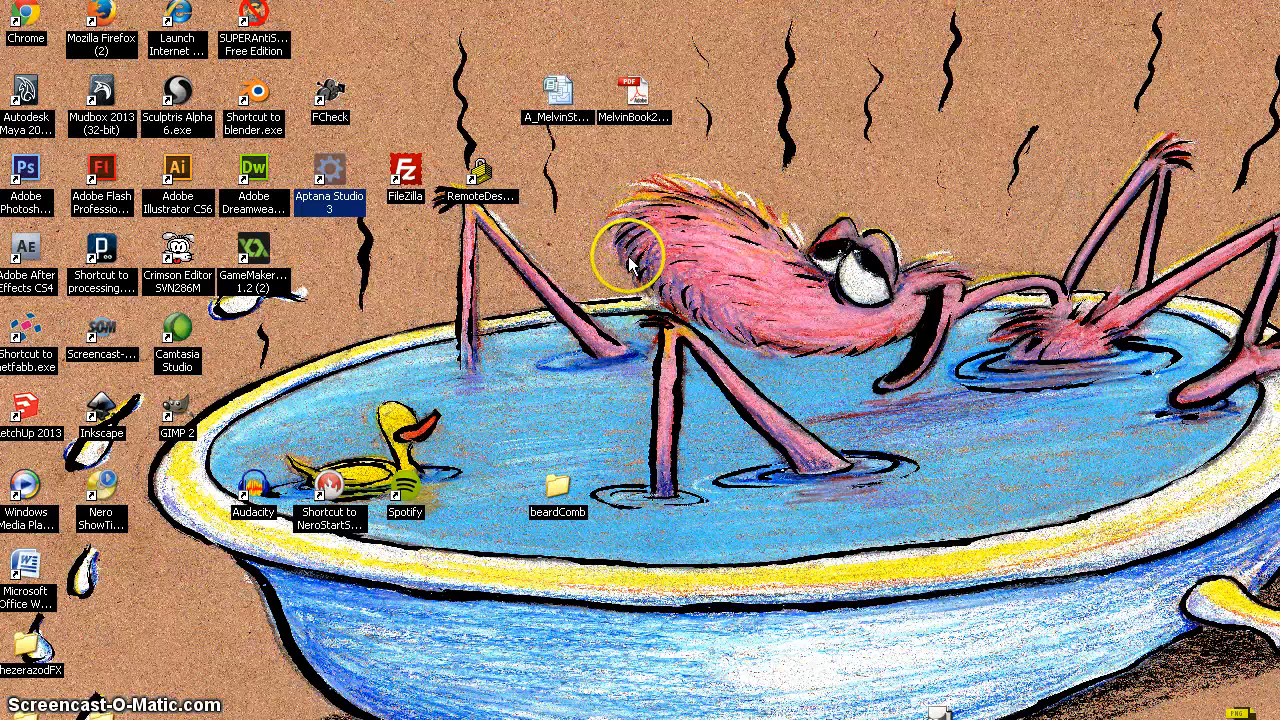
{"action": "mouse_move", "coordinate": [693, 230]}
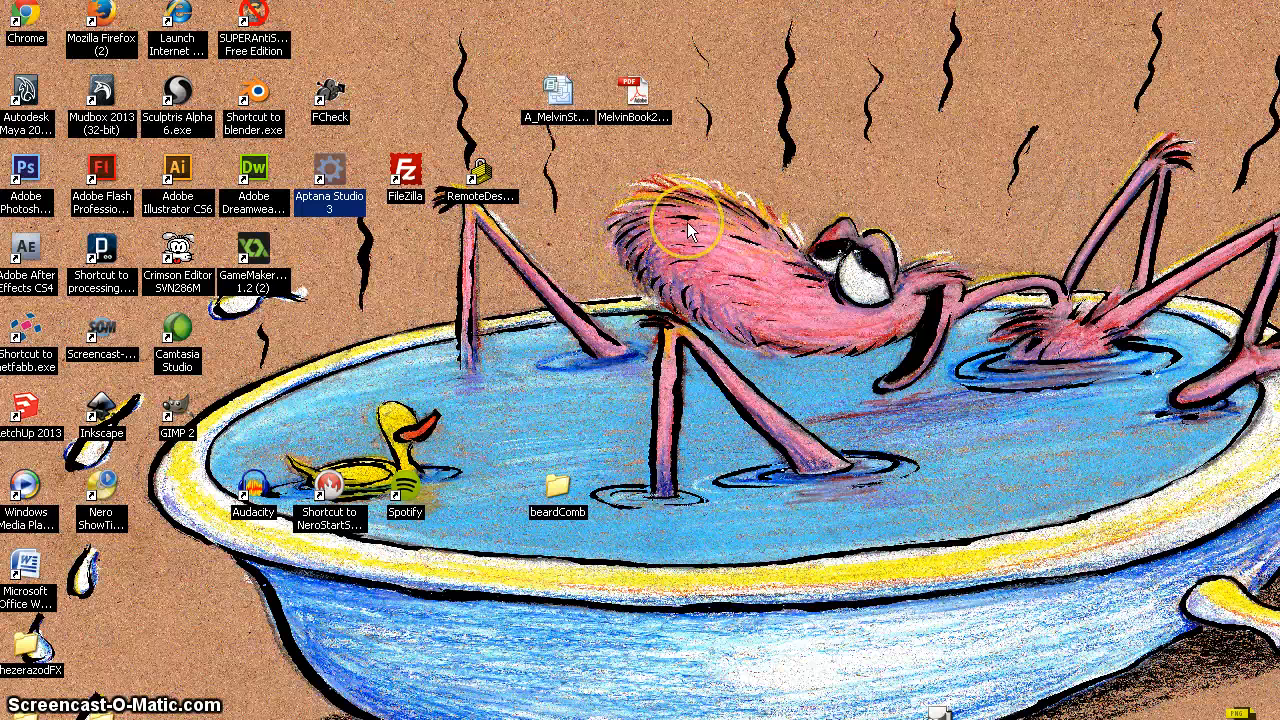
{"action": "double_click", "coordinate": [330, 167]}
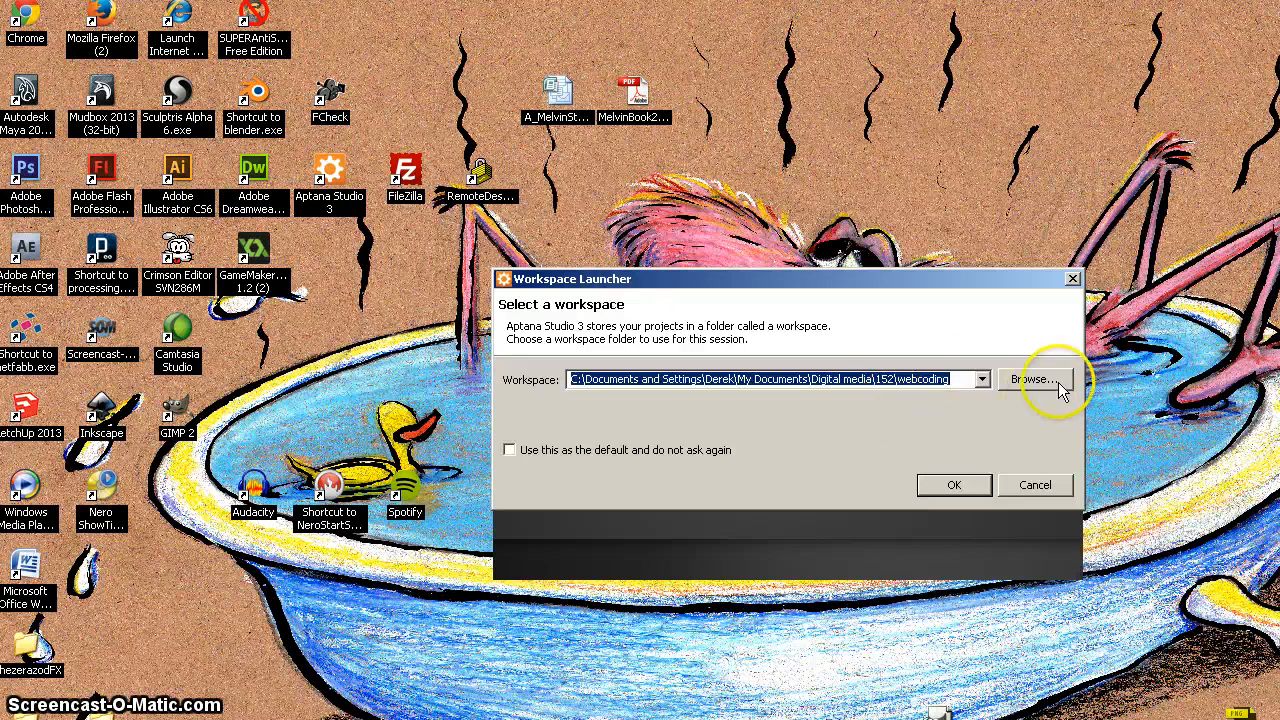
- Choose 152\myNewSite as the workspace, leave the default box unchecked, and launch
{"action": "left_click", "coordinate": [1035, 379]}
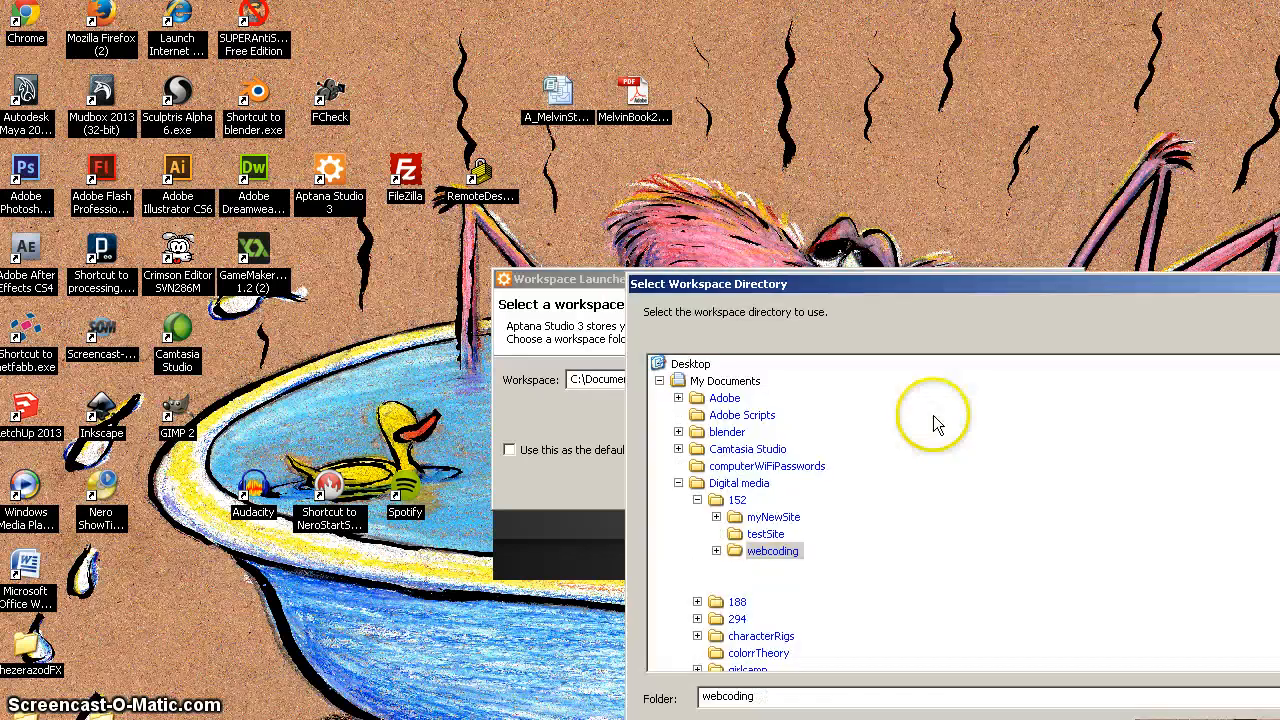
{"action": "left_click", "coordinate": [774, 517]}
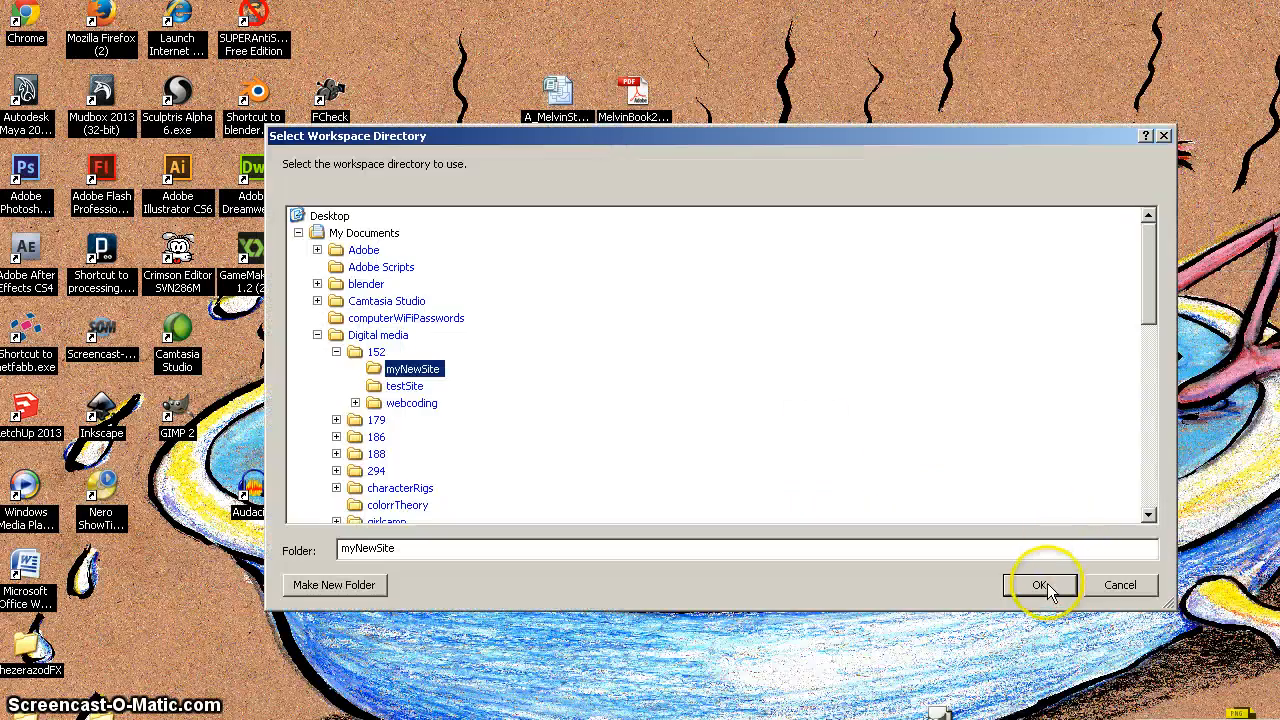
{"action": "left_click", "coordinate": [1040, 585]}
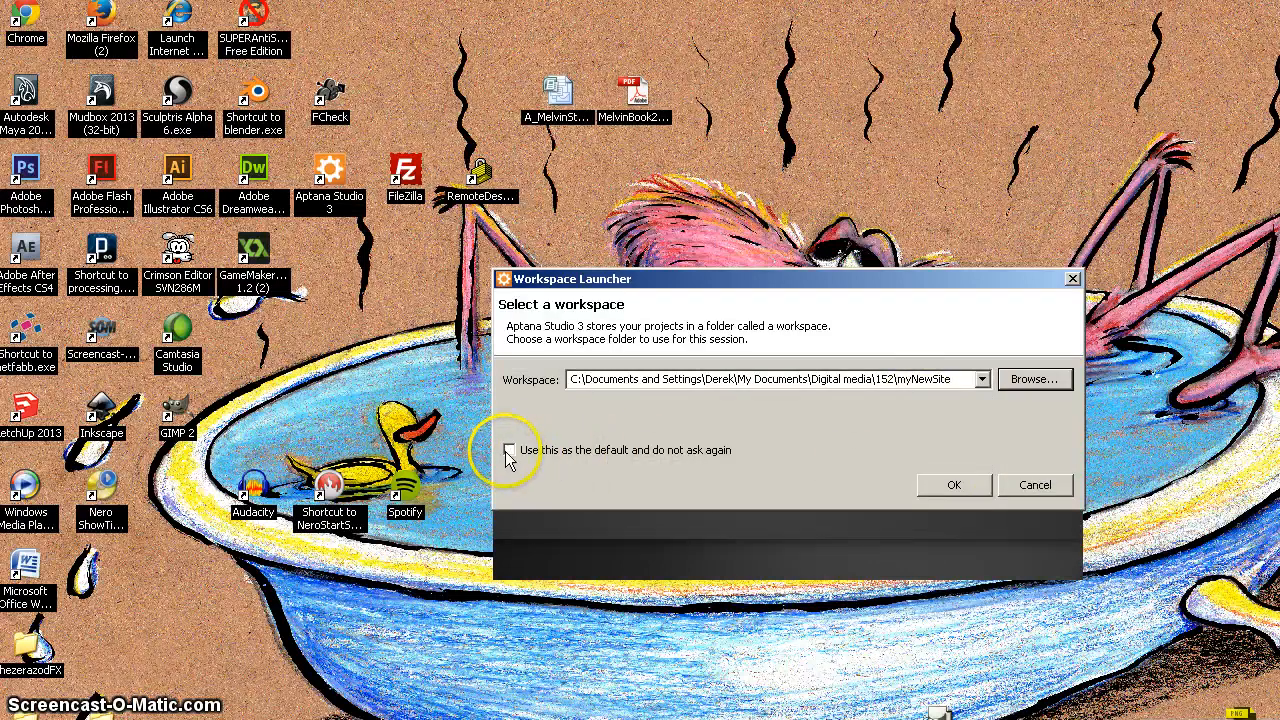
{"action": "left_click", "coordinate": [510, 449]}
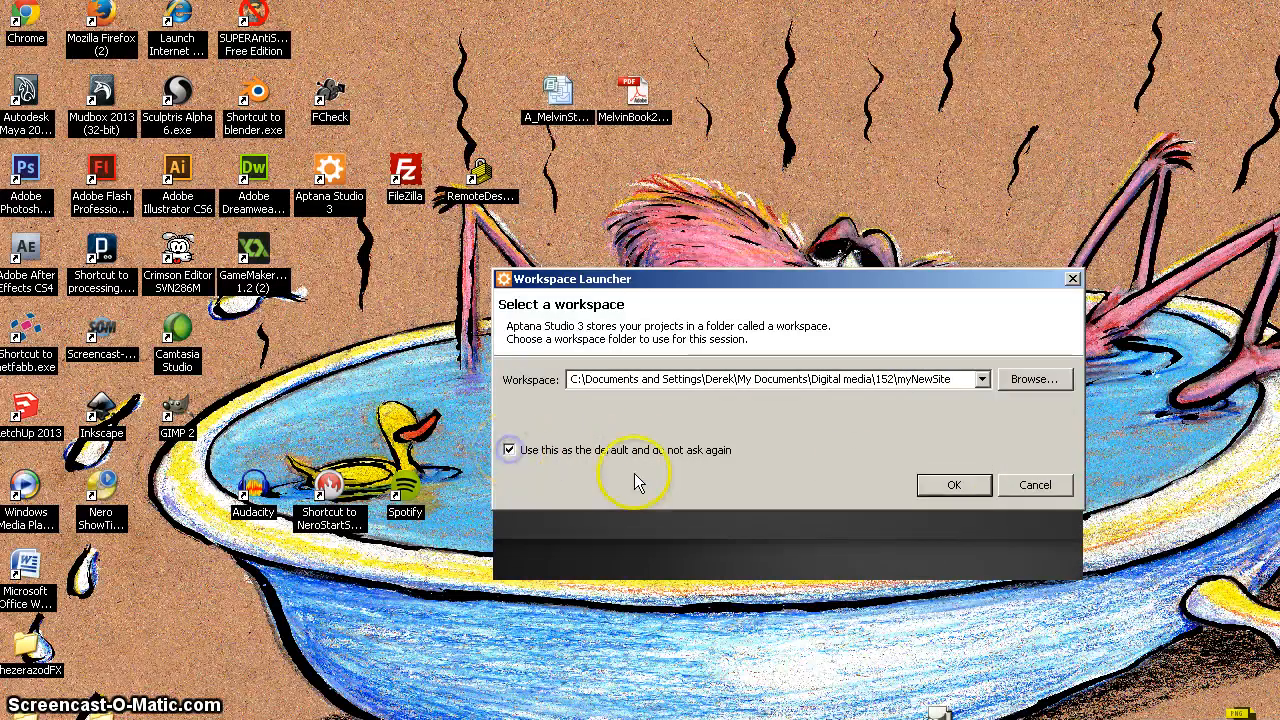
{"action": "left_click", "coordinate": [510, 449]}
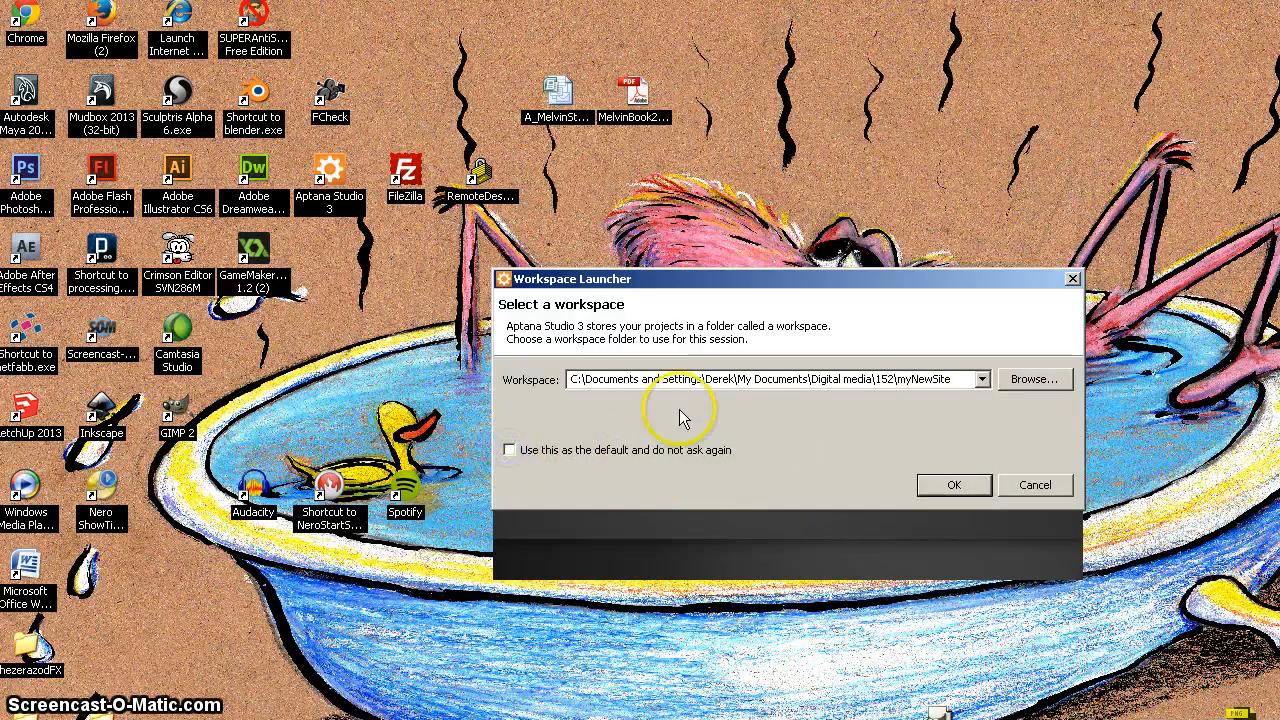
{"action": "mouse_move", "coordinate": [838, 430]}
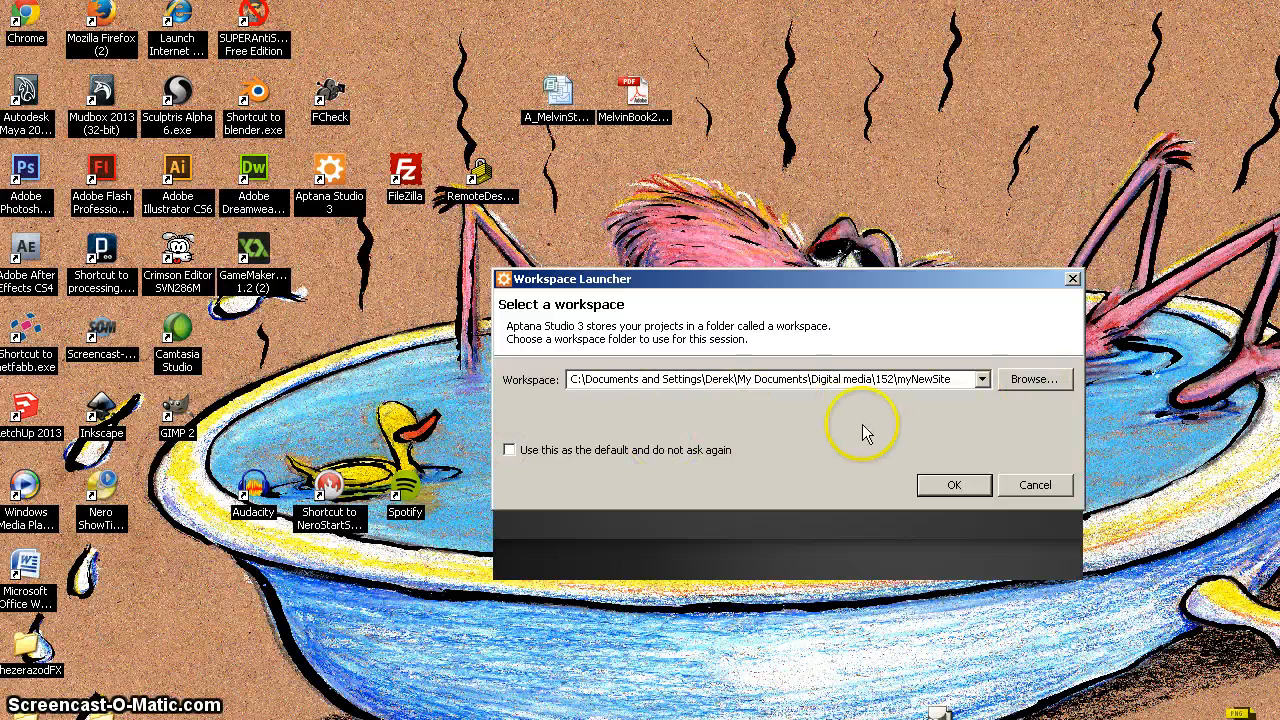
{"action": "mouse_move", "coordinate": [808, 430]}
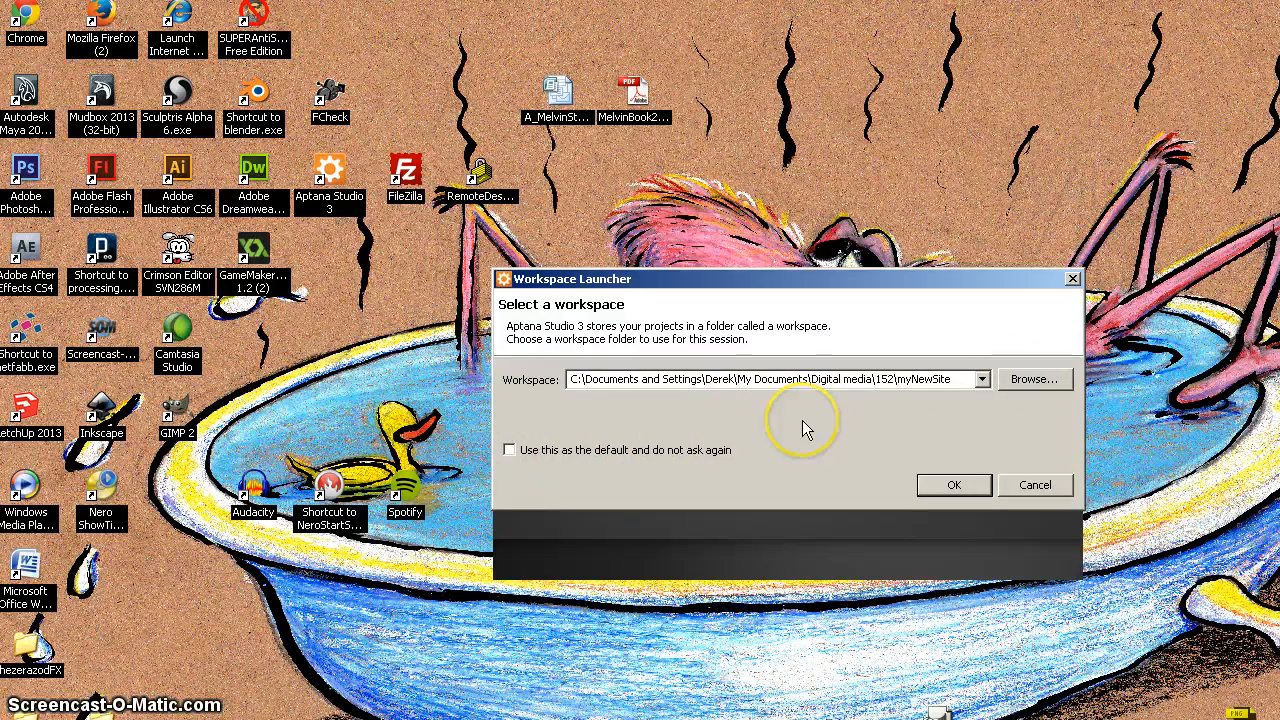
{"action": "left_click", "coordinate": [953, 485]}
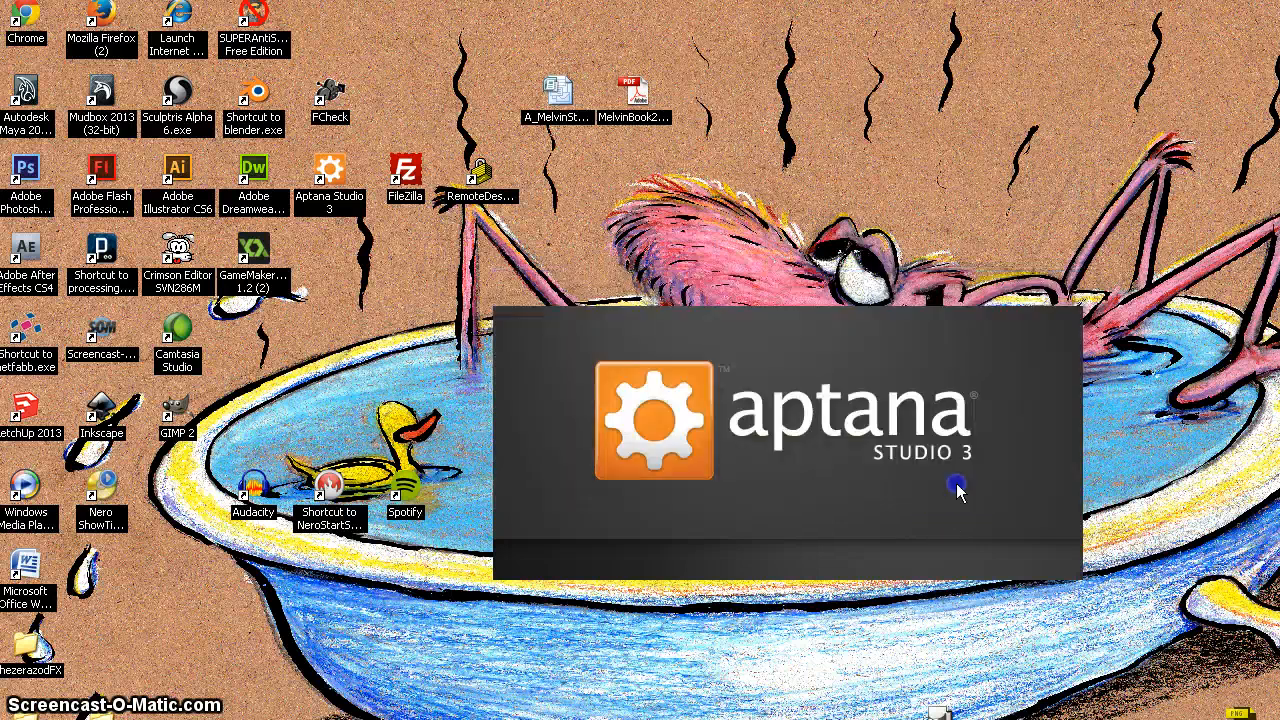
{"action": "mouse_move", "coordinate": [873, 550]}
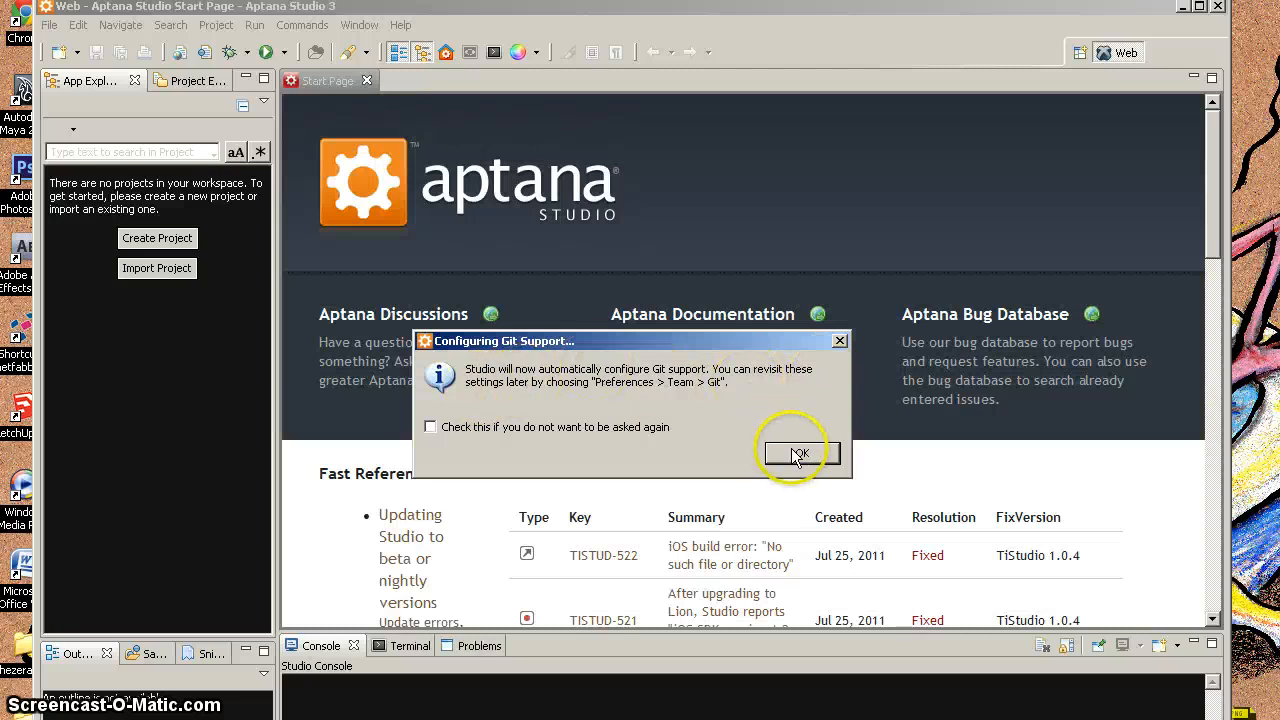
- Accept the automatic Git support setup so the Start Page appears
{"action": "left_click", "coordinate": [800, 453]}
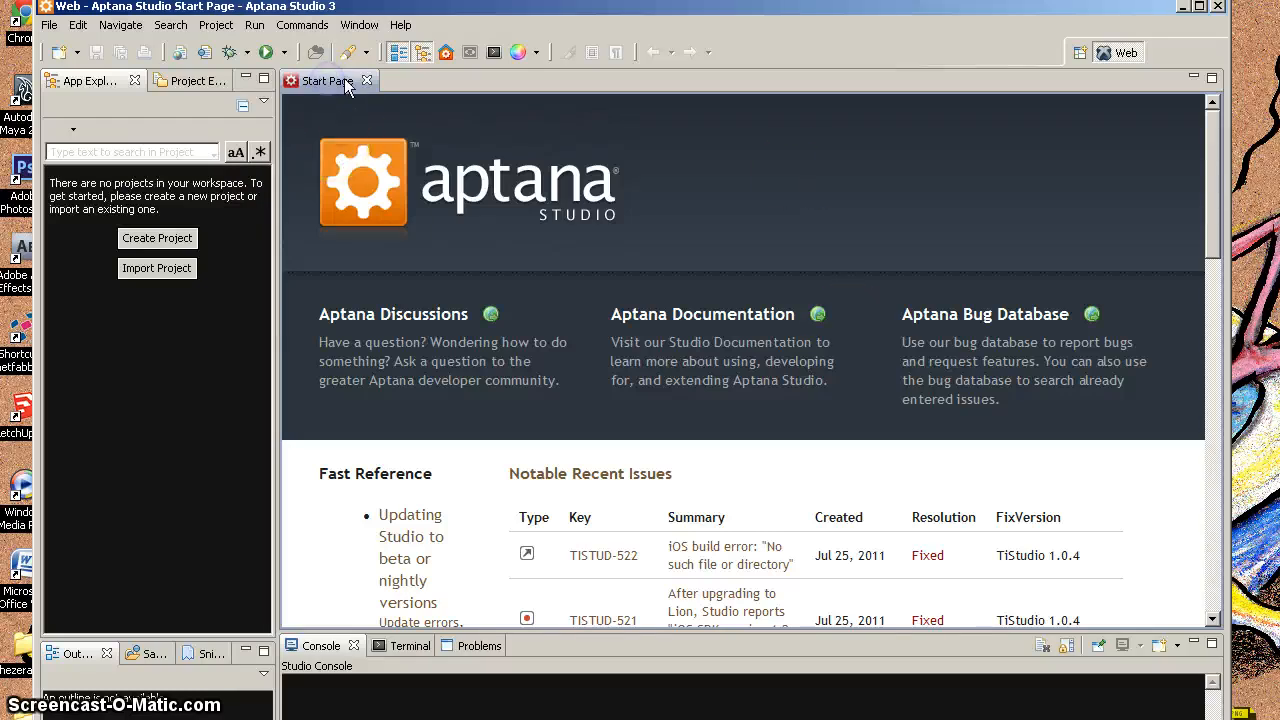
{"action": "mouse_move", "coordinate": [445, 53]}
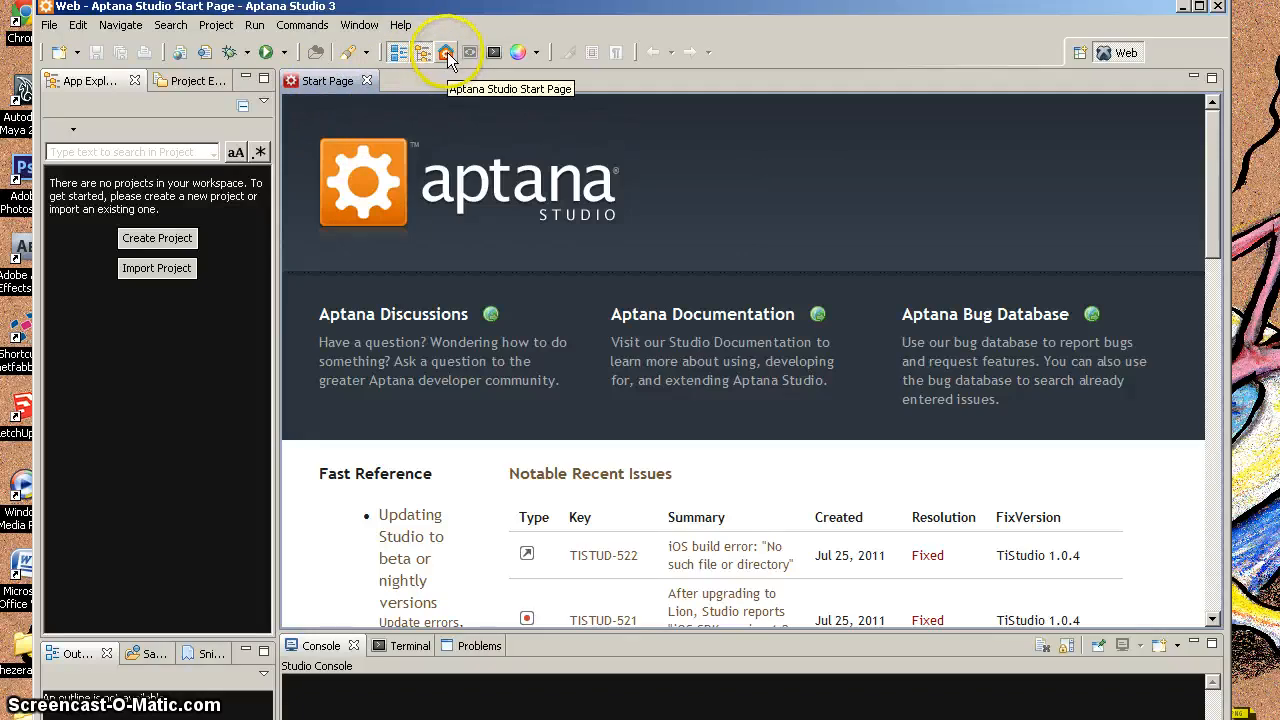
{"action": "mouse_move", "coordinate": [393, 314]}
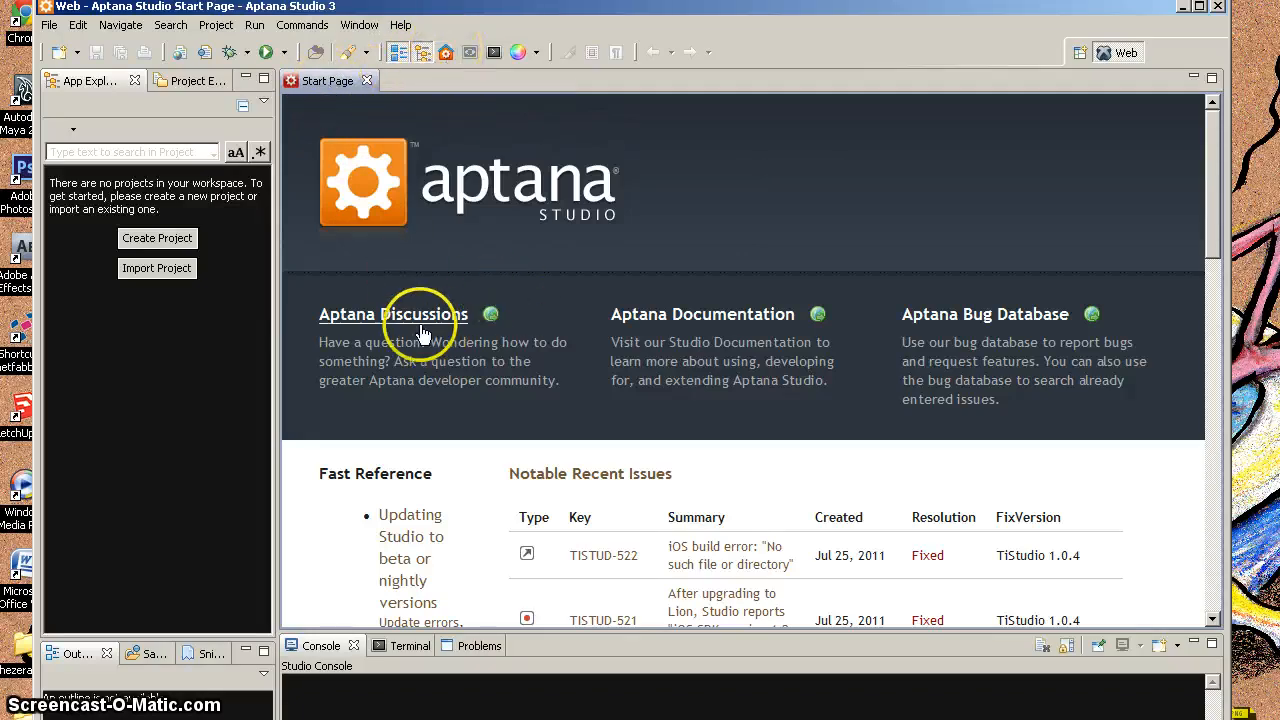
{"action": "mouse_move", "coordinate": [668, 325]}
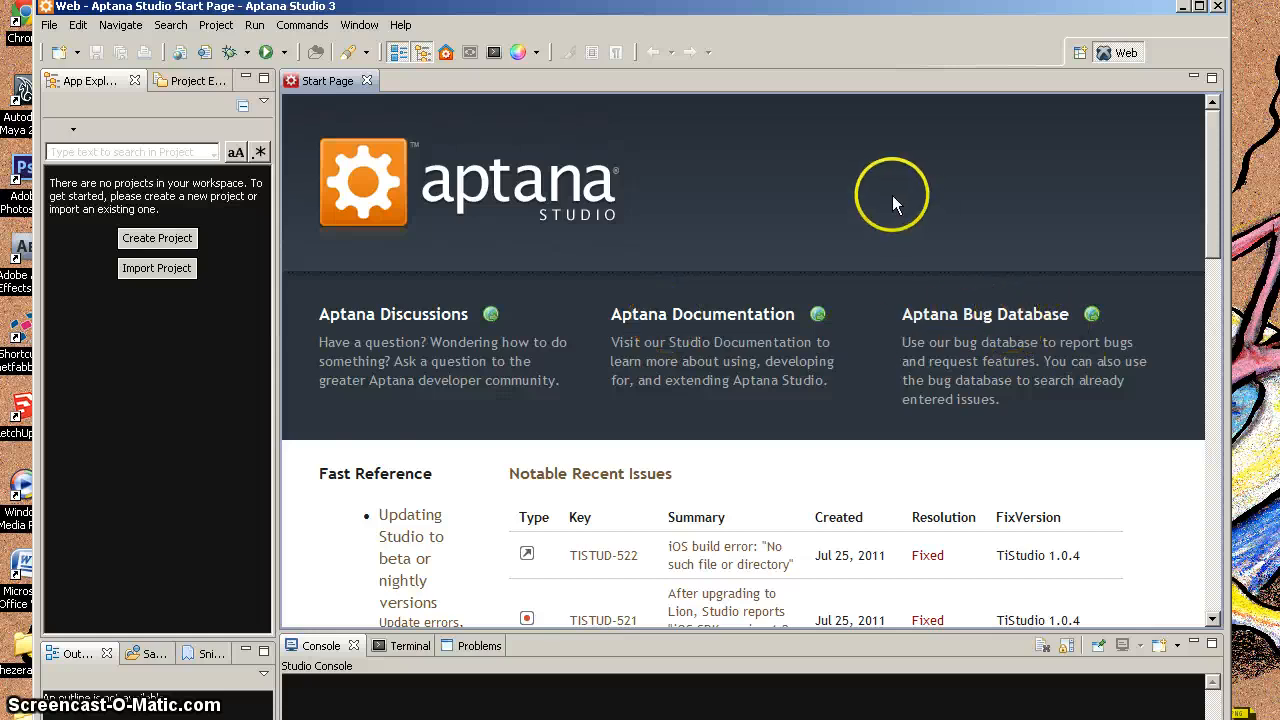
{"action": "mouse_move", "coordinate": [370, 81]}
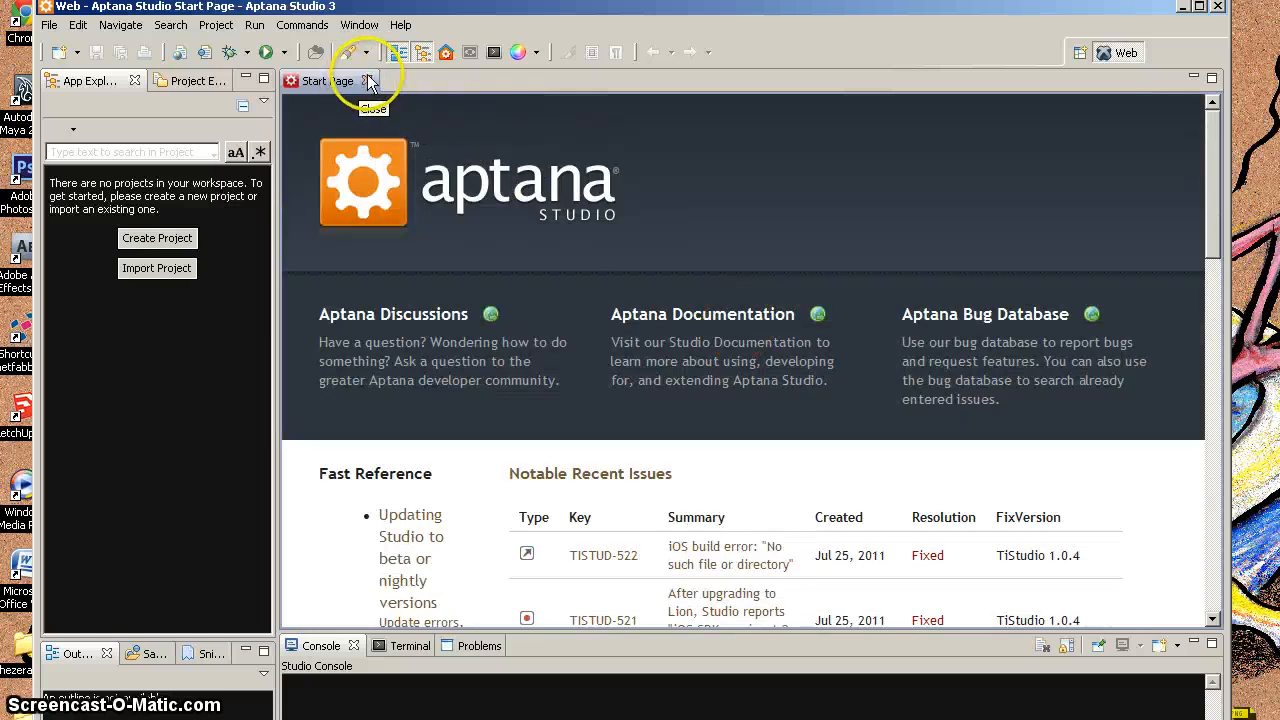
- Close the Start Page and tour the Console, Project Explorer and App Explorer panels
{"action": "left_click", "coordinate": [370, 80]}
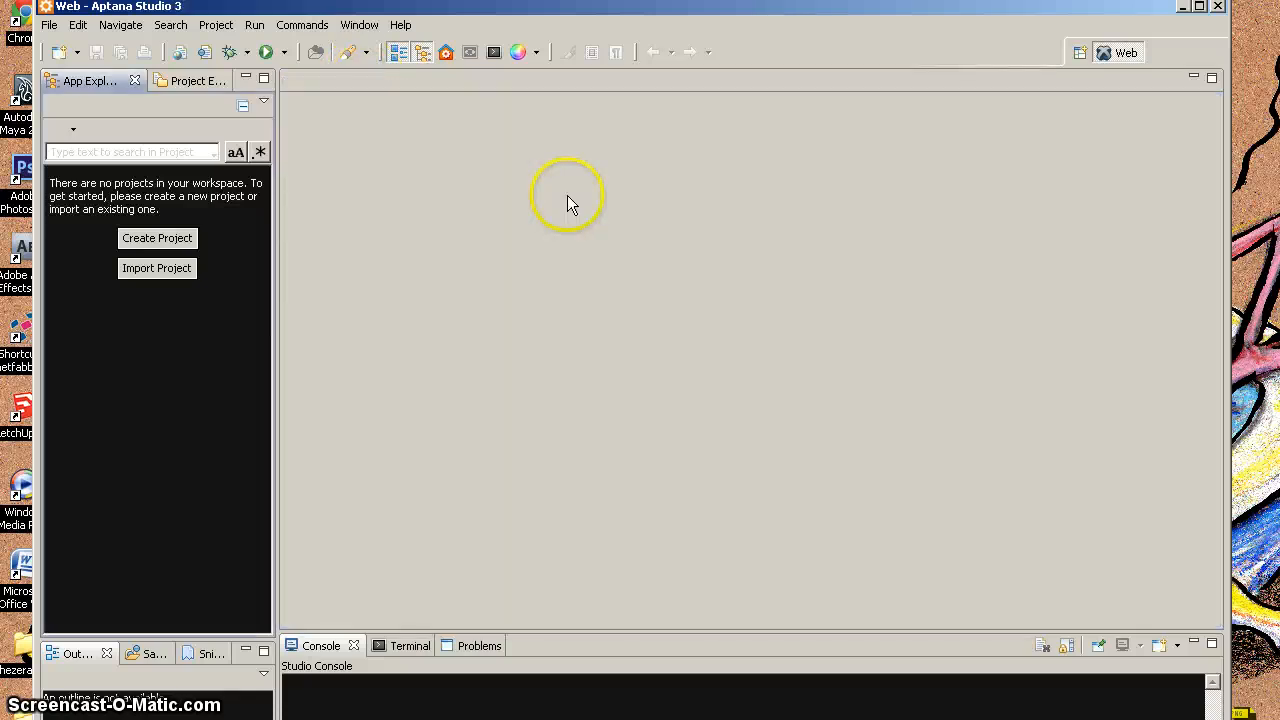
{"action": "mouse_move", "coordinate": [570, 305]}
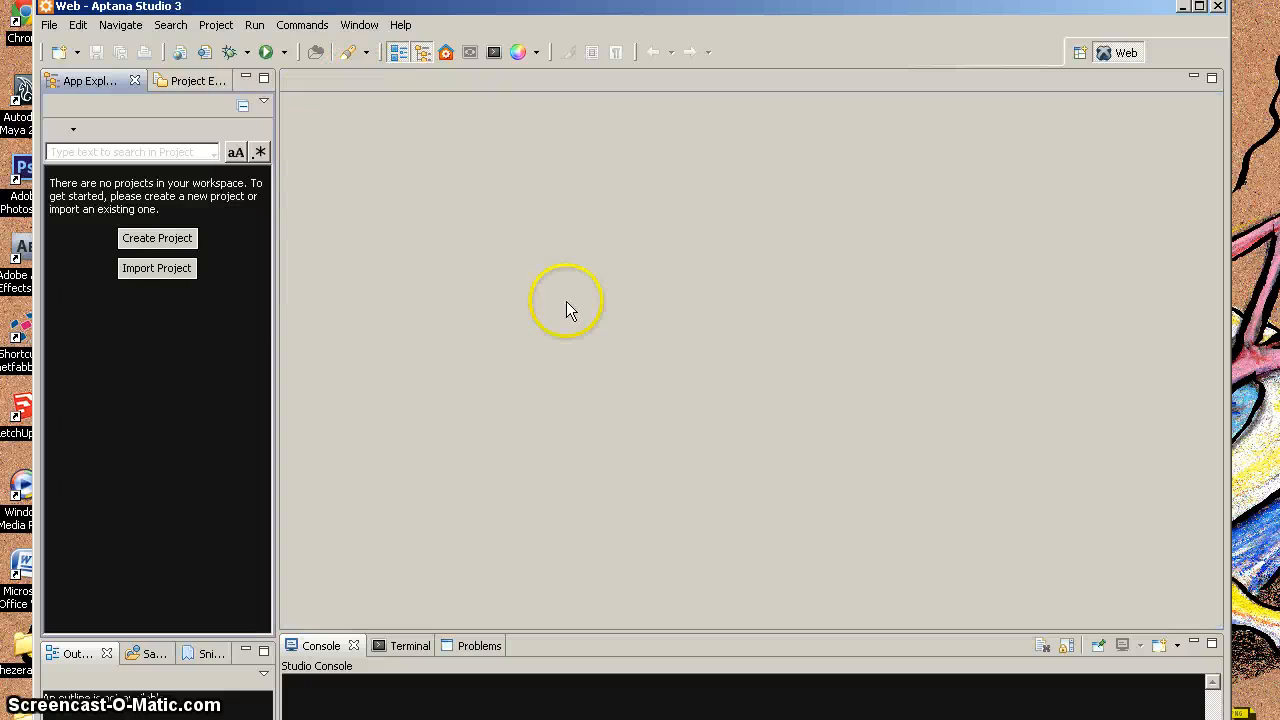
{"action": "mouse_move", "coordinate": [700, 280]}
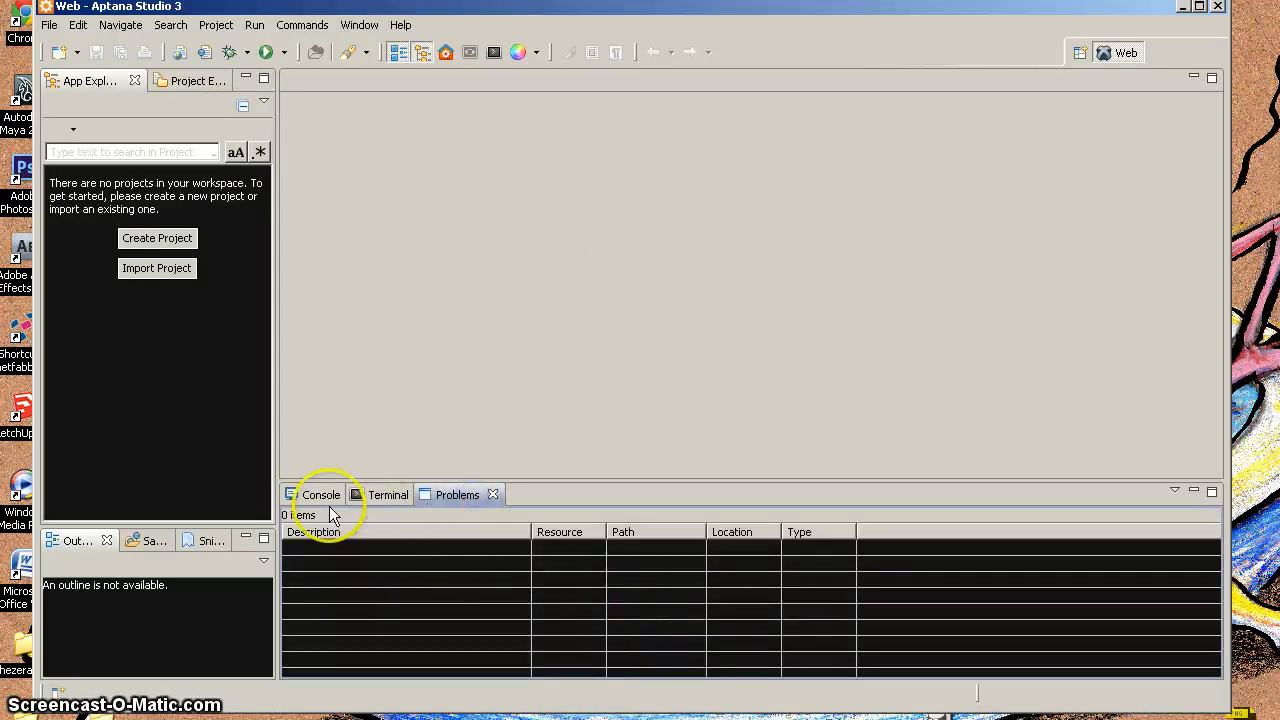
{"action": "left_click", "coordinate": [321, 494]}
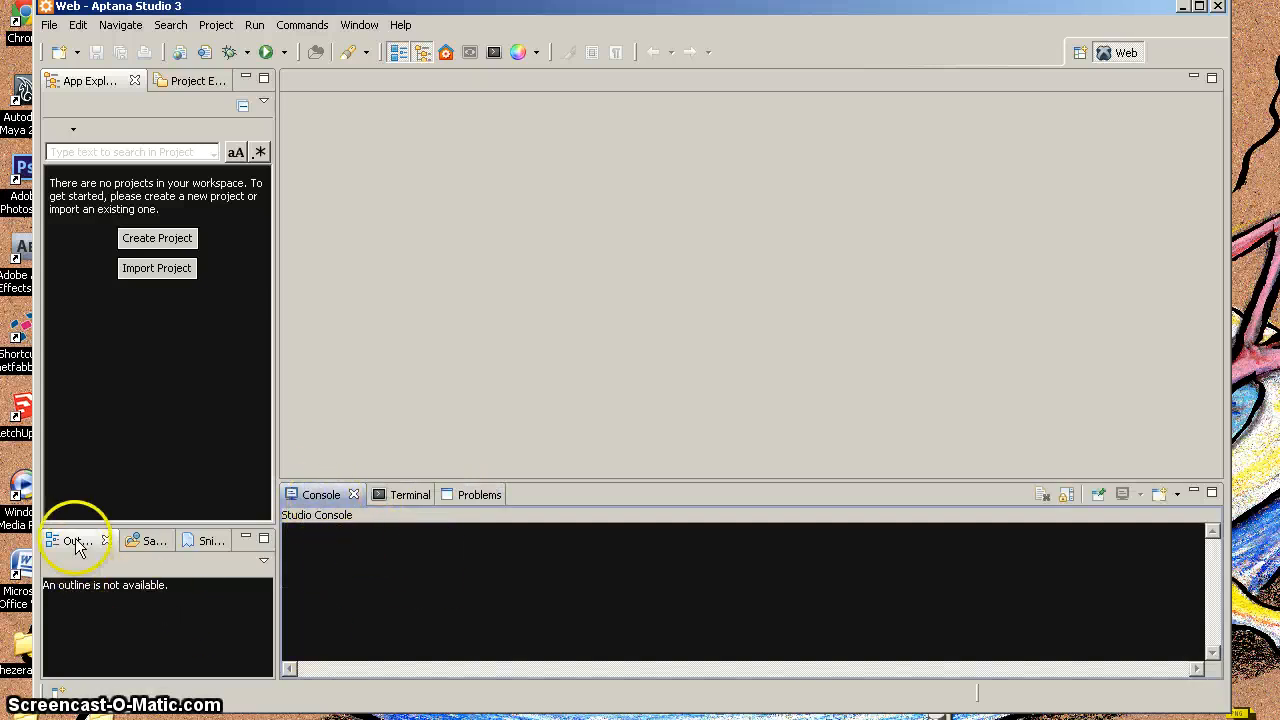
{"action": "mouse_move", "coordinate": [150, 540]}
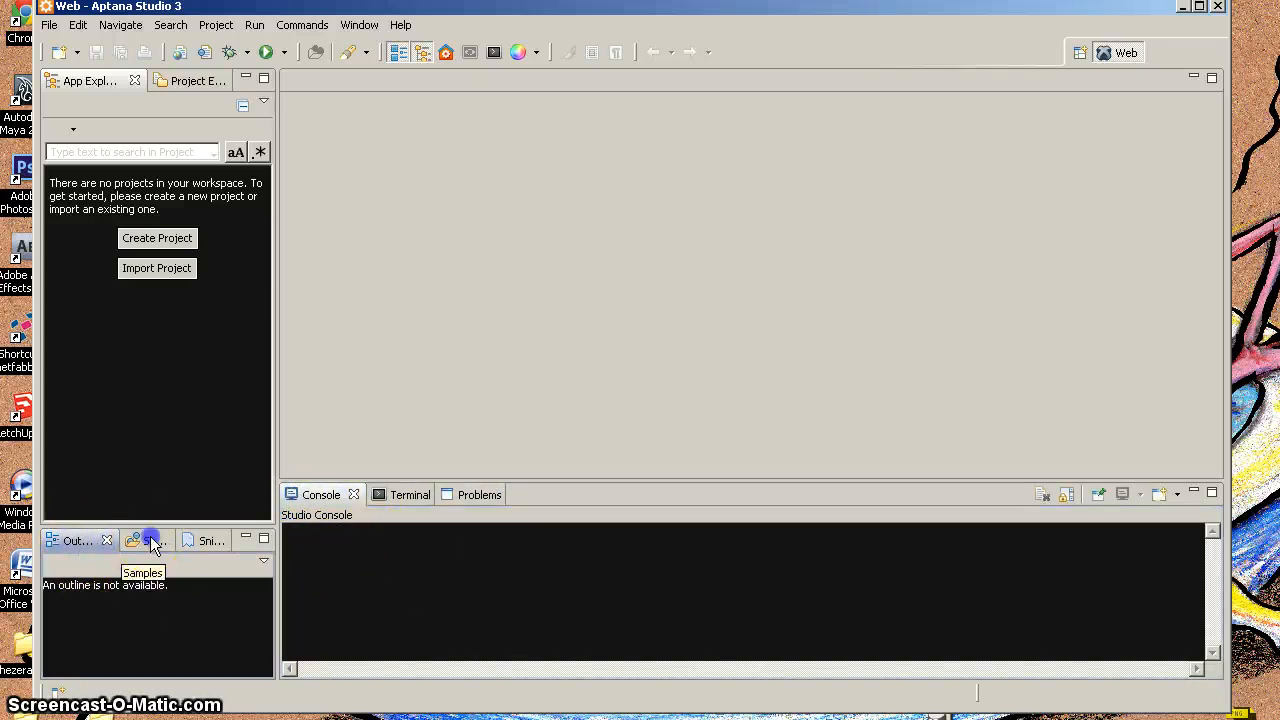
{"action": "left_click", "coordinate": [150, 540]}
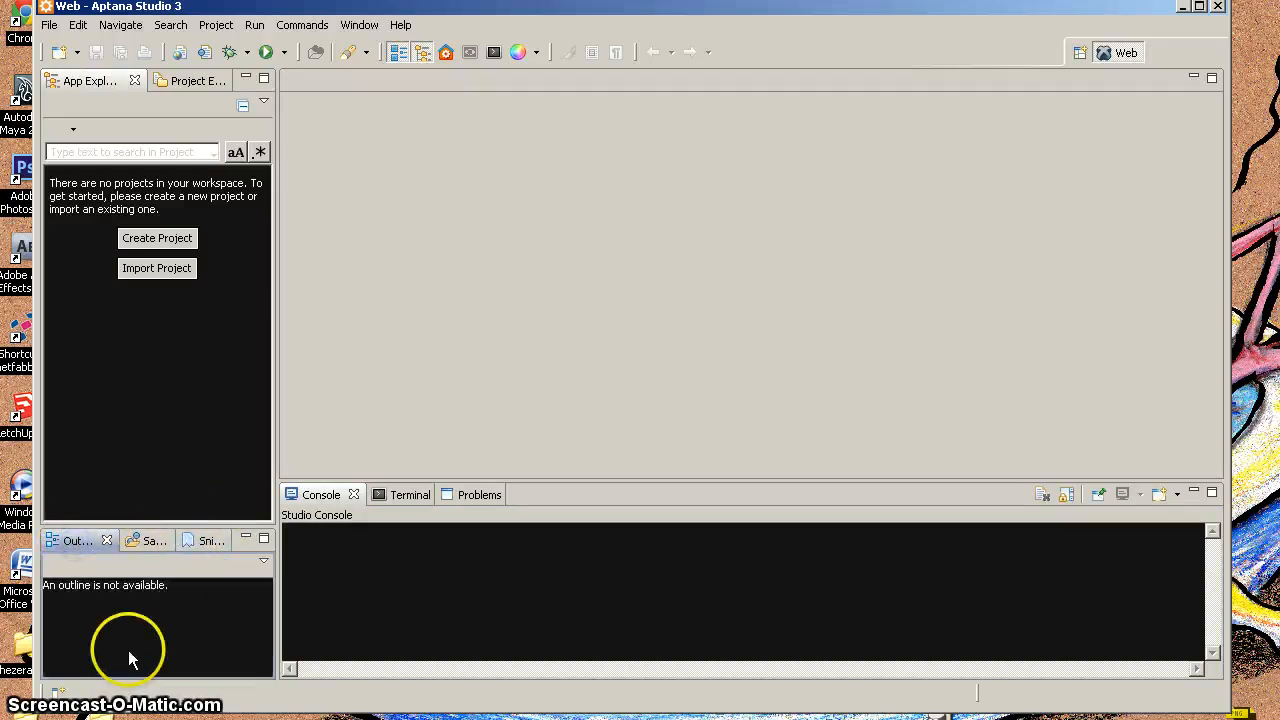
{"action": "mouse_move", "coordinate": [207, 252]}
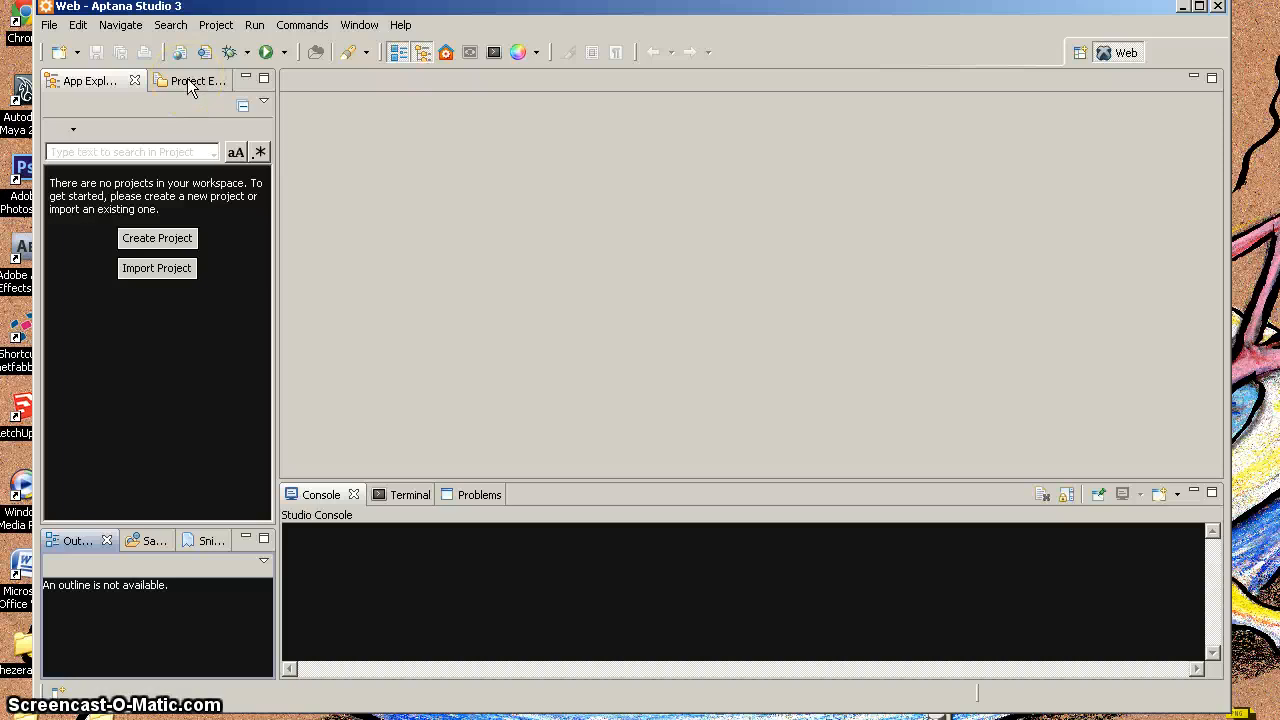
{"action": "left_click", "coordinate": [190, 80]}
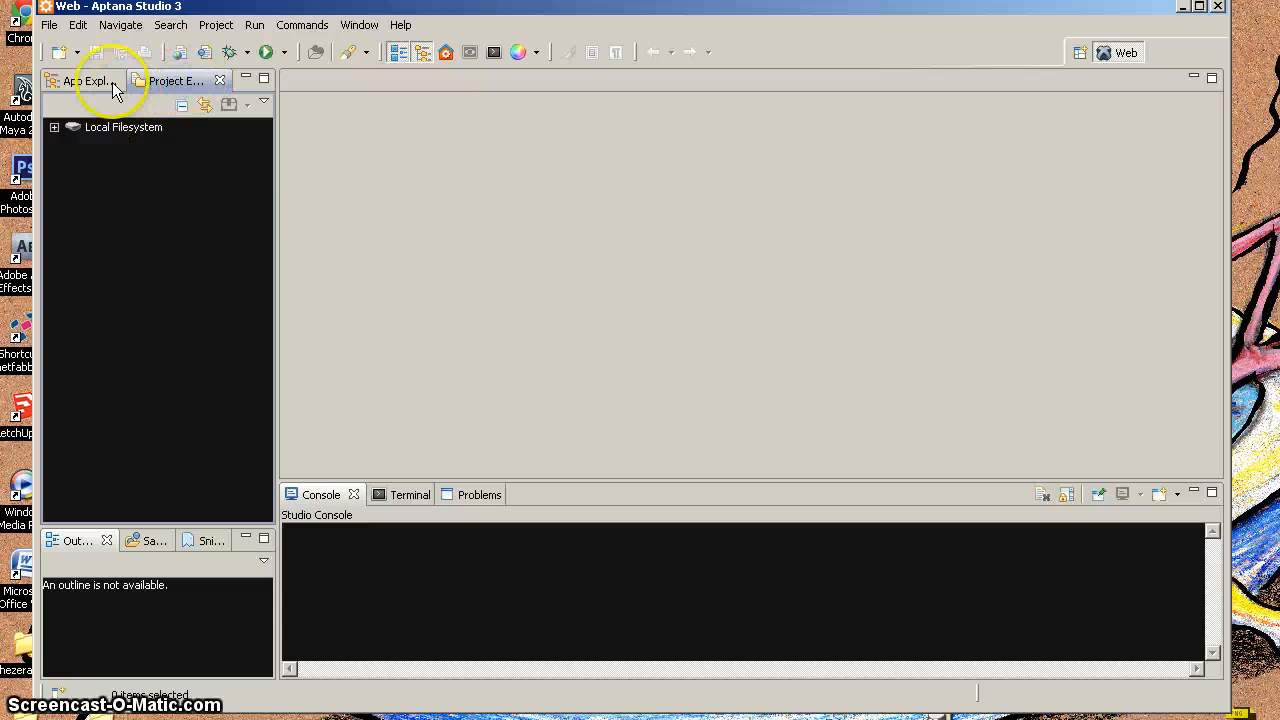
{"action": "mouse_move", "coordinate": [90, 81]}
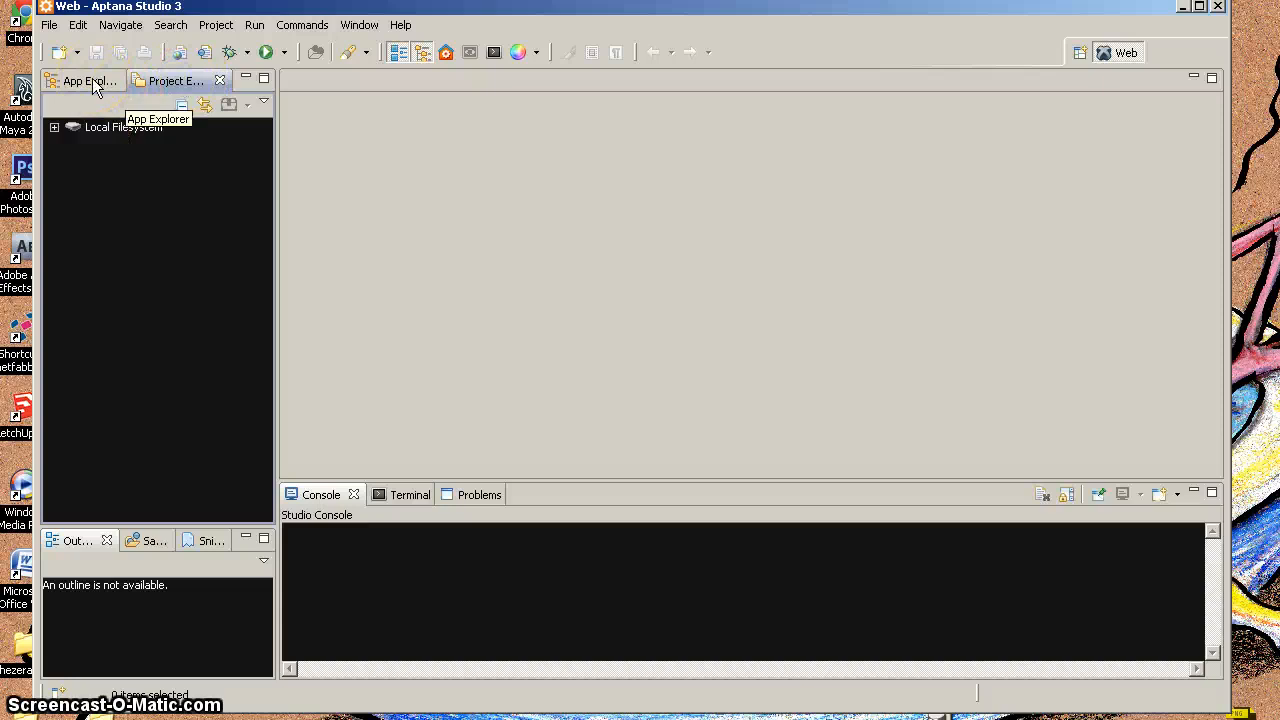
{"action": "left_click", "coordinate": [85, 80]}
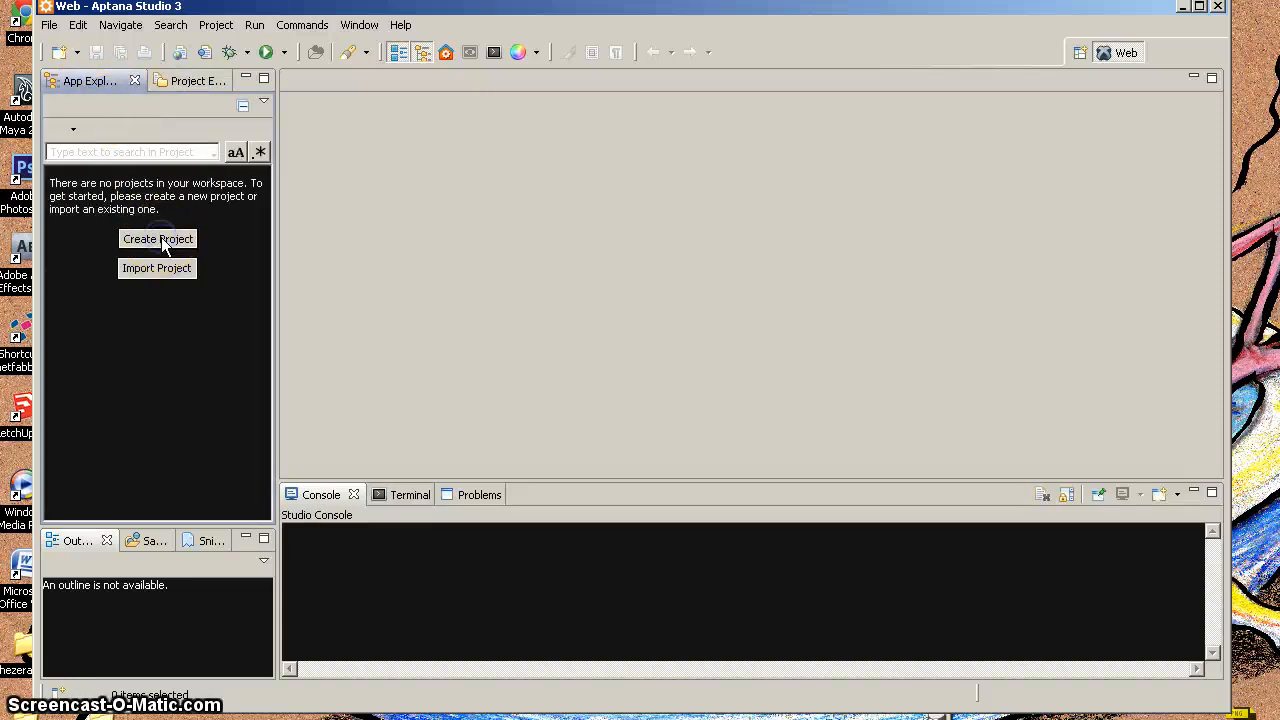
- Choose the Default Project template and name the project myNewSite
{"action": "left_click", "coordinate": [157, 238]}
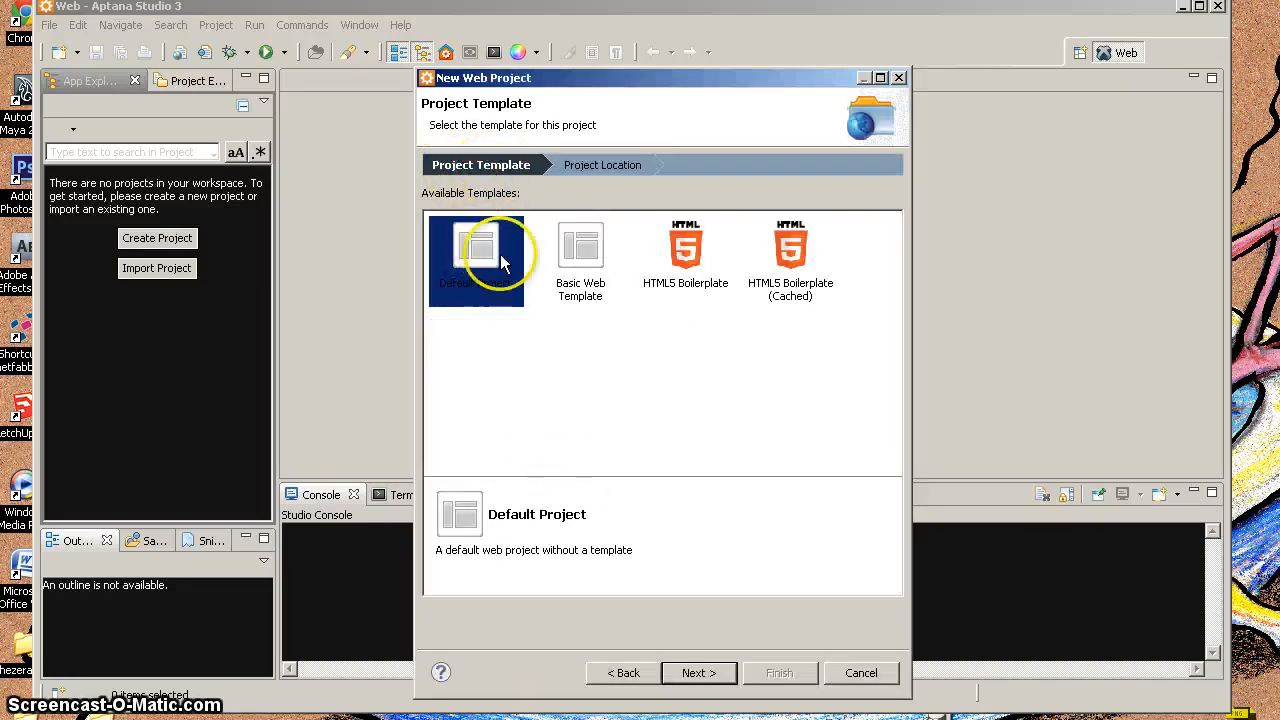
{"action": "left_click", "coordinate": [476, 260]}
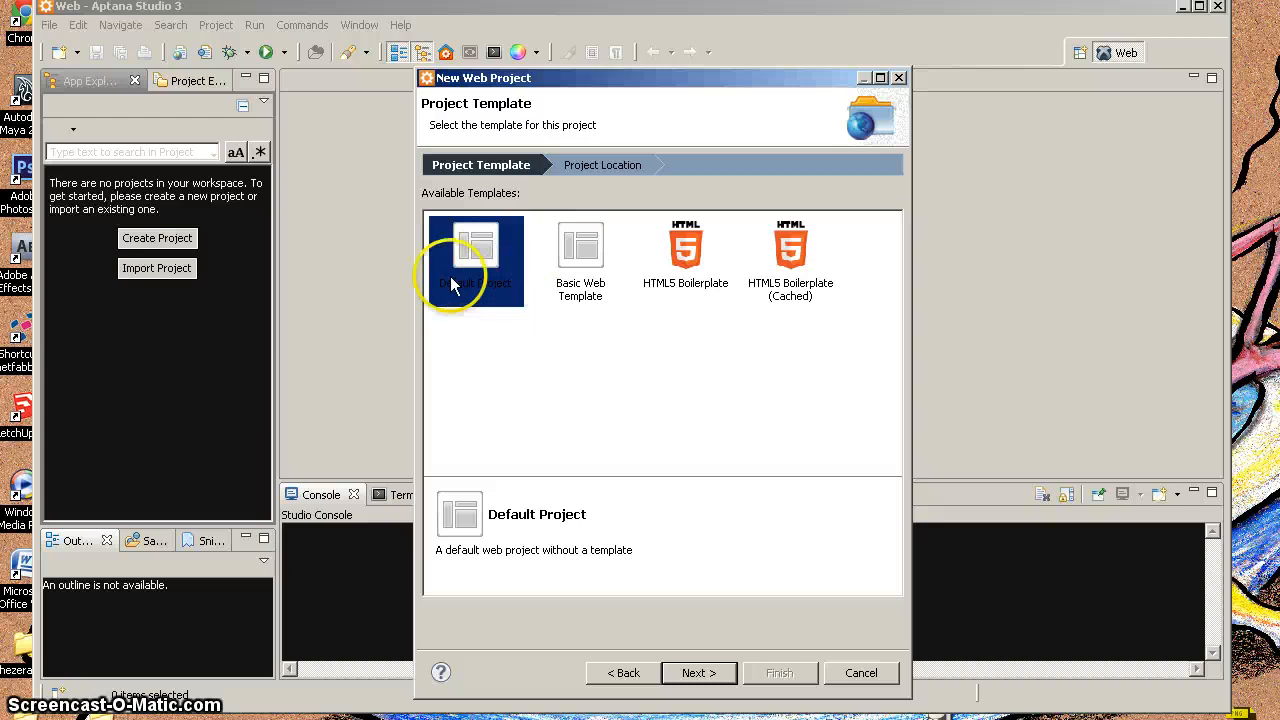
{"action": "left_click", "coordinate": [475, 260]}
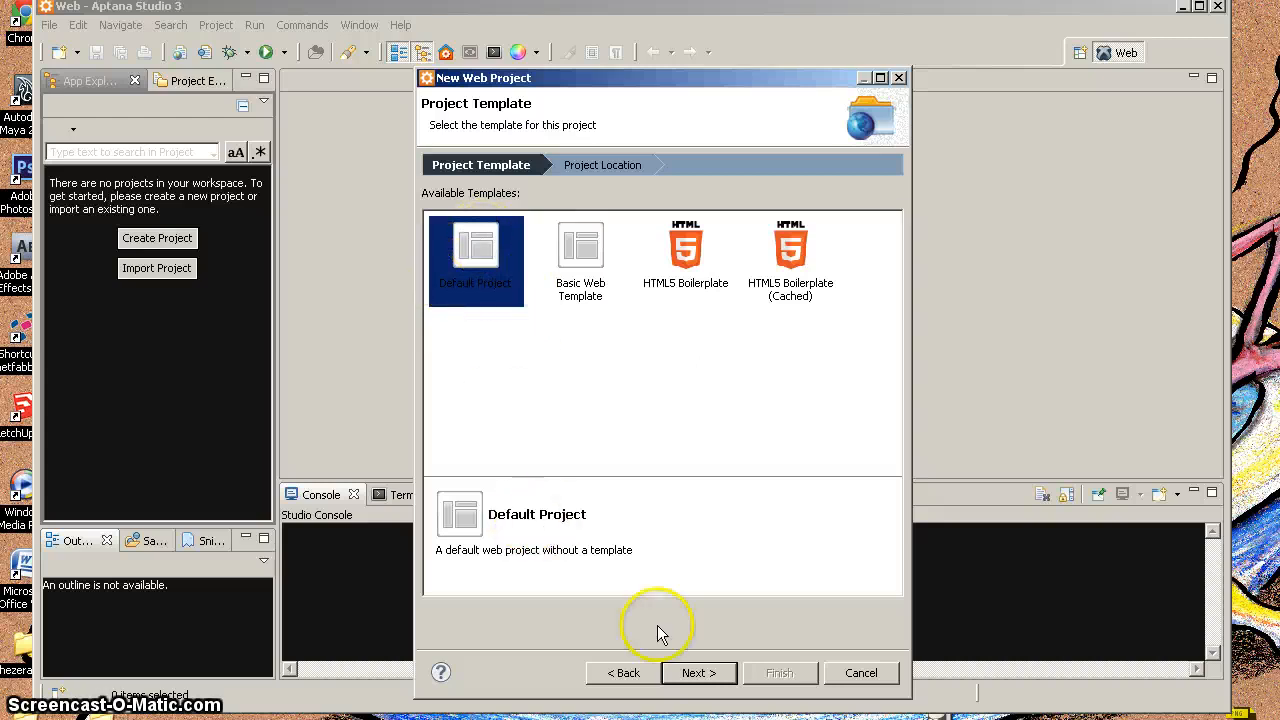
{"action": "left_click", "coordinate": [698, 672]}
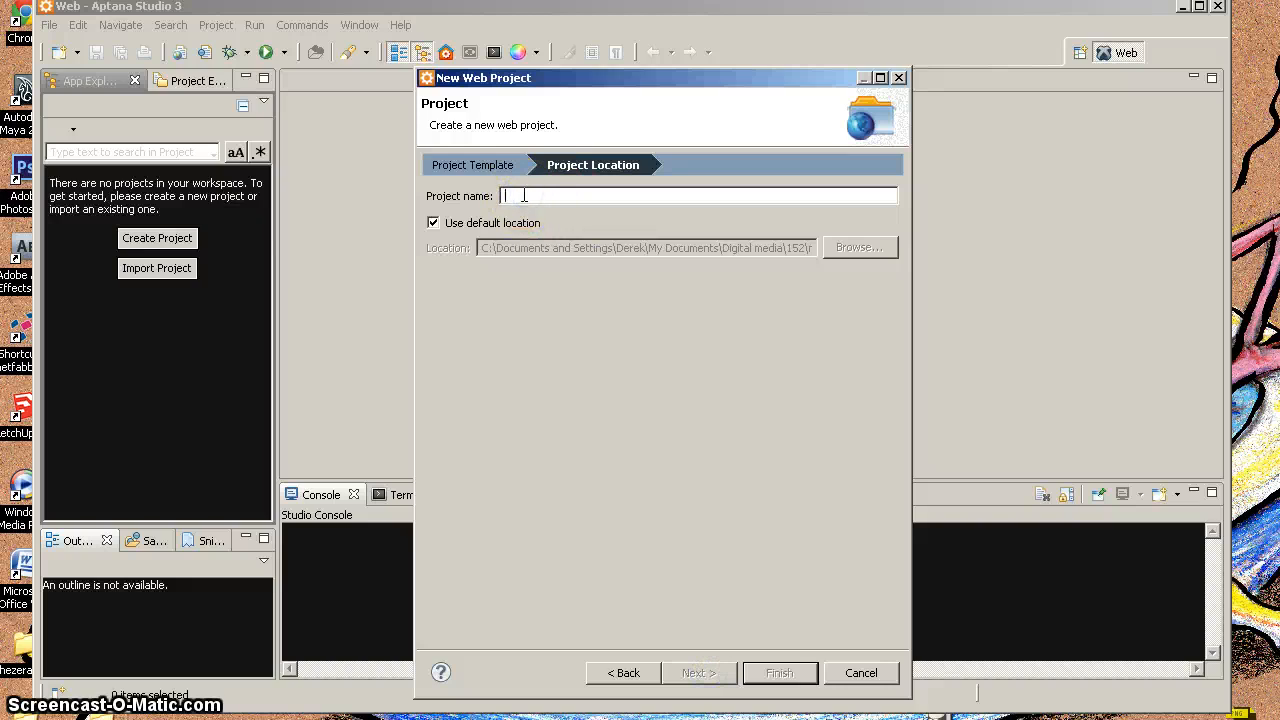
{"action": "type", "text": "myNew"}
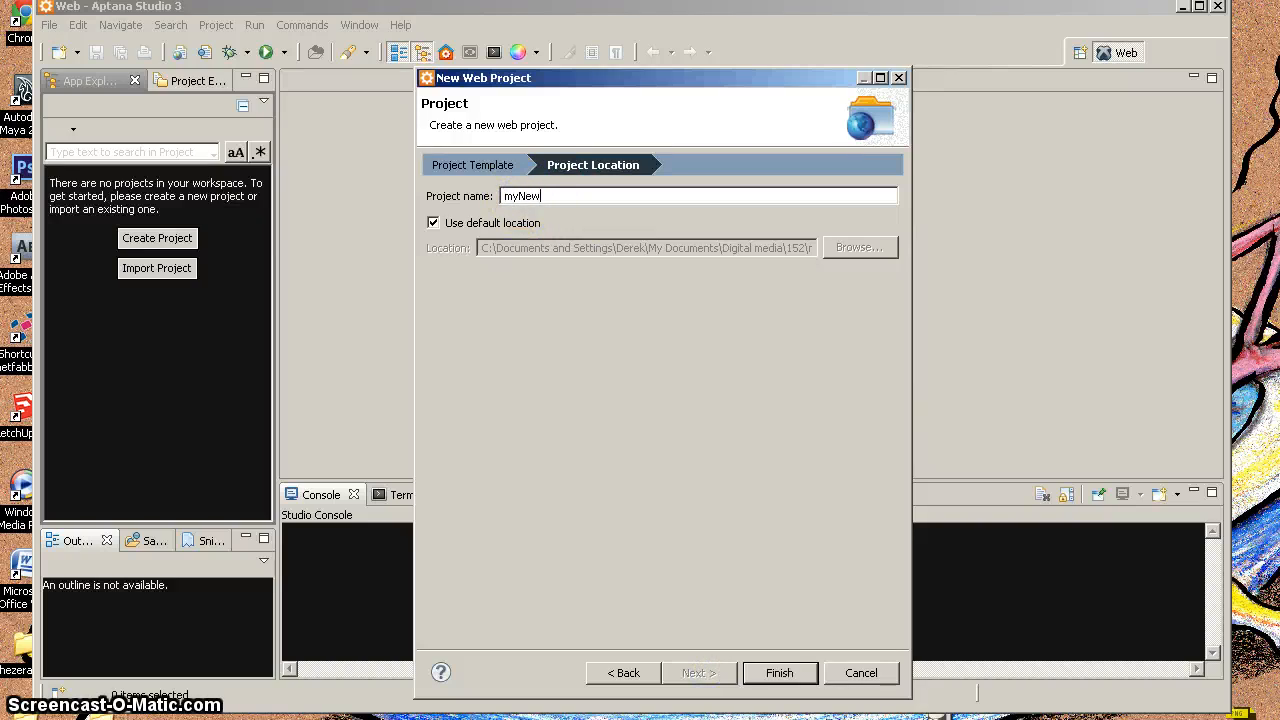
{"action": "type", "text": "Site"}
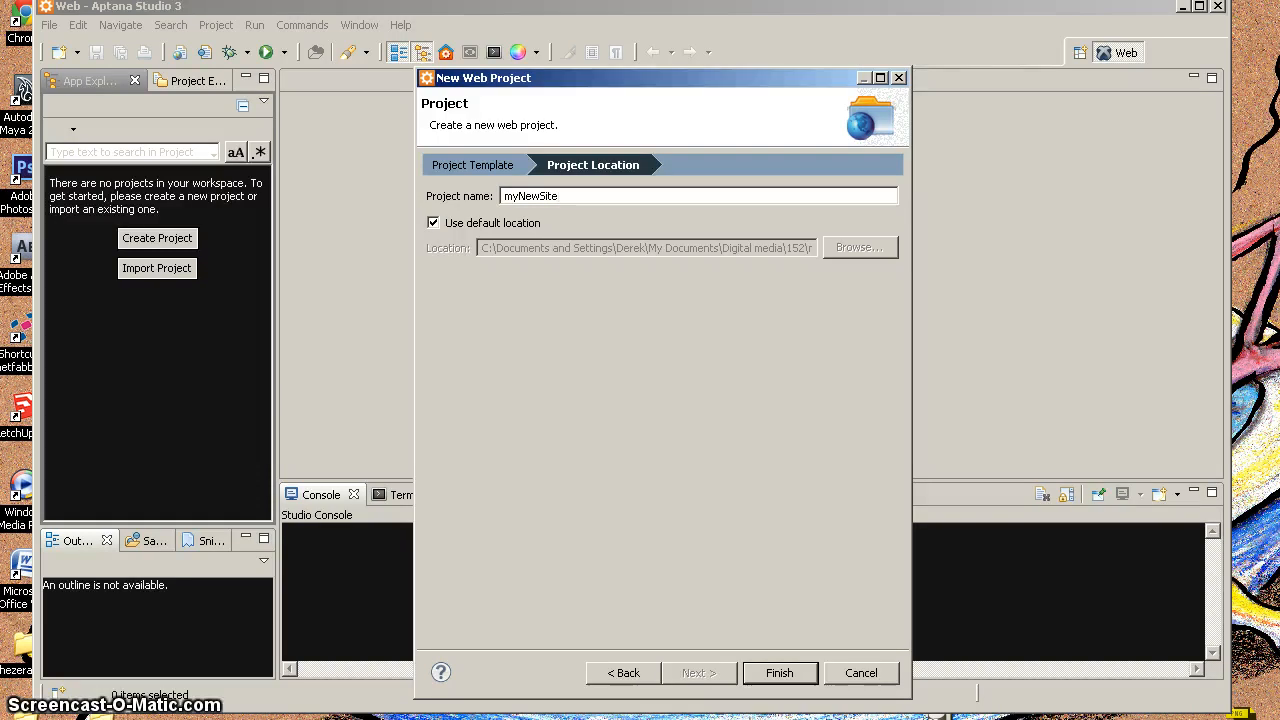
- Keep Use default location checked and finish creating the project
{"action": "left_click", "coordinate": [434, 222]}
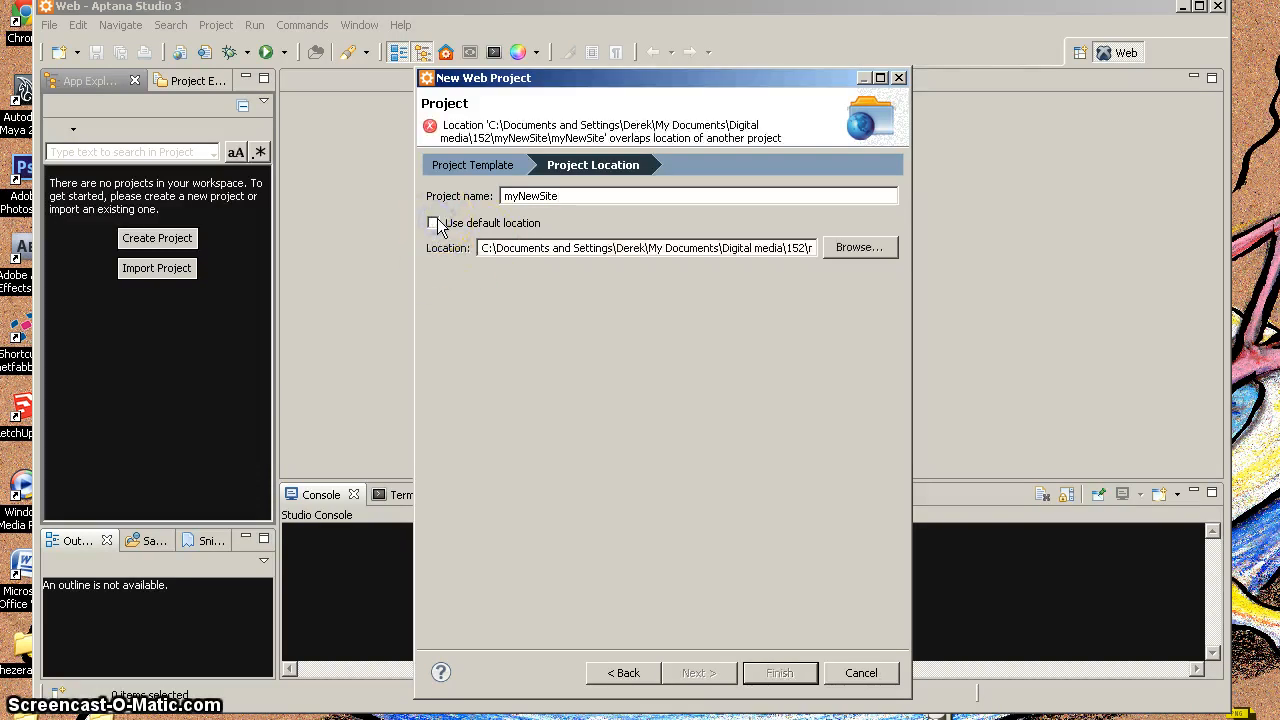
{"action": "left_click", "coordinate": [790, 247]}
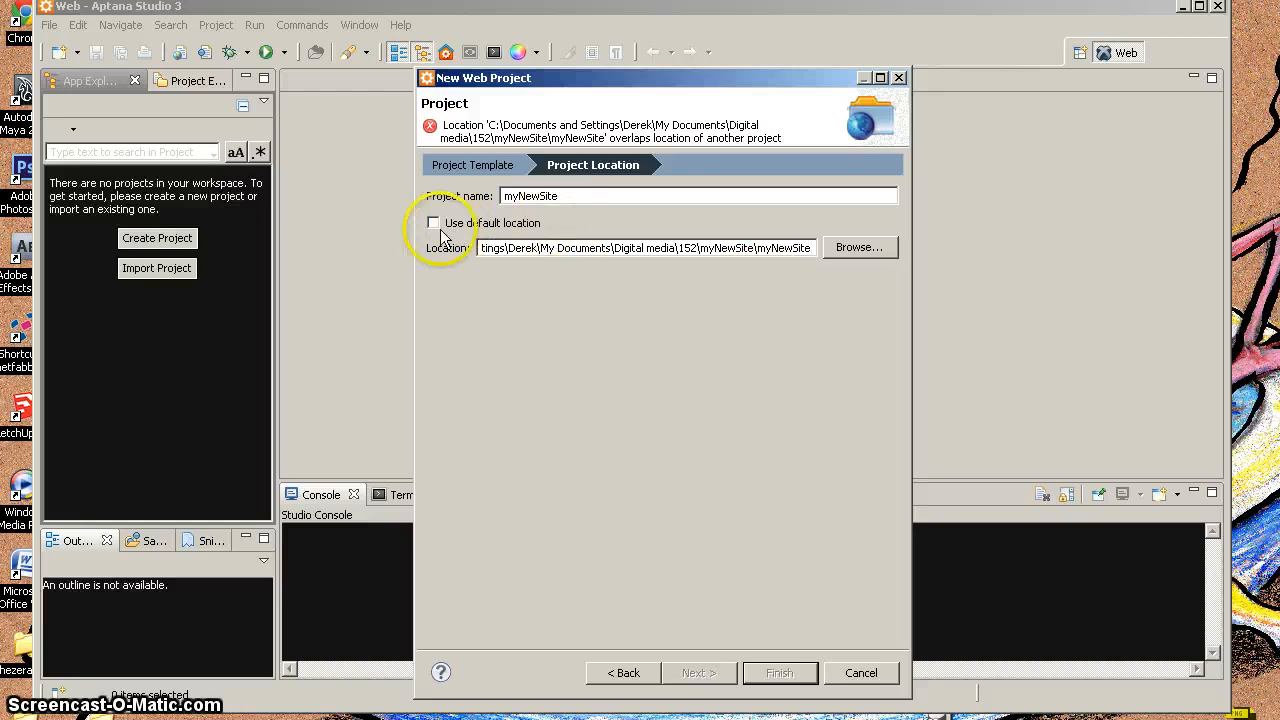
{"action": "left_click", "coordinate": [434, 222]}
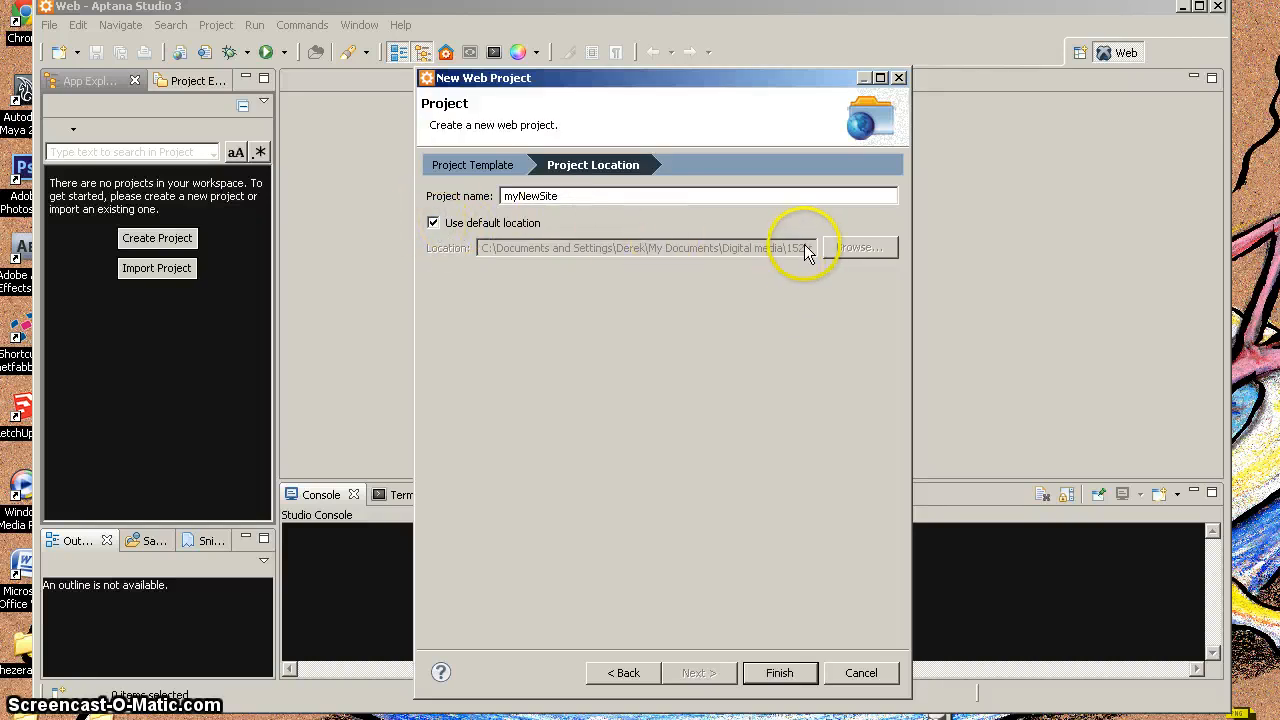
{"action": "mouse_move", "coordinate": [762, 250]}
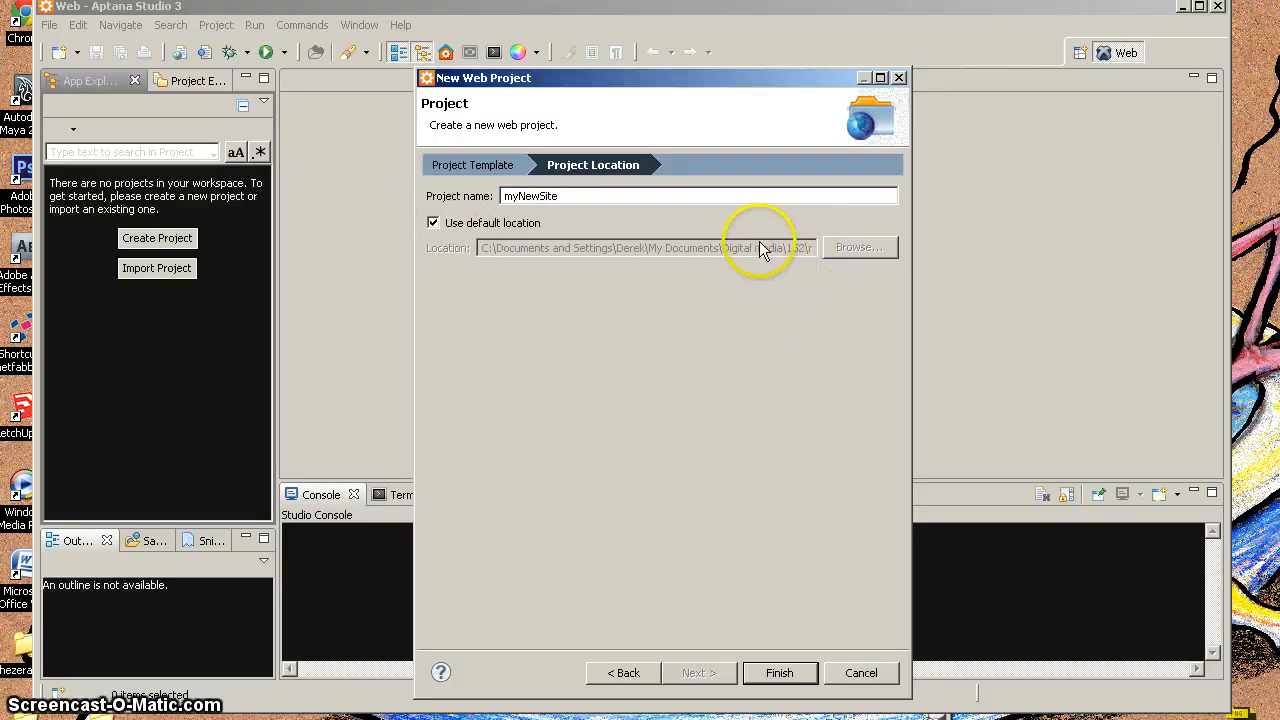
{"action": "left_click", "coordinate": [434, 222]}
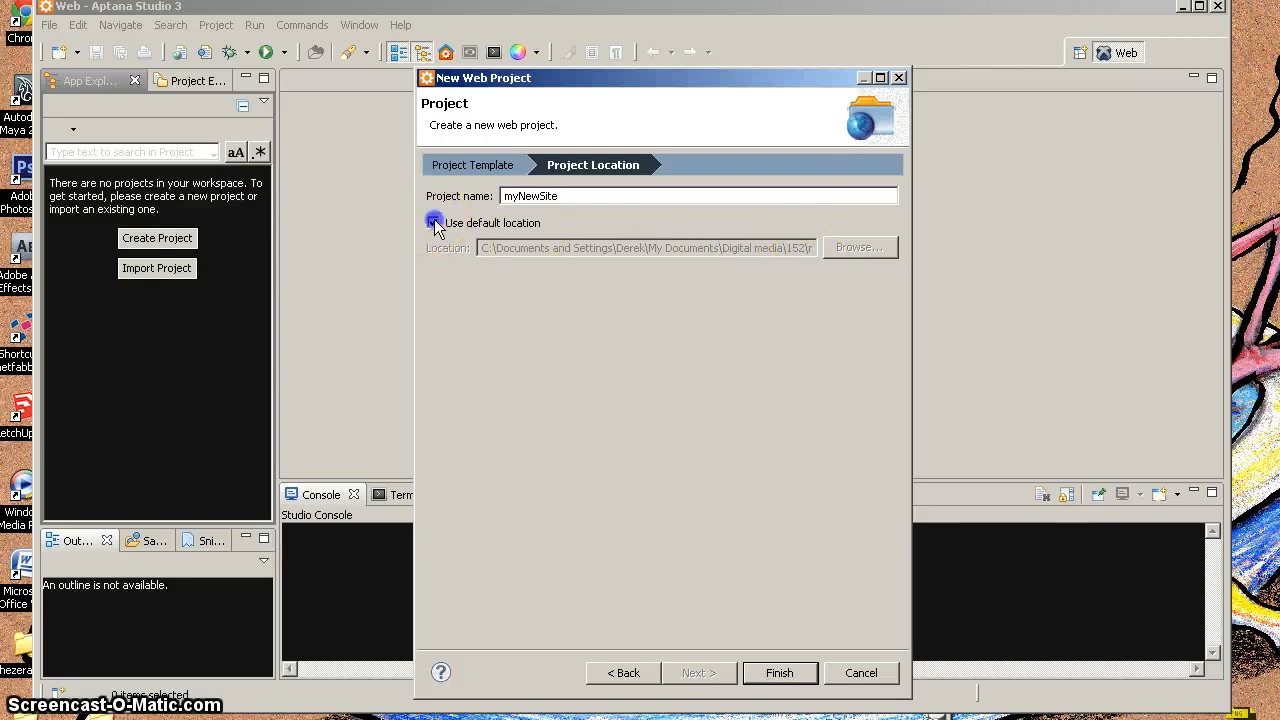
{"action": "left_click", "coordinate": [434, 222]}
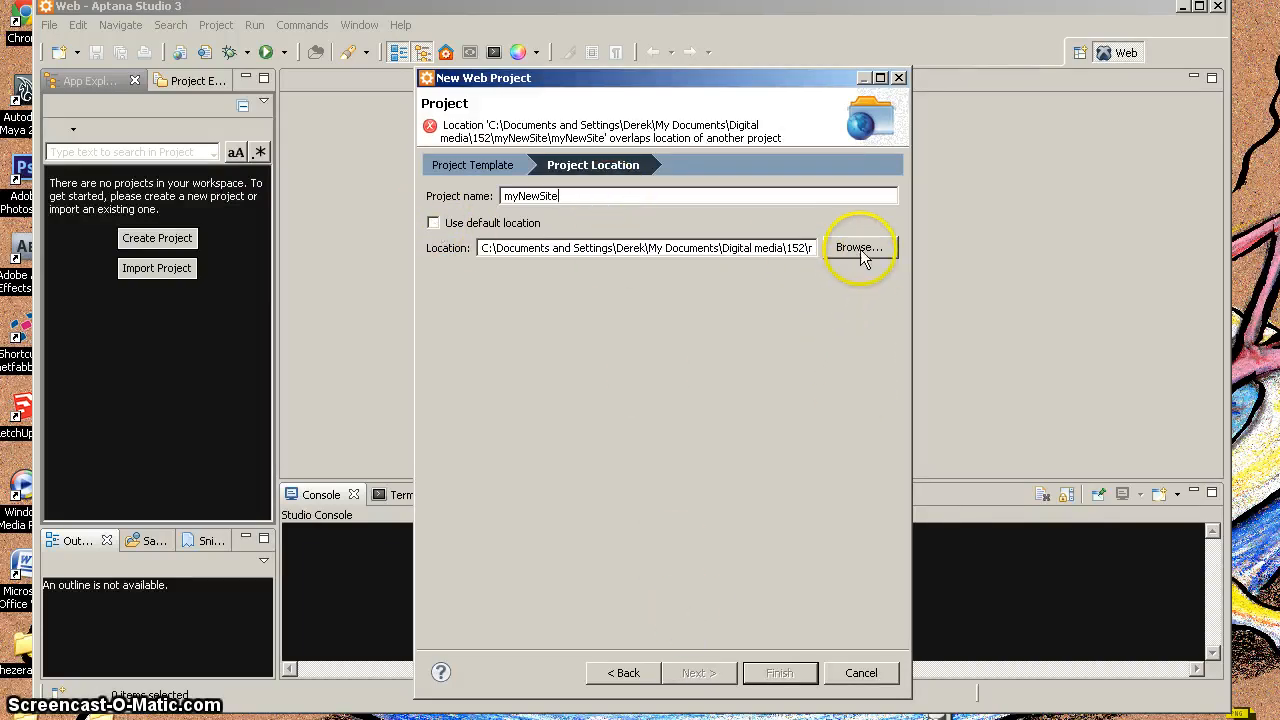
{"action": "left_click", "coordinate": [434, 222]}
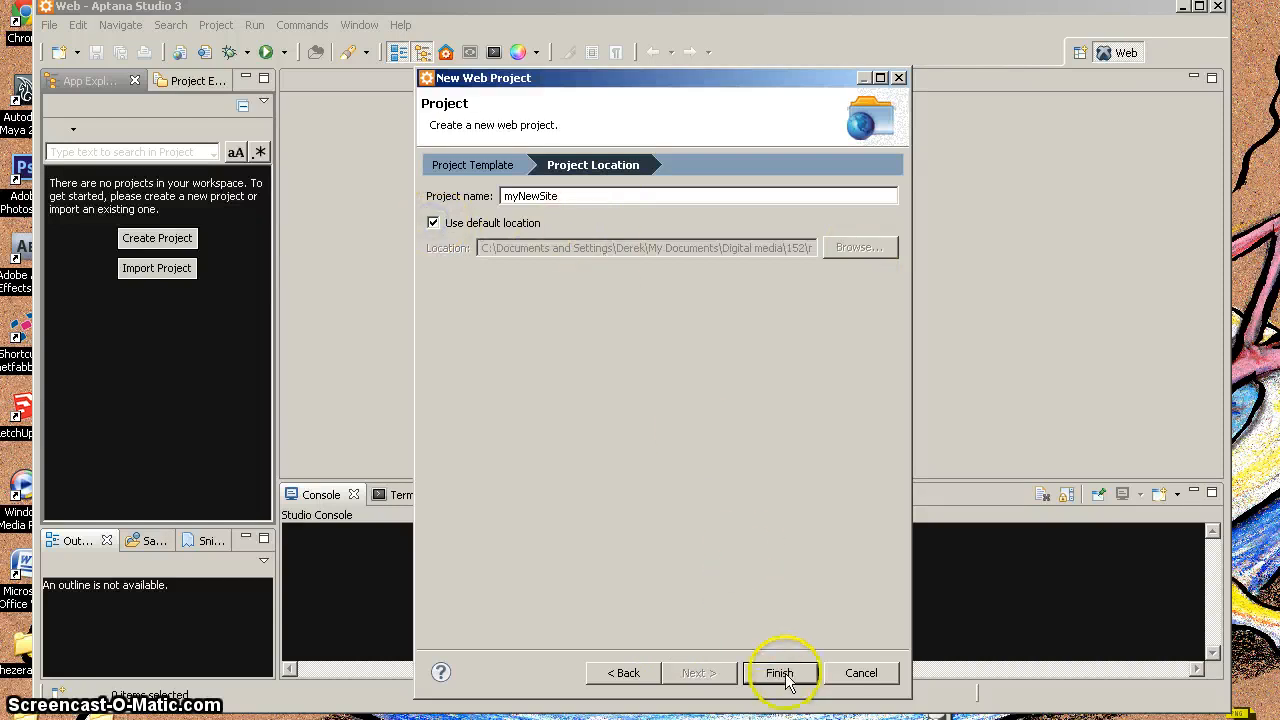
{"action": "left_click", "coordinate": [779, 672]}
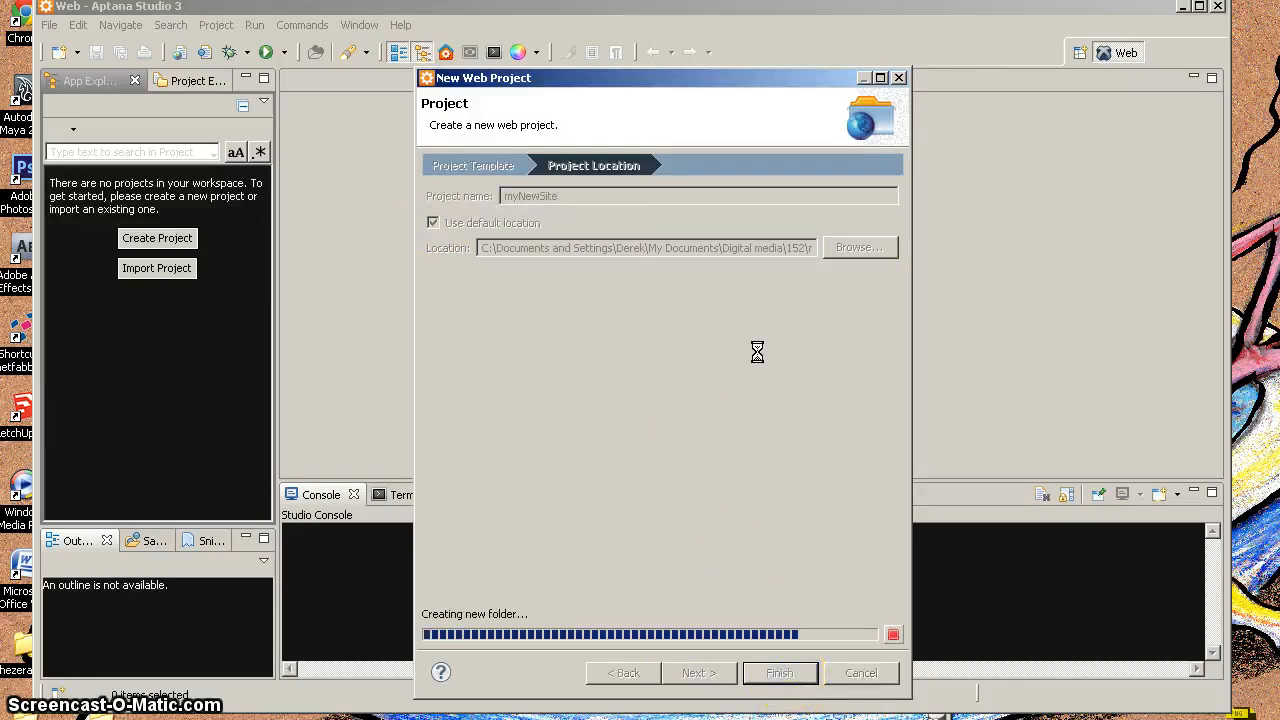
- Inspect 152\myNewSite in Explorer: .metadata, .project and the inner myNewSite folder
{"action": "left_click", "coordinate": [779, 672]}
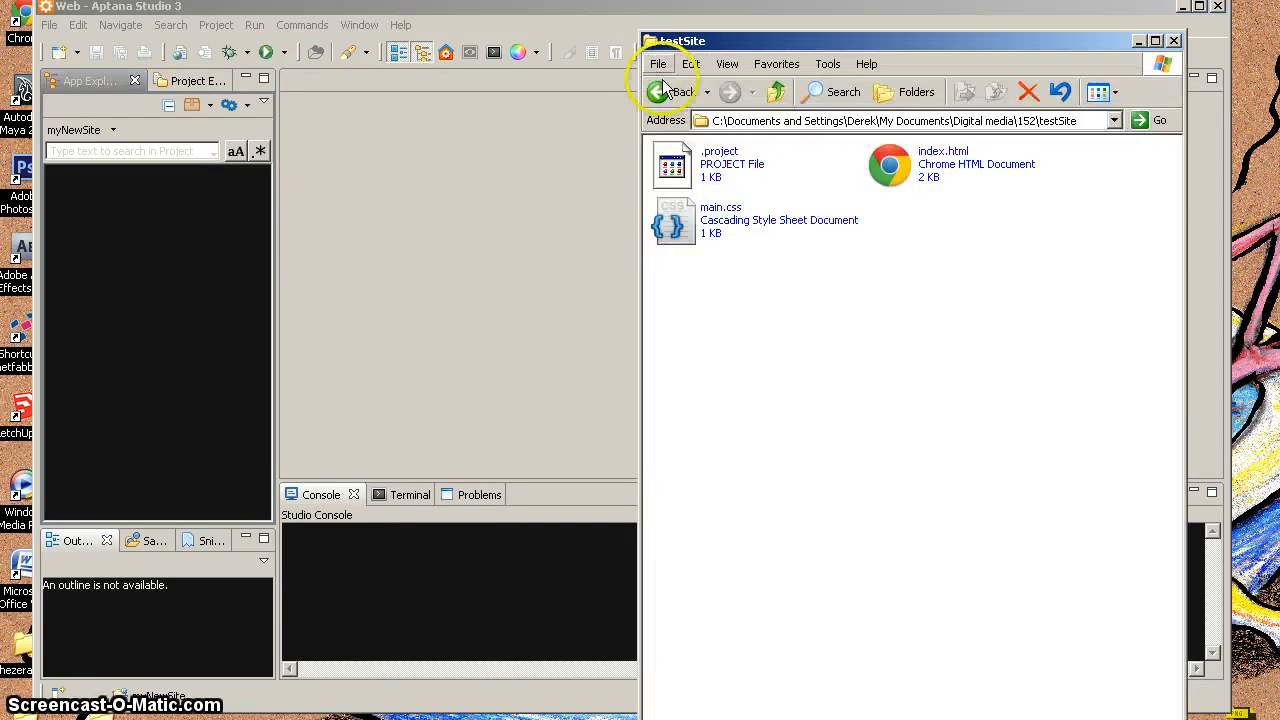
{"action": "left_click", "coordinate": [662, 92]}
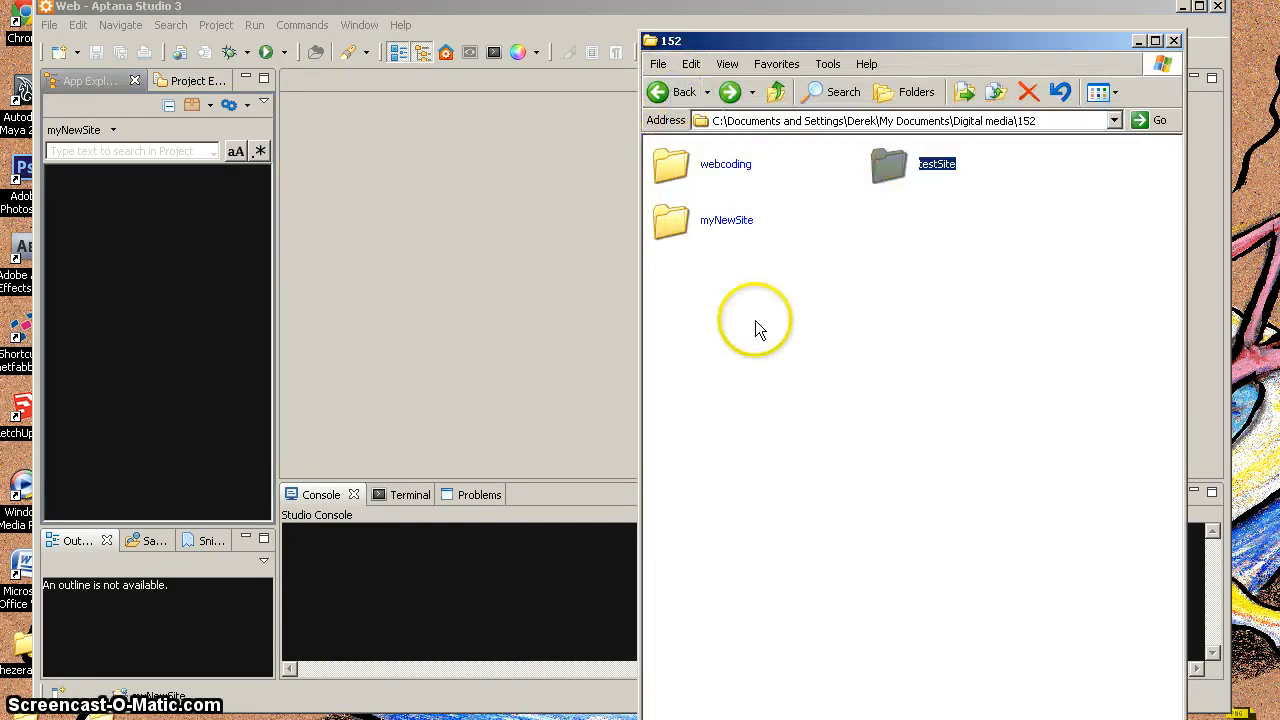
{"action": "left_click", "coordinate": [671, 220]}
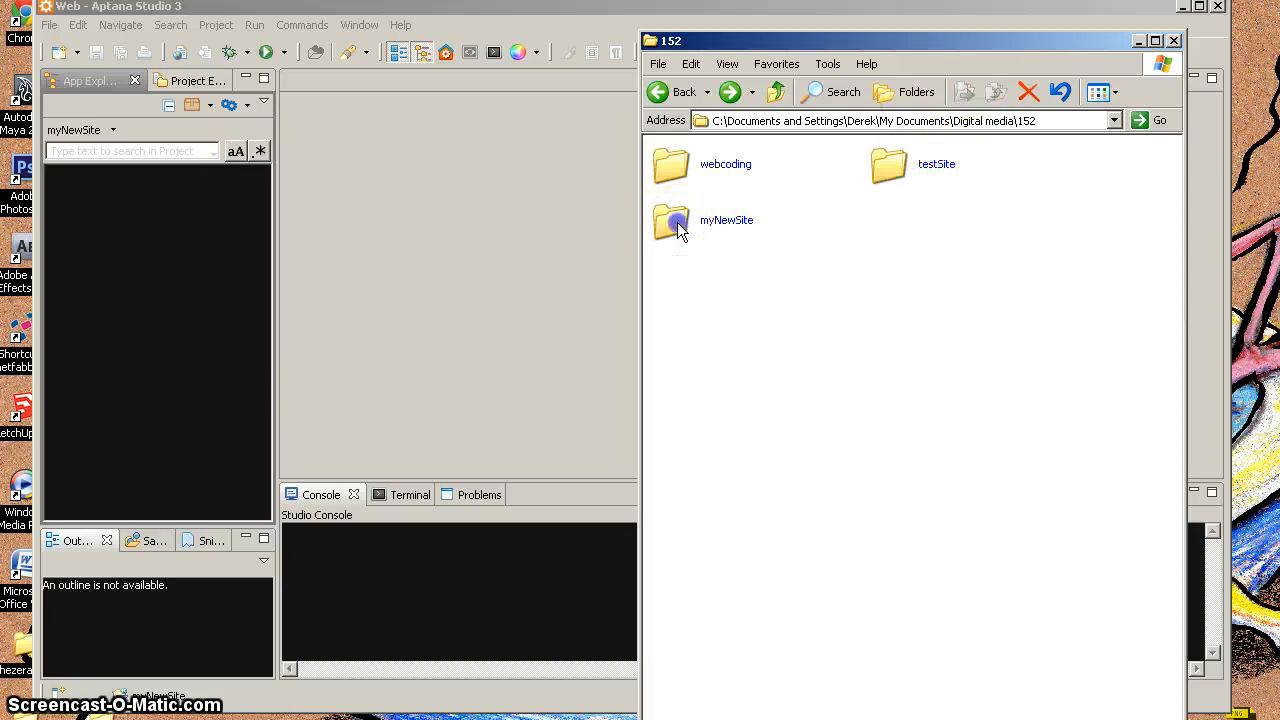
{"action": "double_click", "coordinate": [671, 220]}
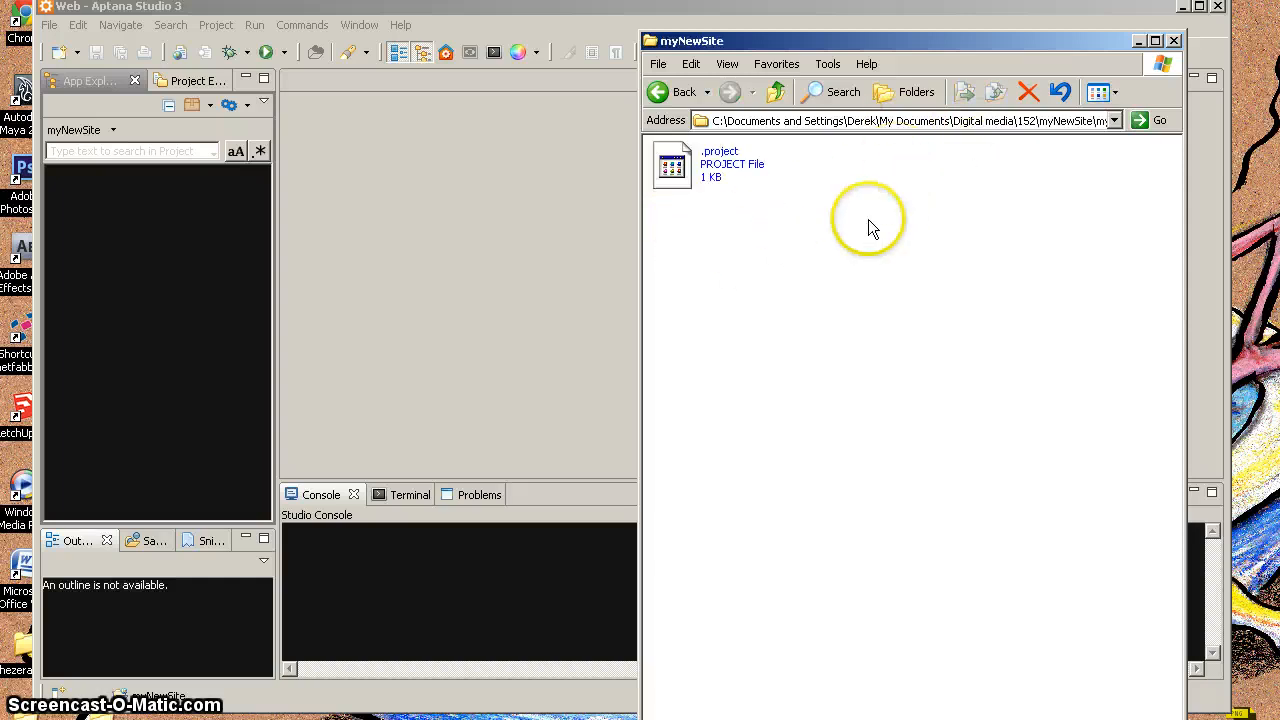
{"action": "left_click", "coordinate": [672, 163]}
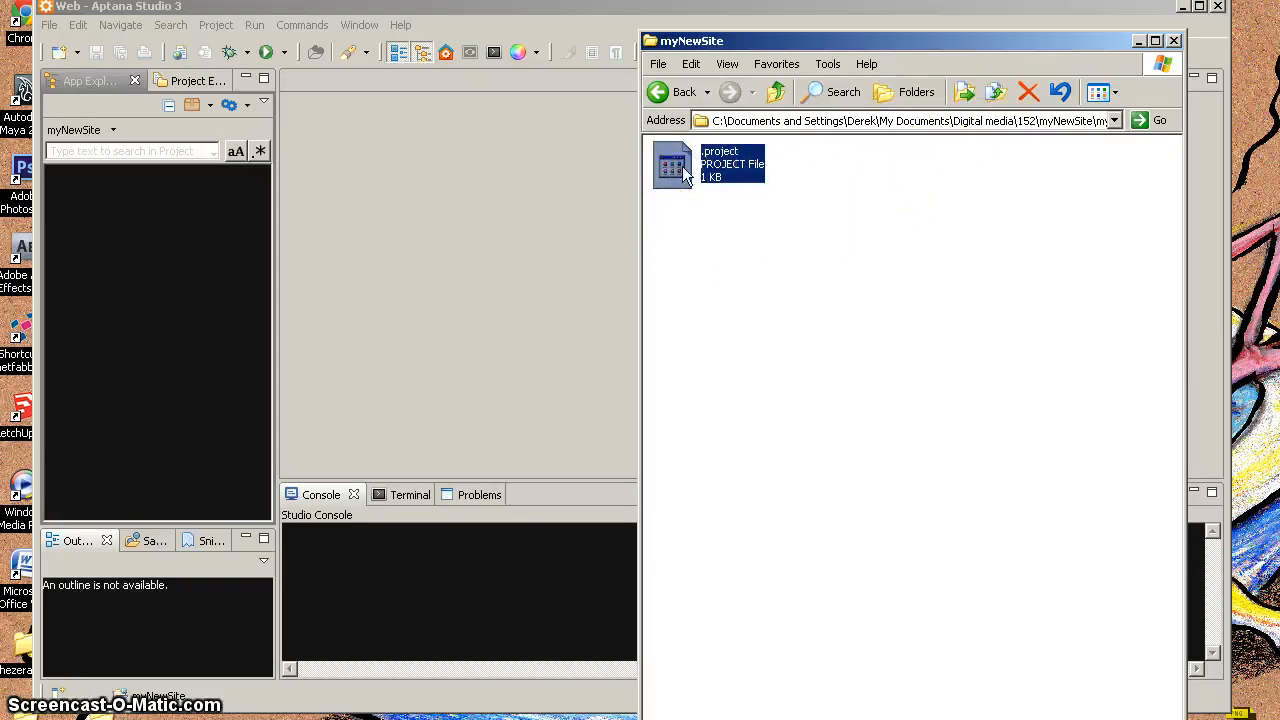
{"action": "mouse_move", "coordinate": [725, 160]}
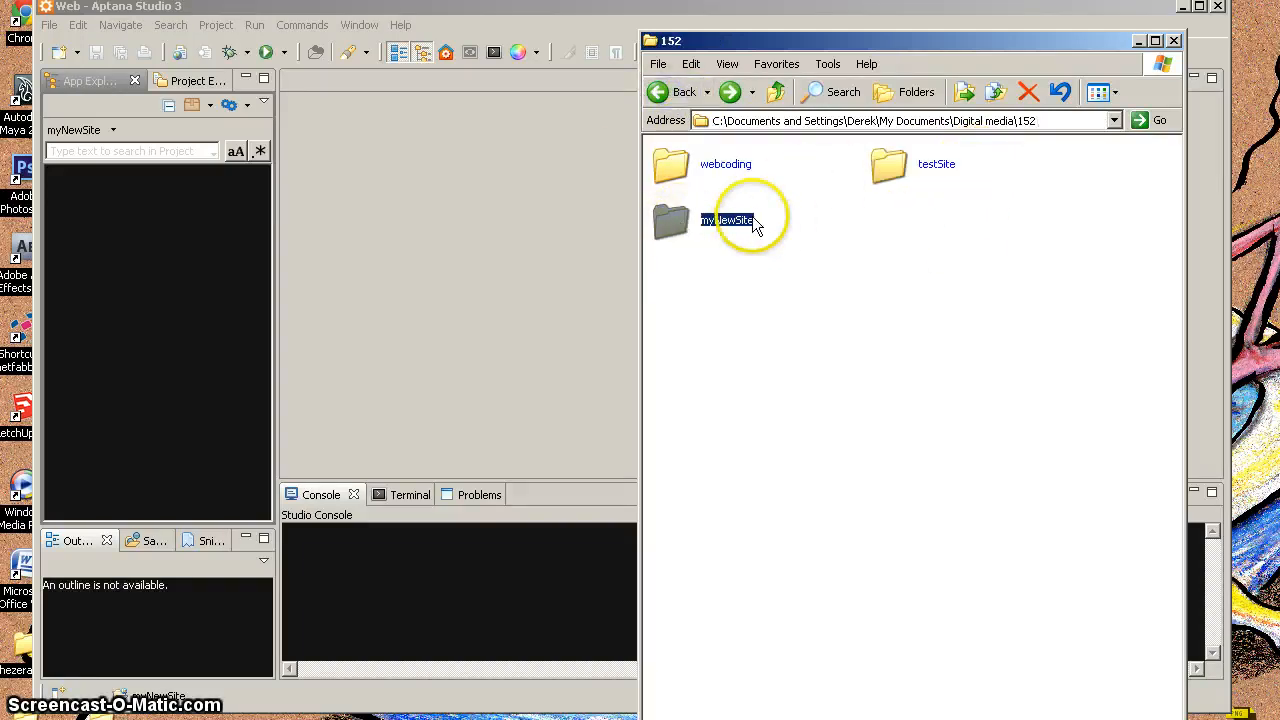
{"action": "double_click", "coordinate": [725, 220]}
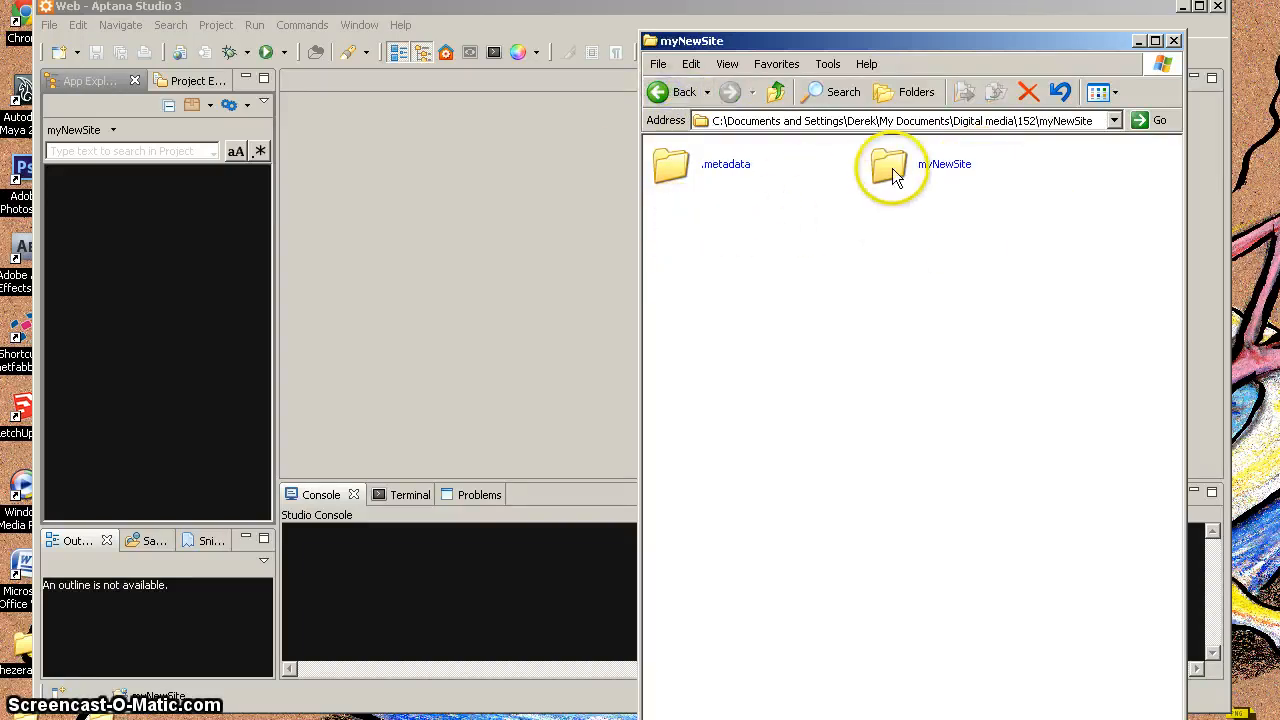
{"action": "left_click", "coordinate": [888, 164]}
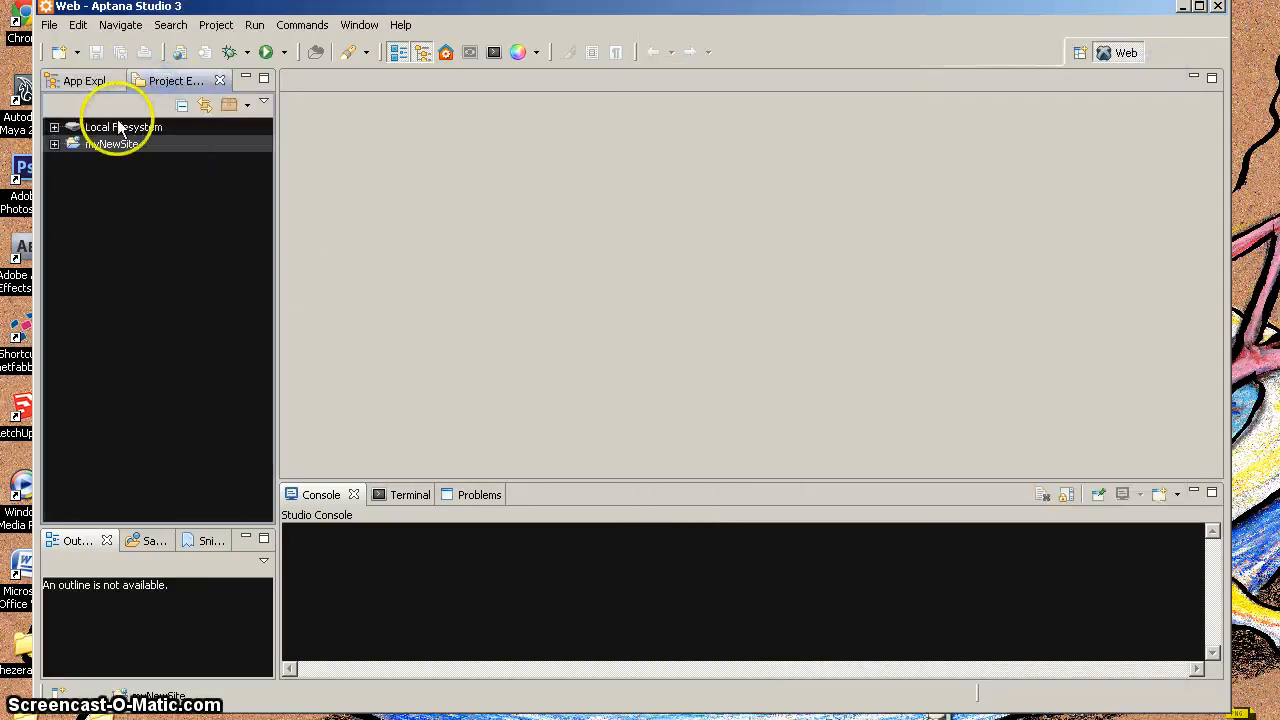
- Switch to Project Explorer and expand myNewSite to reveal its Connections entry
{"action": "left_click", "coordinate": [84, 81]}
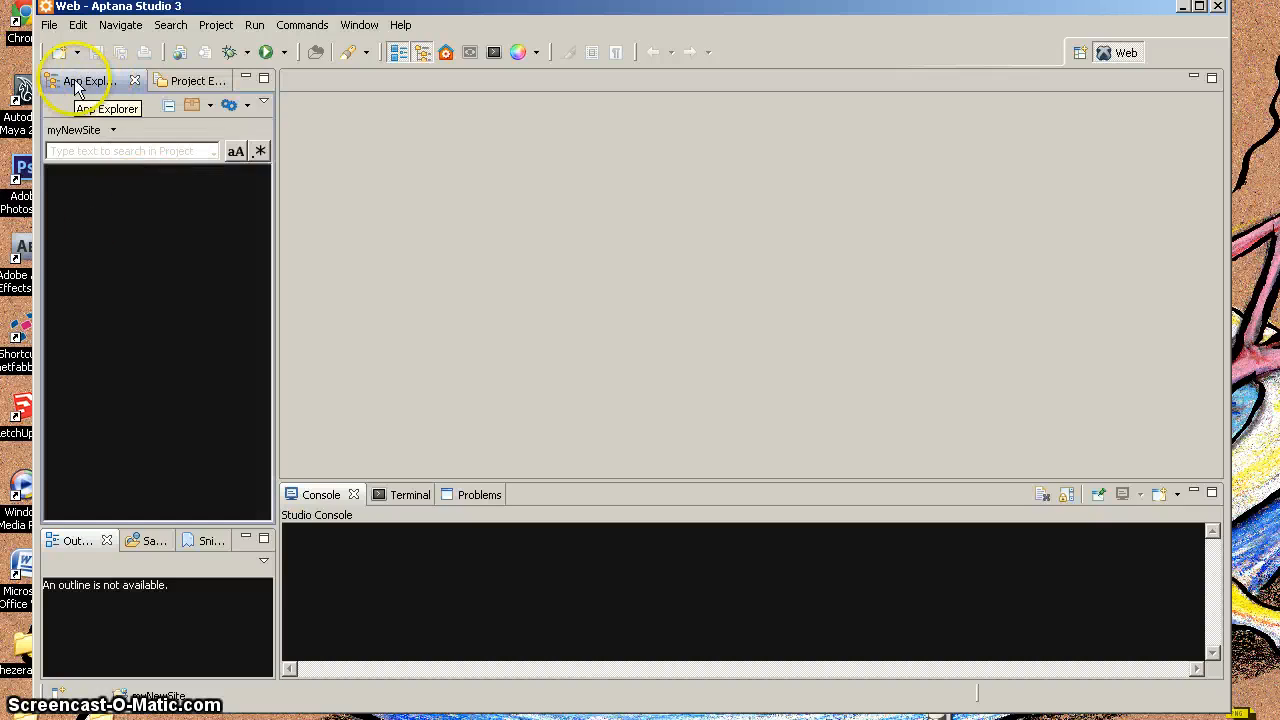
{"action": "left_click", "coordinate": [190, 80]}
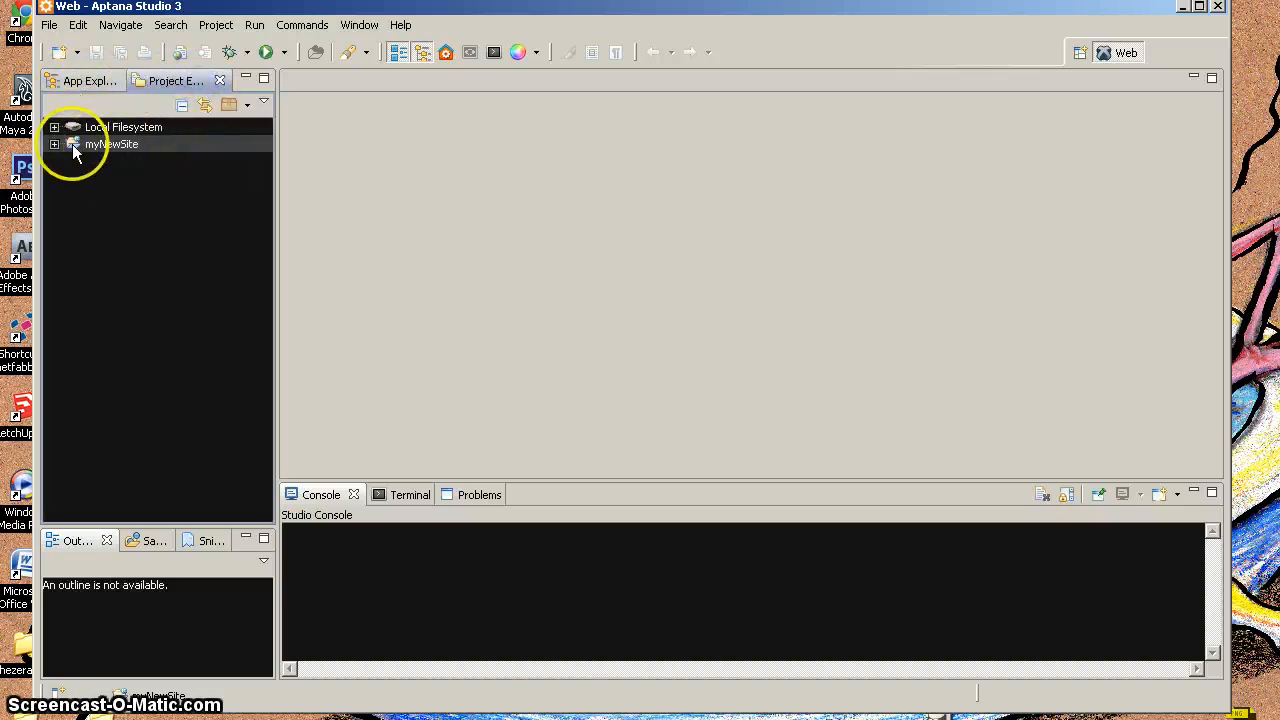
{"action": "left_click", "coordinate": [54, 144]}
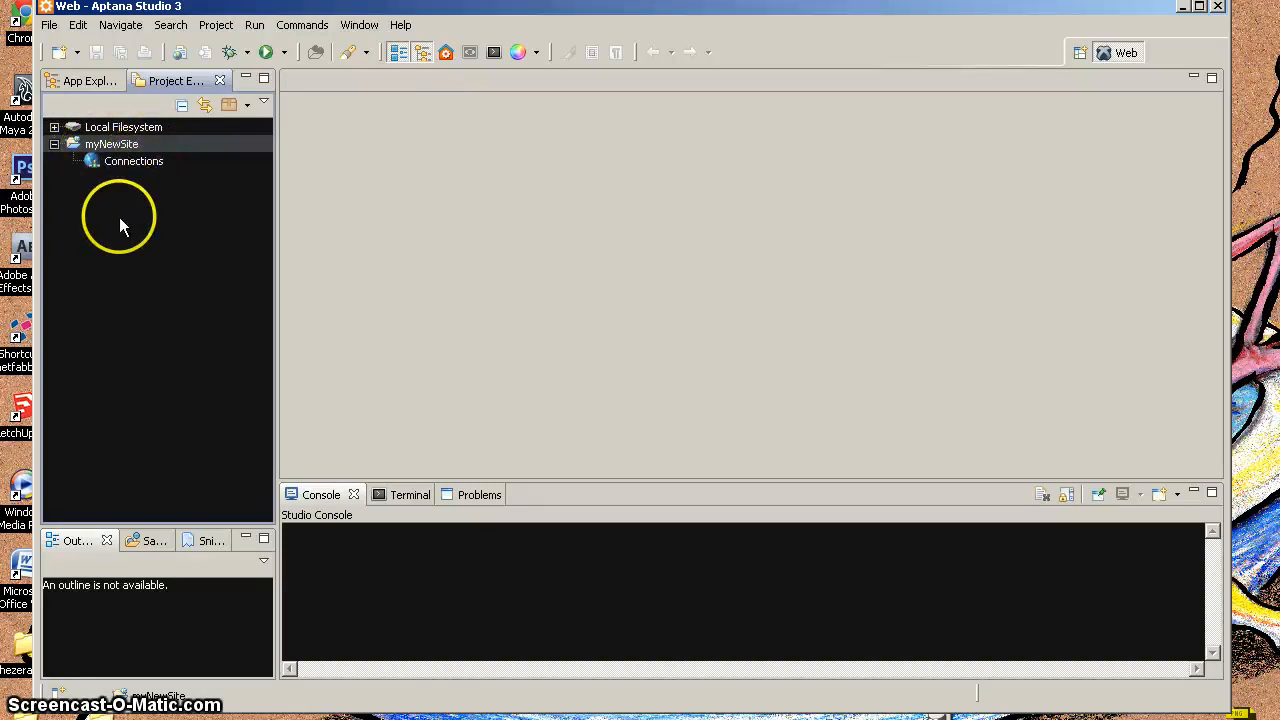
{"action": "left_click", "coordinate": [133, 161]}
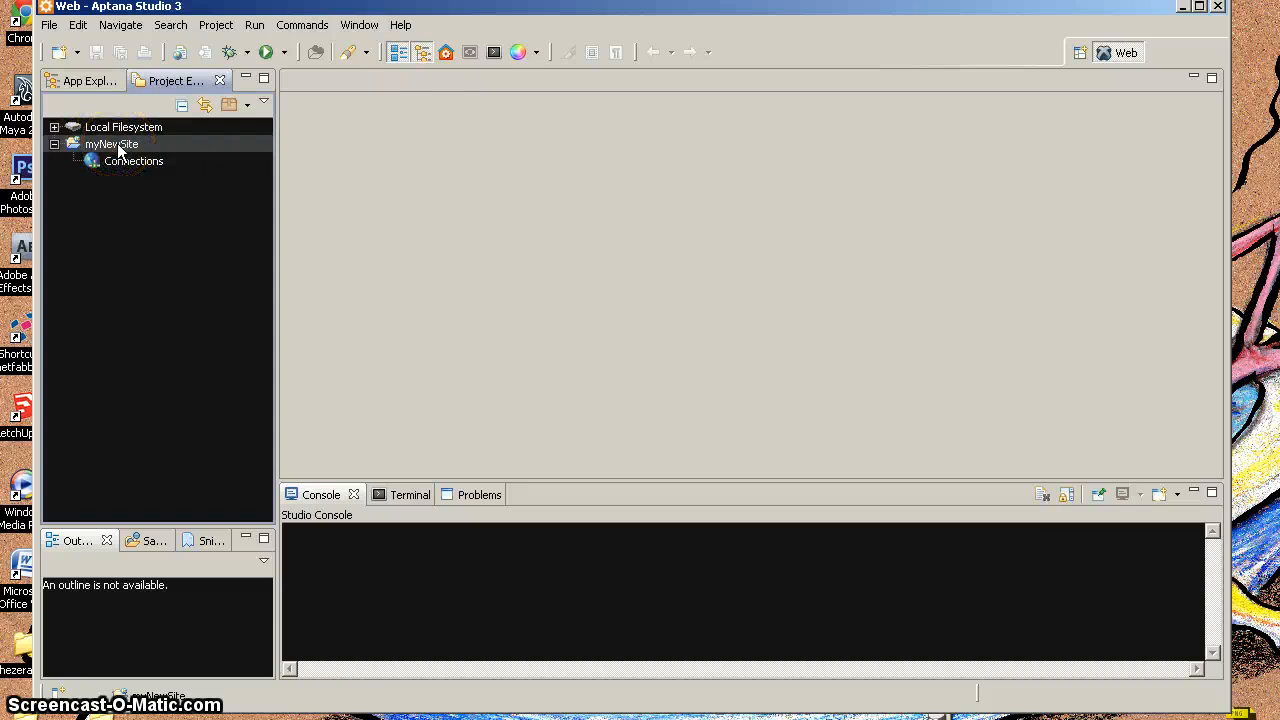
- Add a new file named blankIndex.html to the myNewSite project
{"action": "right_click", "coordinate": [111, 144]}
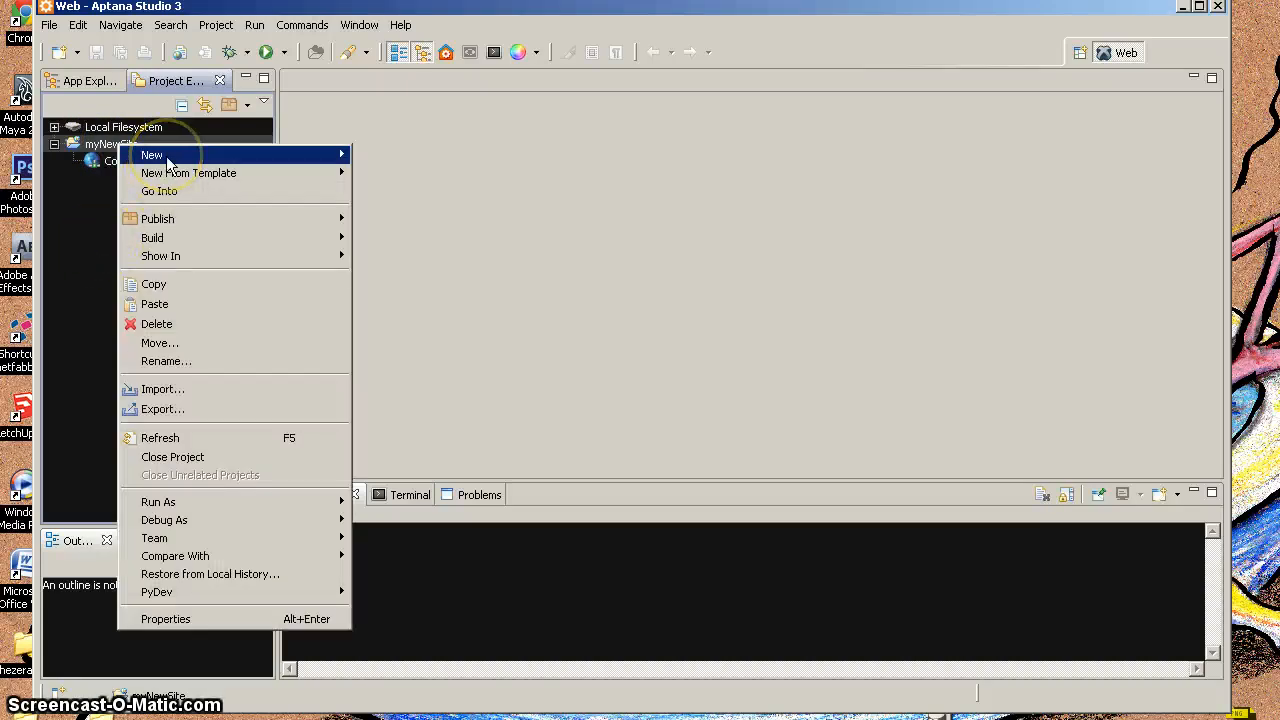
{"action": "mouse_move", "coordinate": [151, 155]}
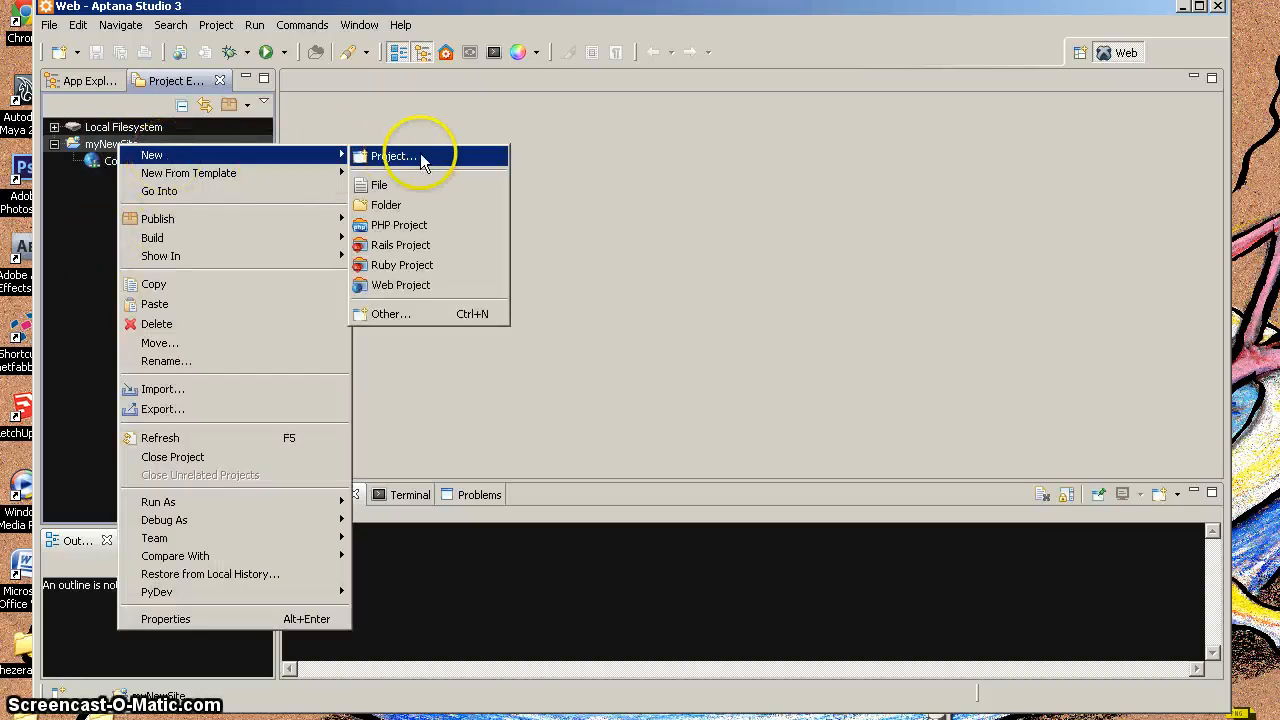
{"action": "mouse_move", "coordinate": [398, 185]}
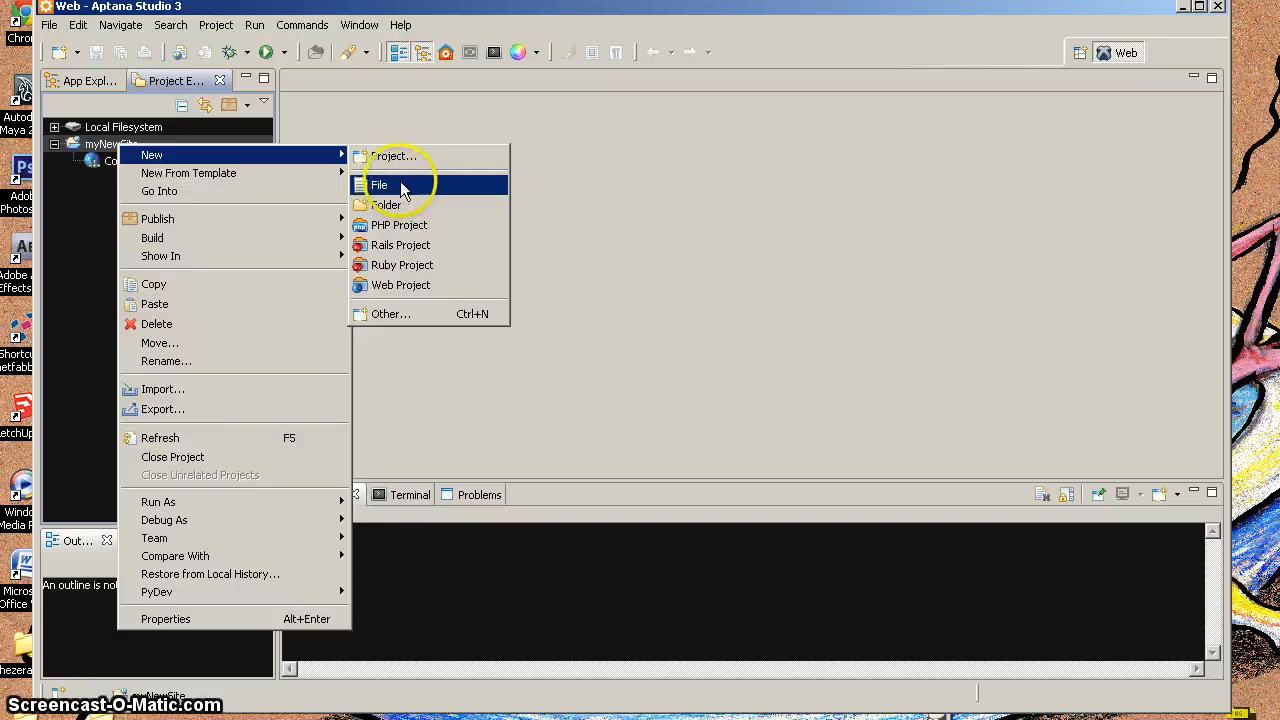
{"action": "mouse_move", "coordinate": [385, 190]}
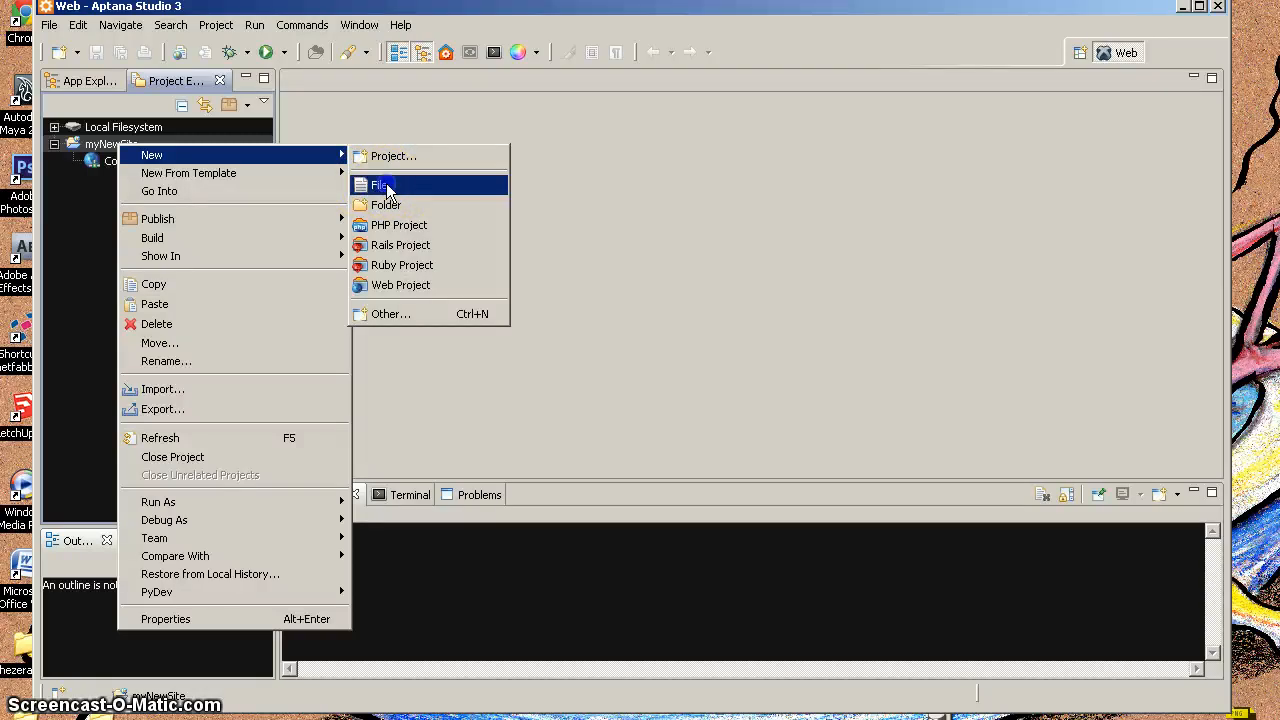
{"action": "left_click", "coordinate": [380, 185]}
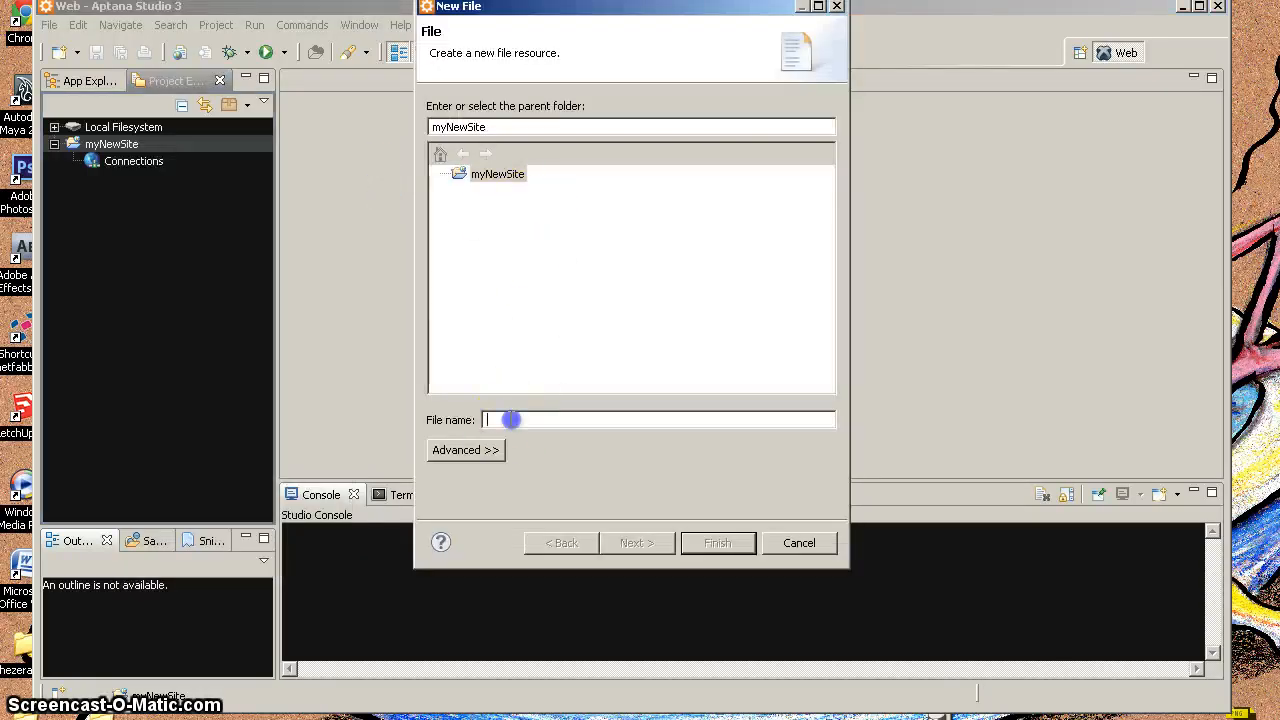
{"action": "type", "text": "blank"}
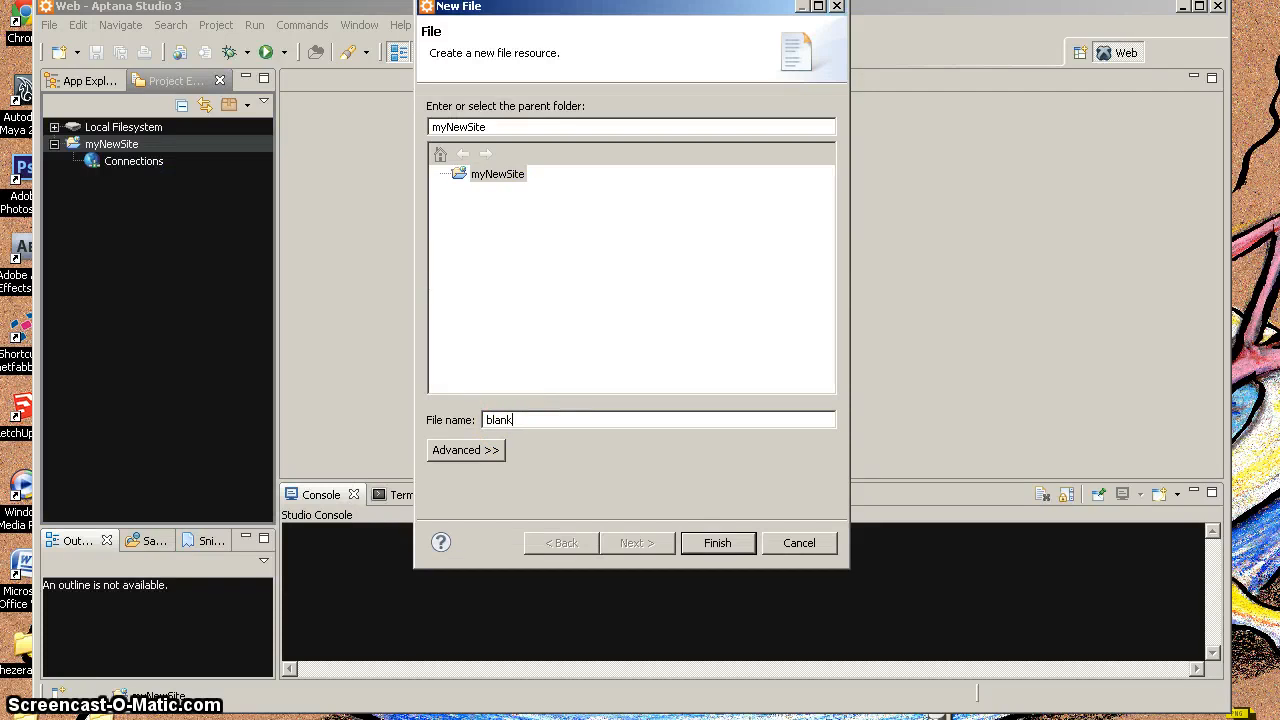
{"action": "type", "text": "Index.html"}
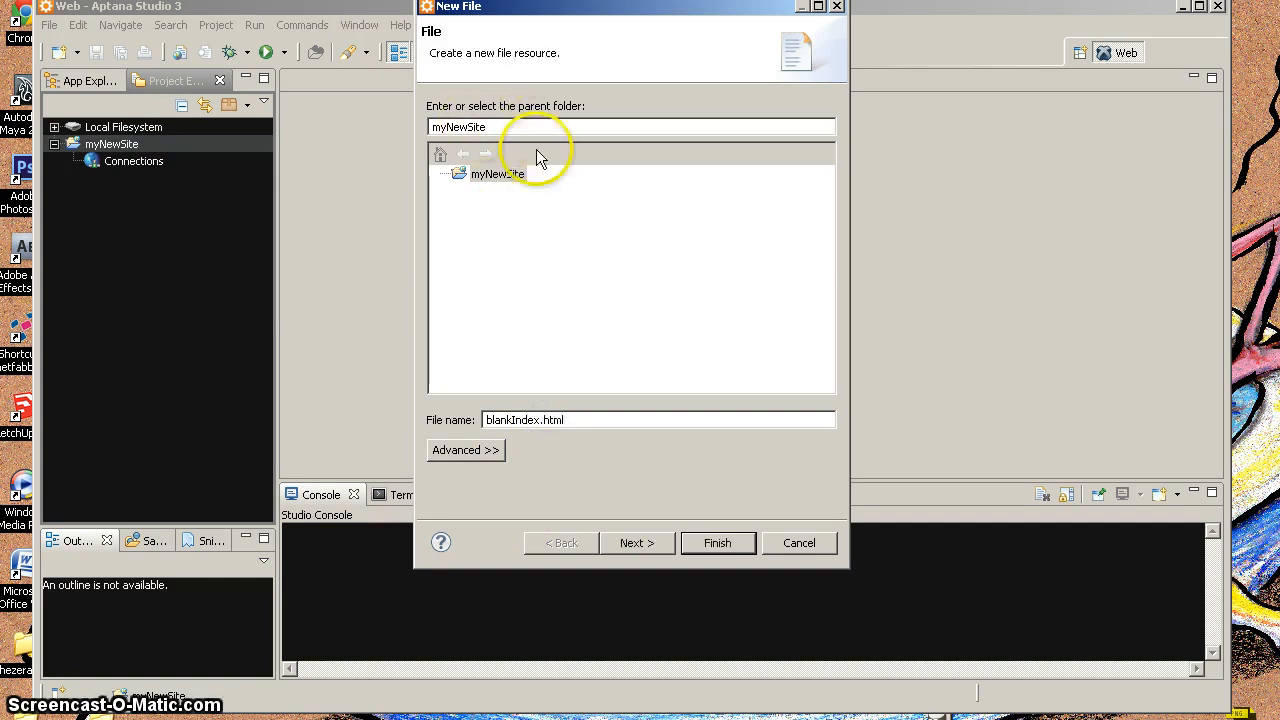
{"action": "left_click", "coordinate": [717, 543]}
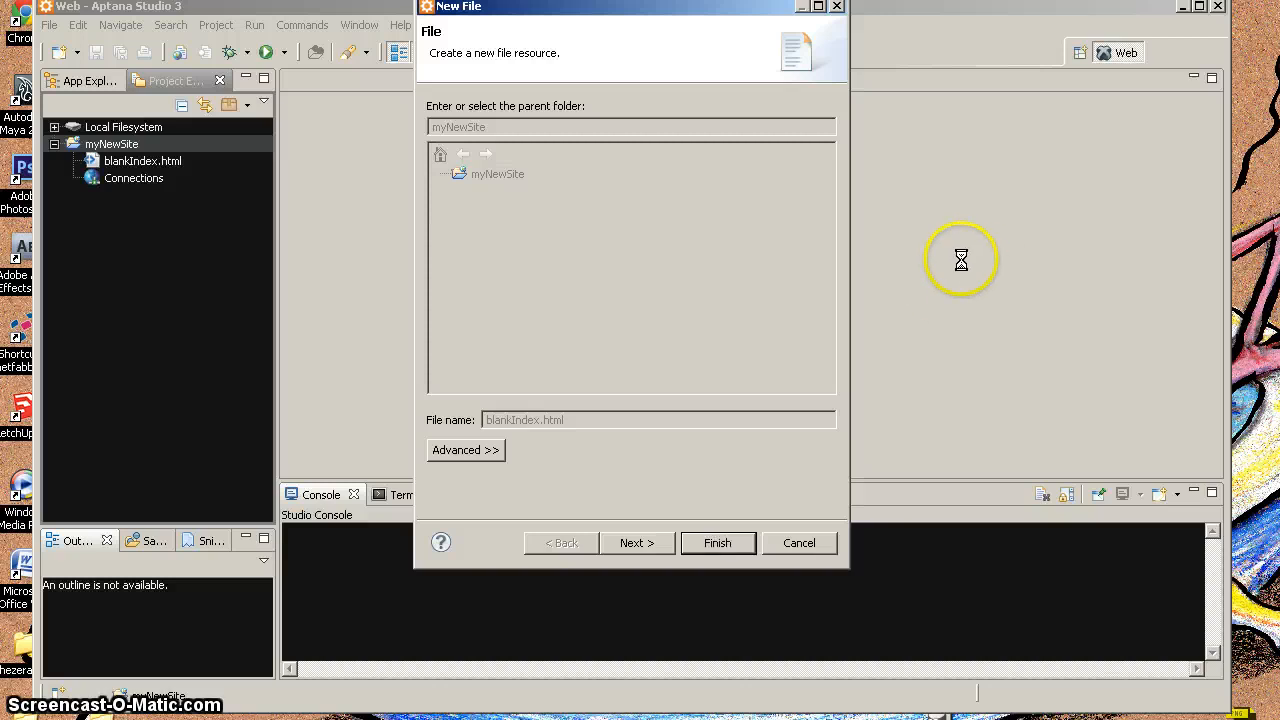
- Type a partial <DOCTYPE tag in blankIndex.html, then delete it again
{"action": "left_click", "coordinate": [717, 542]}
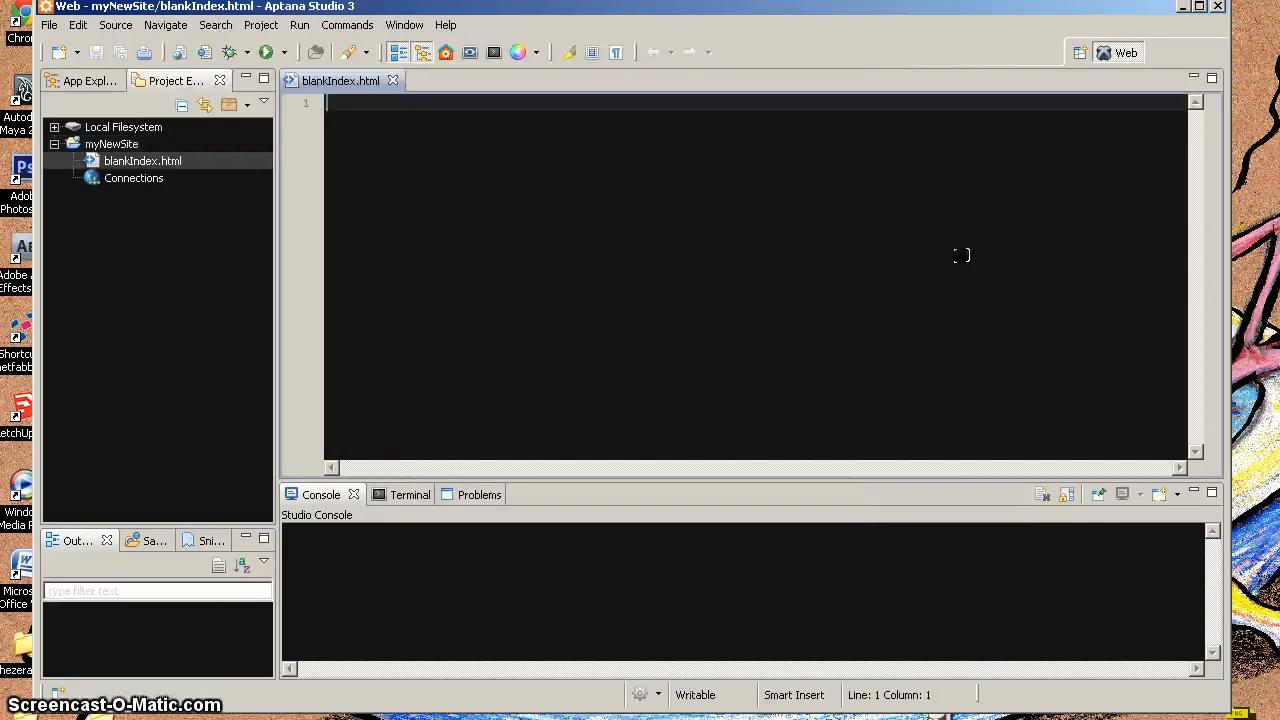
{"action": "mouse_move", "coordinate": [362, 432]}
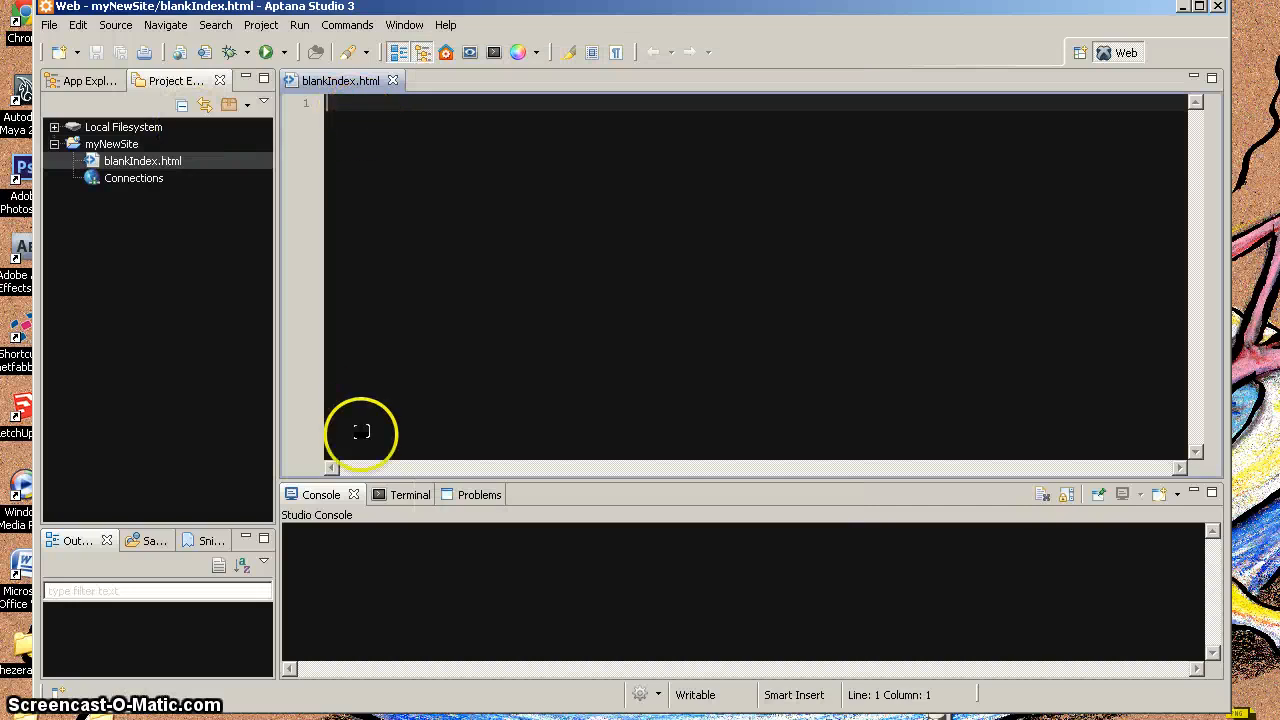
{"action": "mouse_move", "coordinate": [372, 105]}
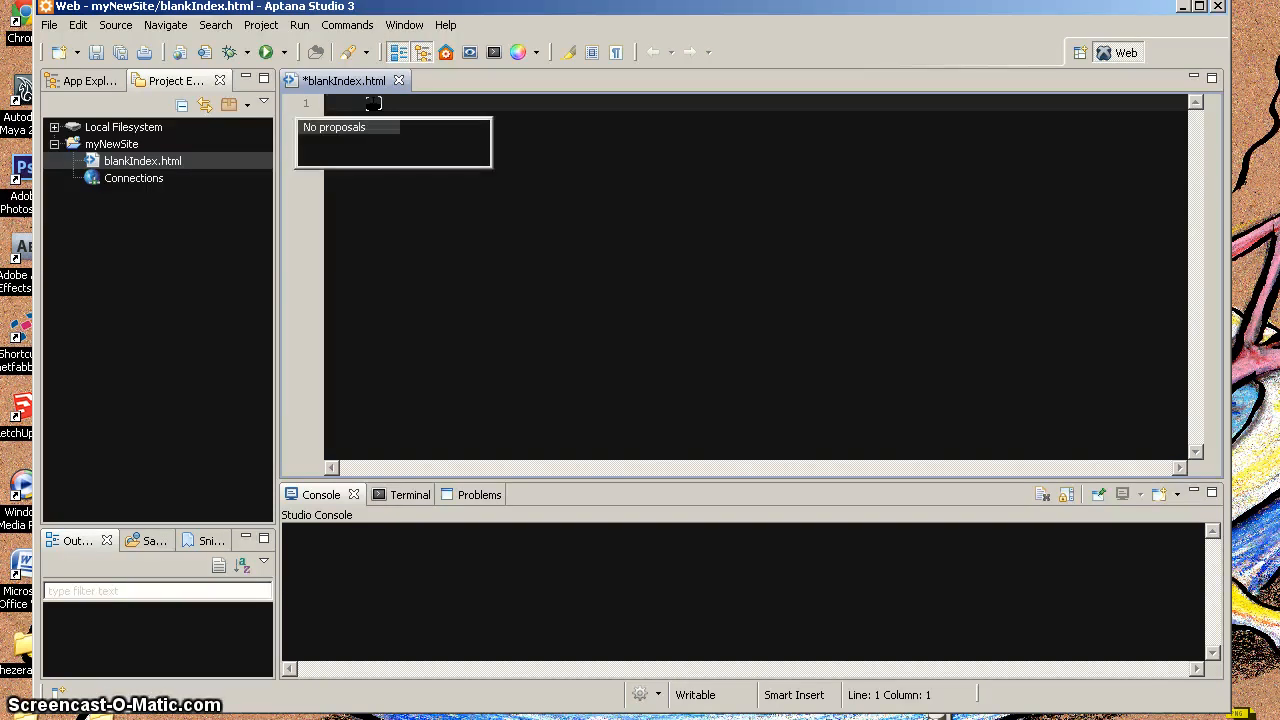
{"action": "type", "text": "<"}
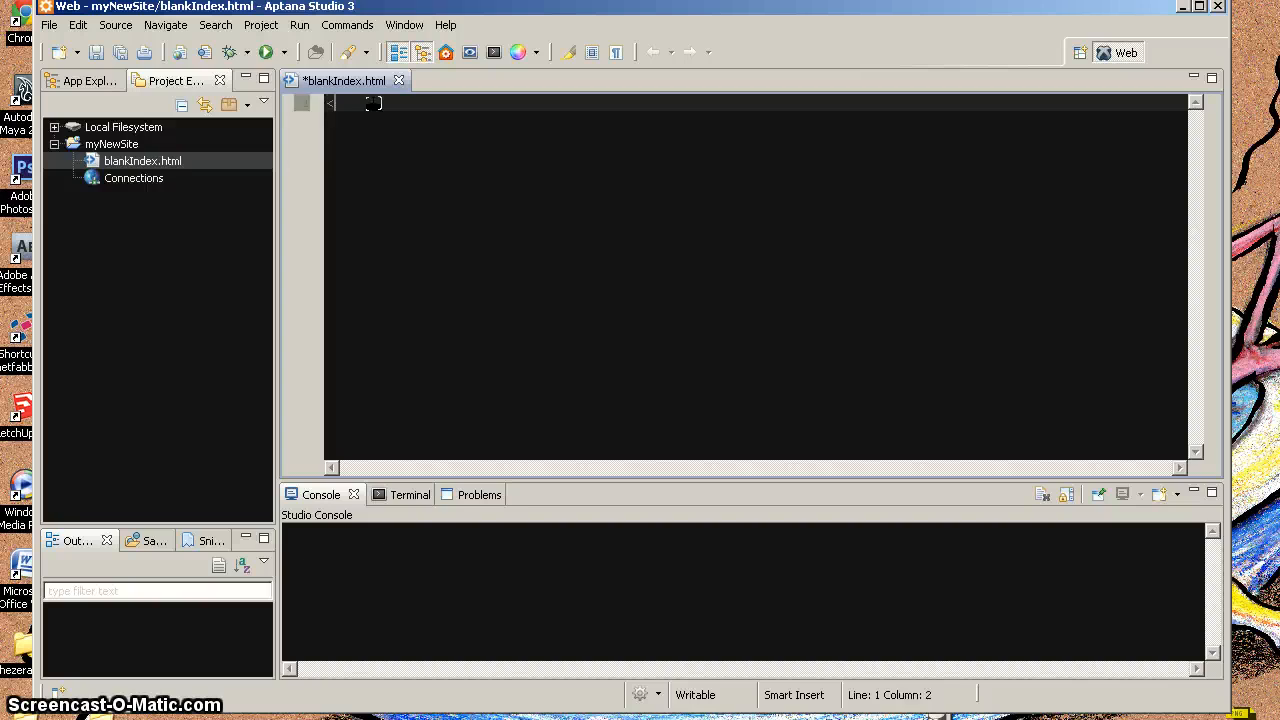
{"action": "type", "text": "doc"}
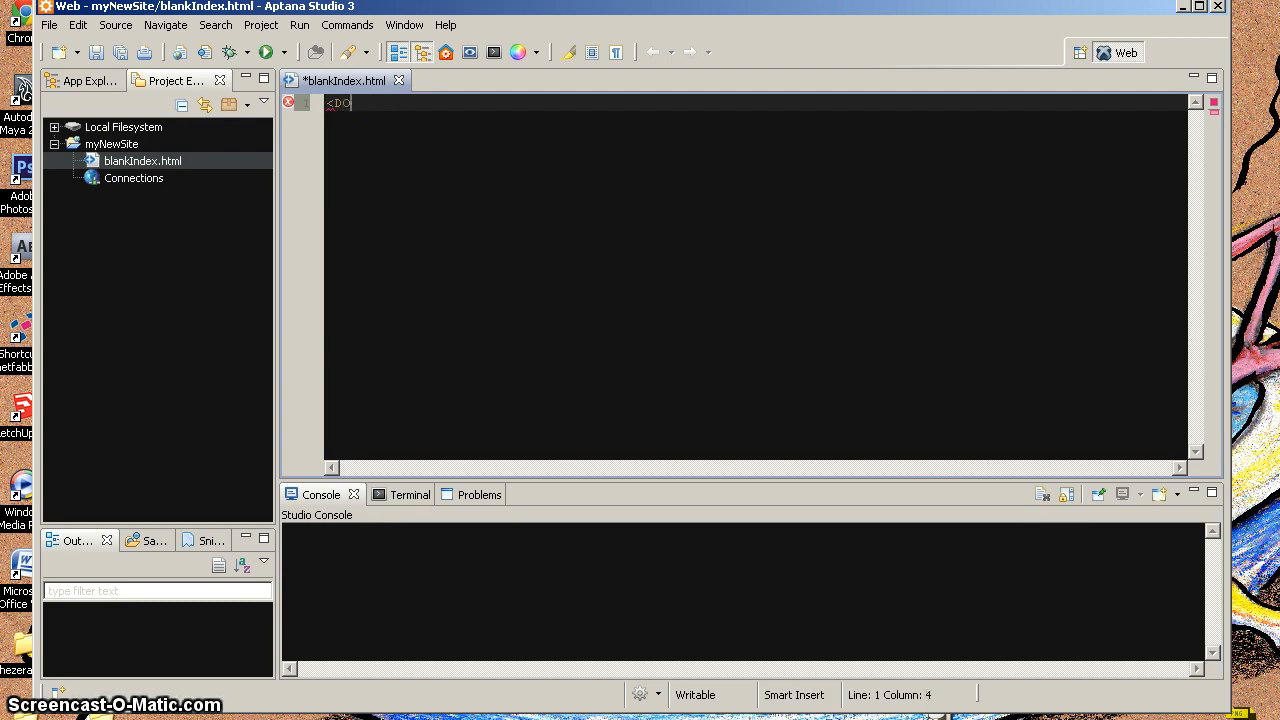
{"action": "key", "text": "BackSpace"}
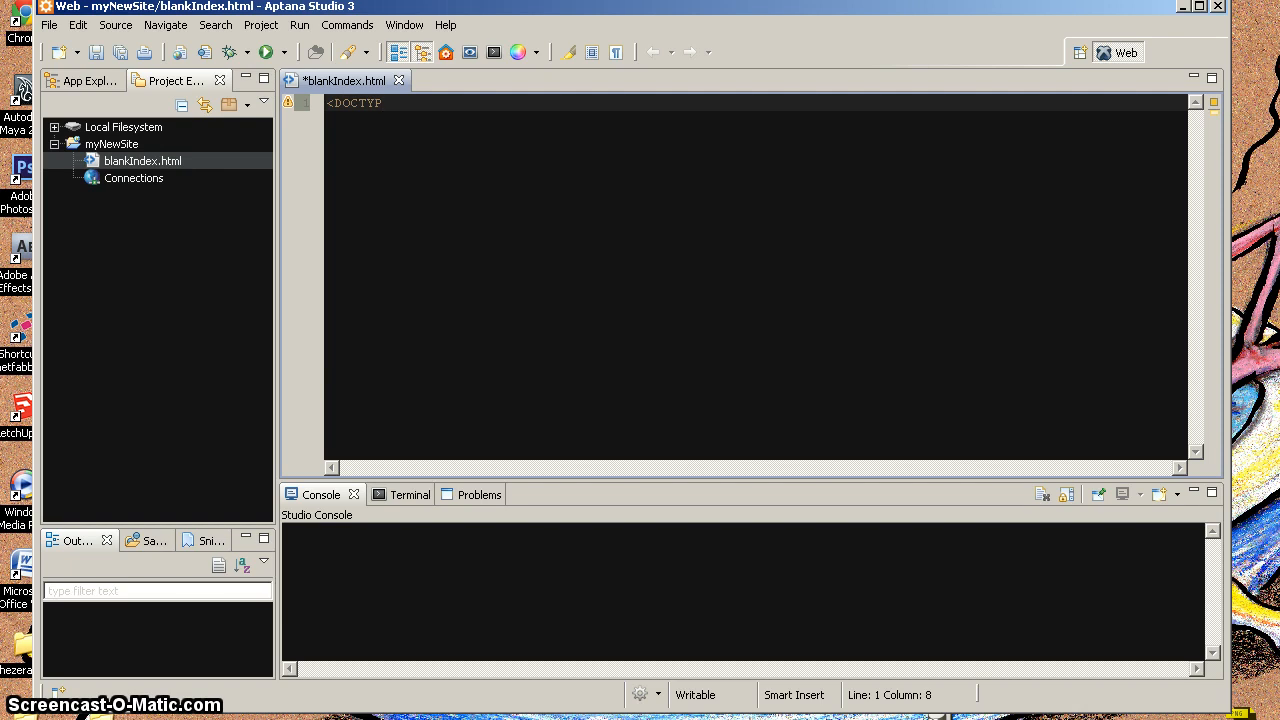
{"action": "type", "text": "E"}
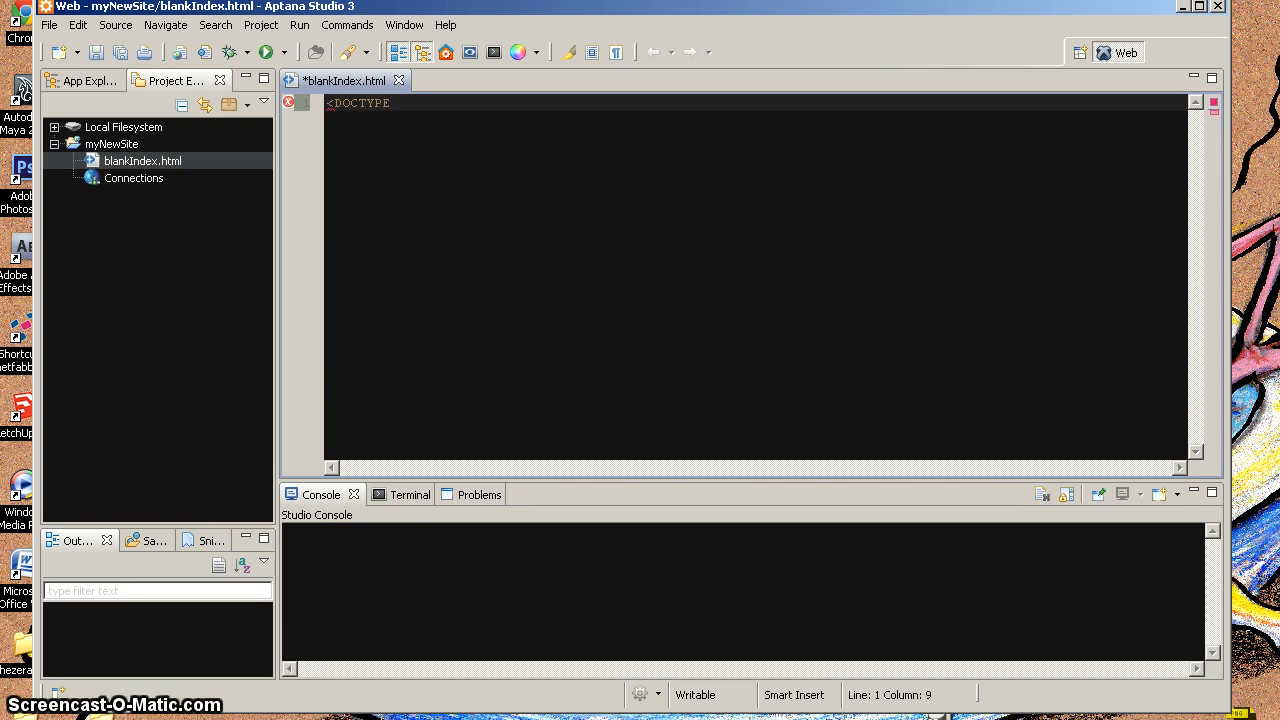
{"action": "key", "text": "BackSpace"}
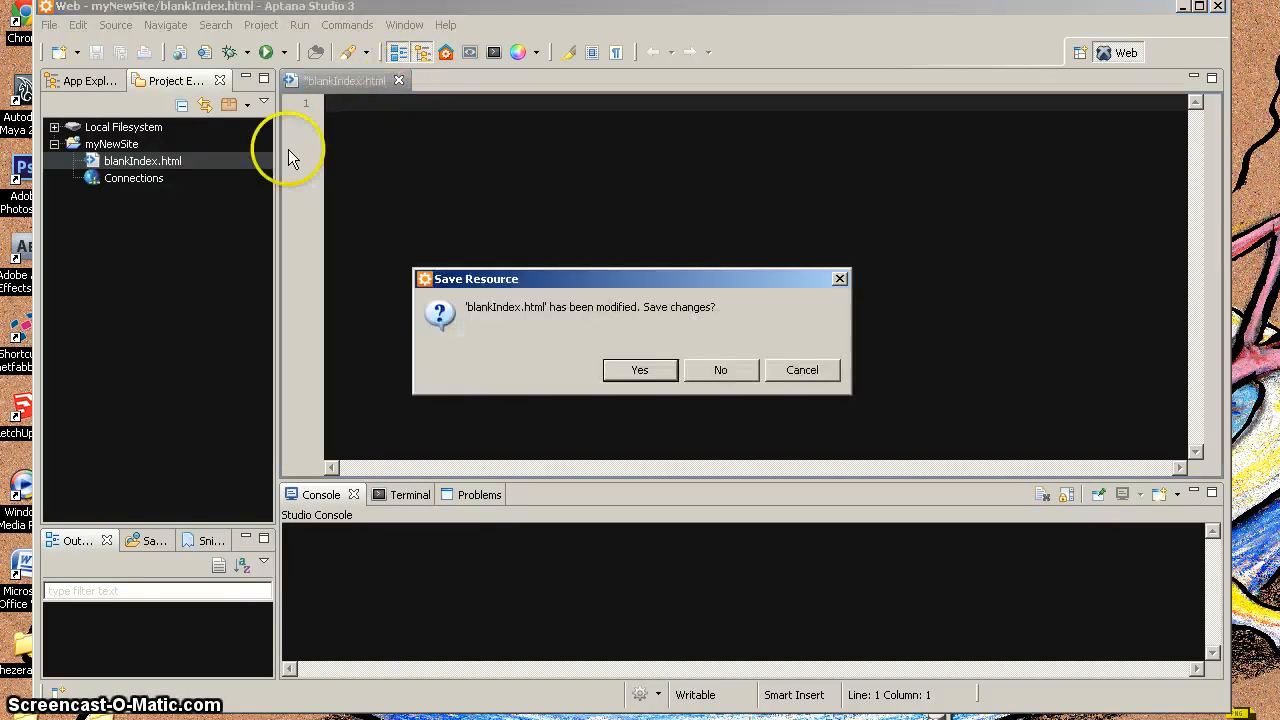
- Close blankIndex.html without saving and remove it from the myNewSite project
{"action": "left_click", "coordinate": [720, 369]}
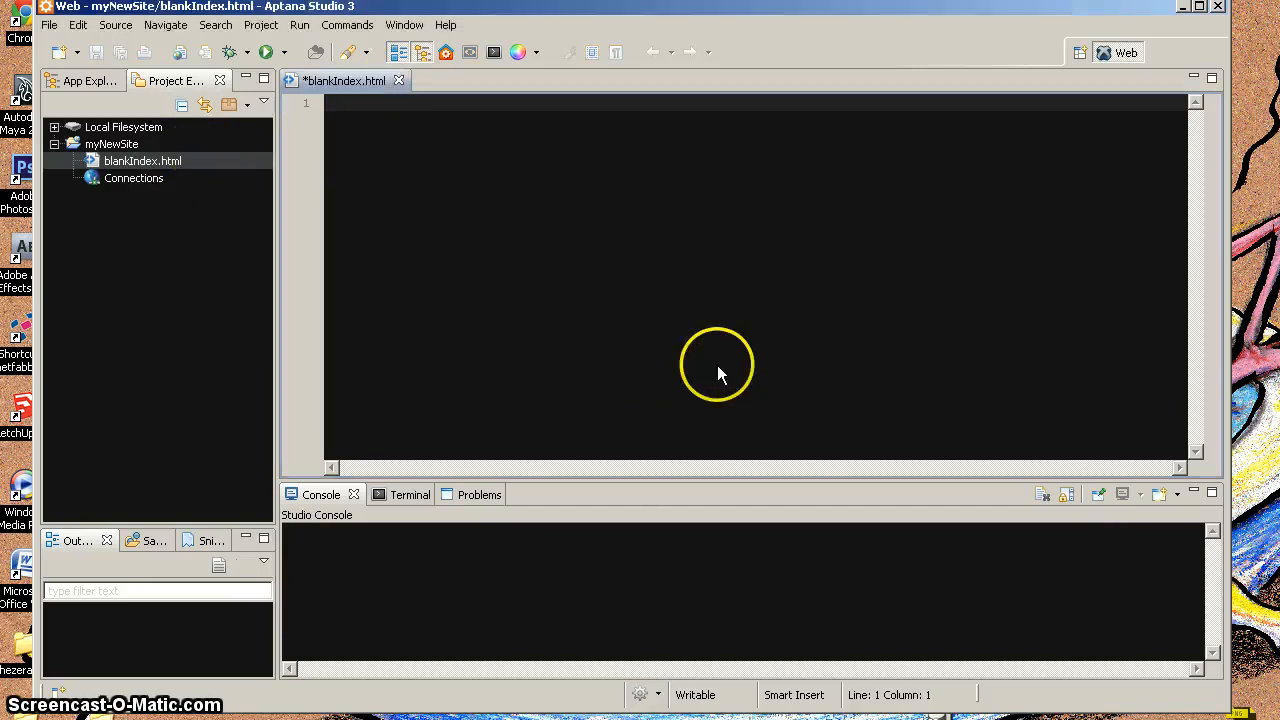
{"action": "left_click", "coordinate": [142, 161]}
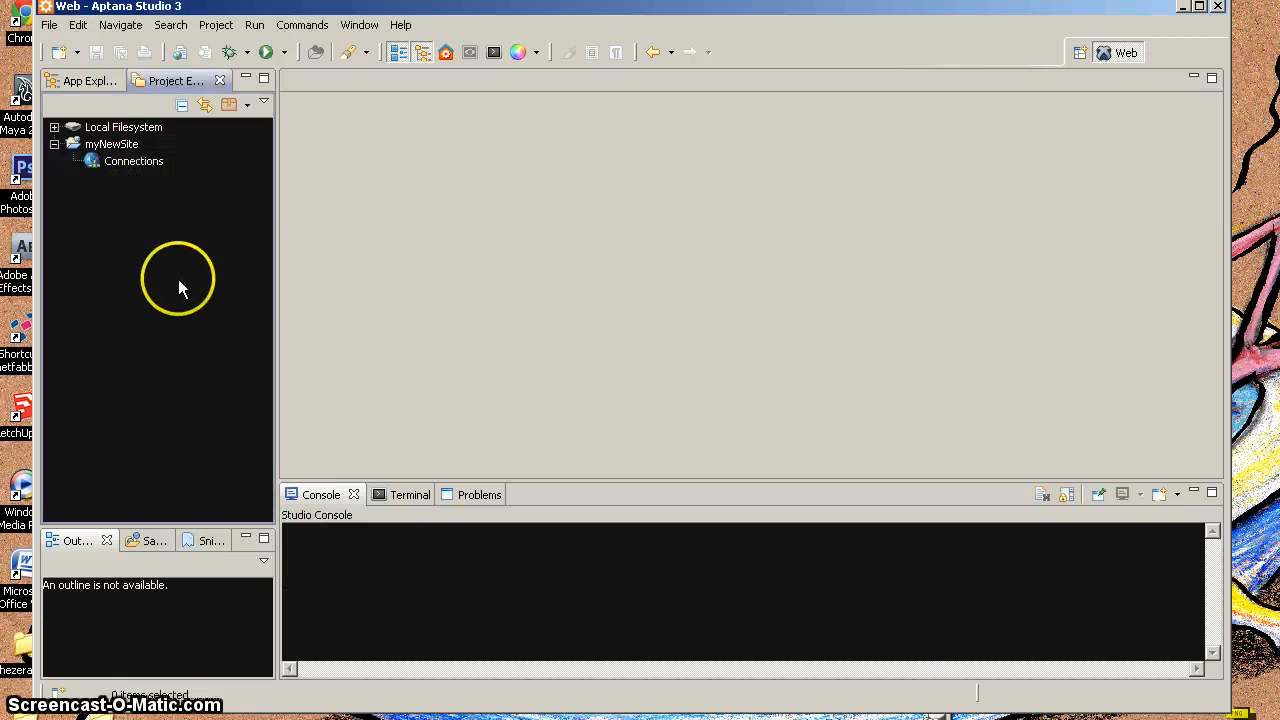
- From the myNewSite project menu, use the XHTML 1.0 Strict template to make index-strict.html
{"action": "right_click", "coordinate": [111, 144]}
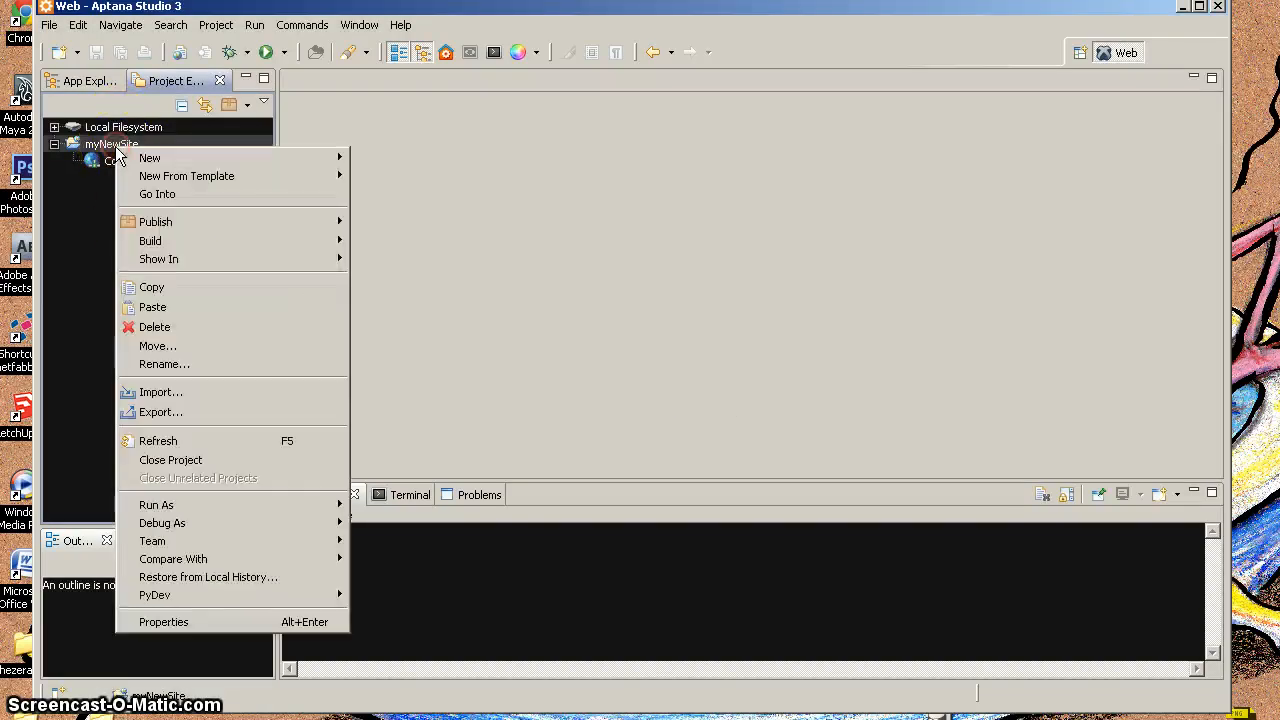
{"action": "mouse_move", "coordinate": [149, 158]}
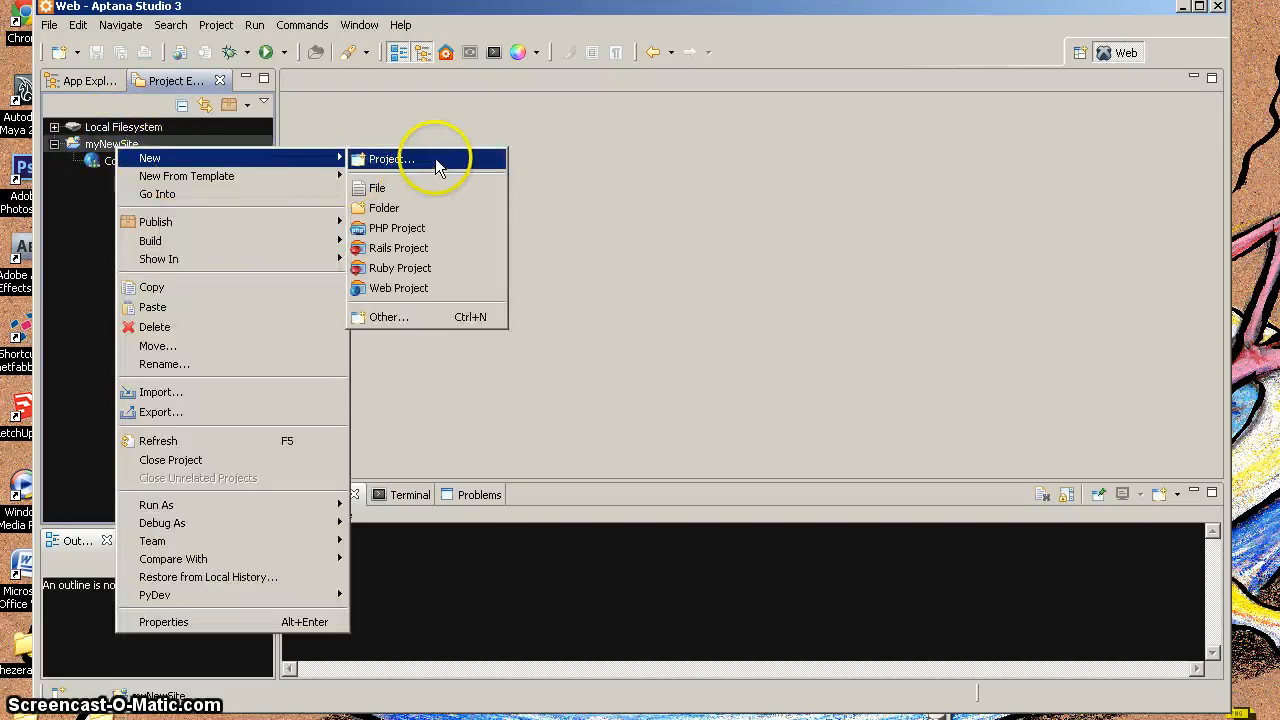
{"action": "mouse_move", "coordinate": [410, 248]}
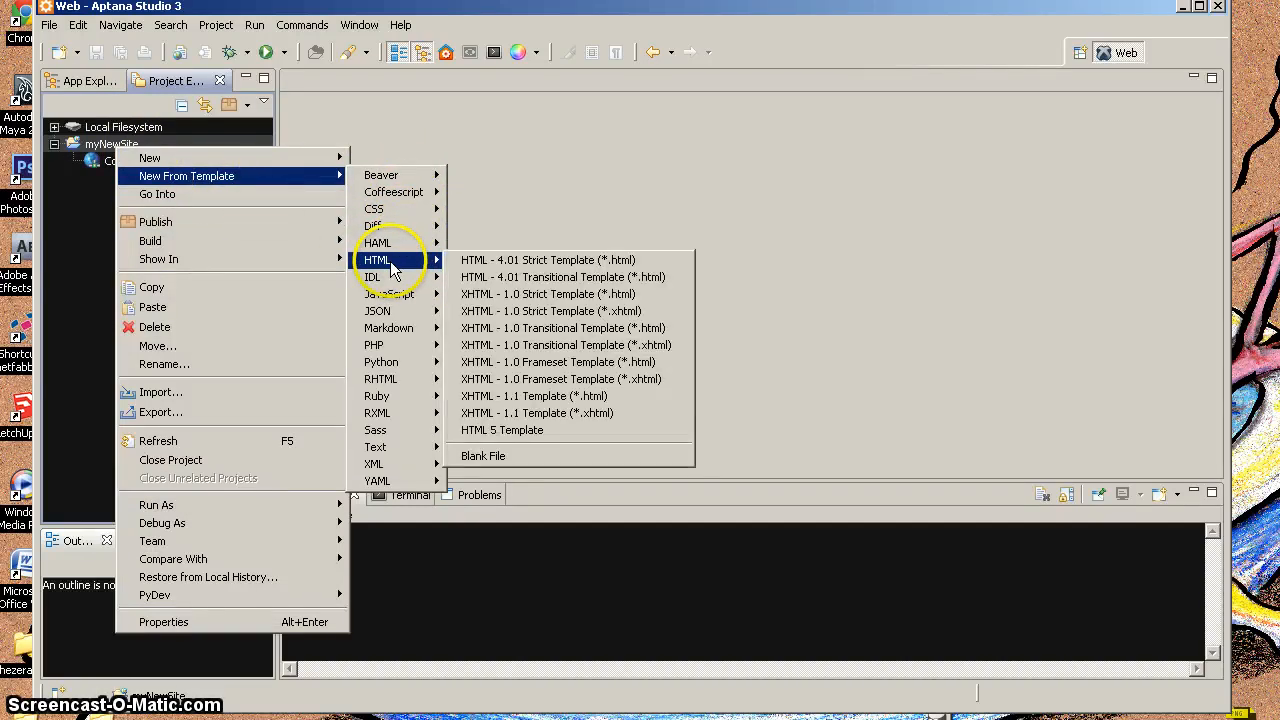
{"action": "mouse_move", "coordinate": [547, 260]}
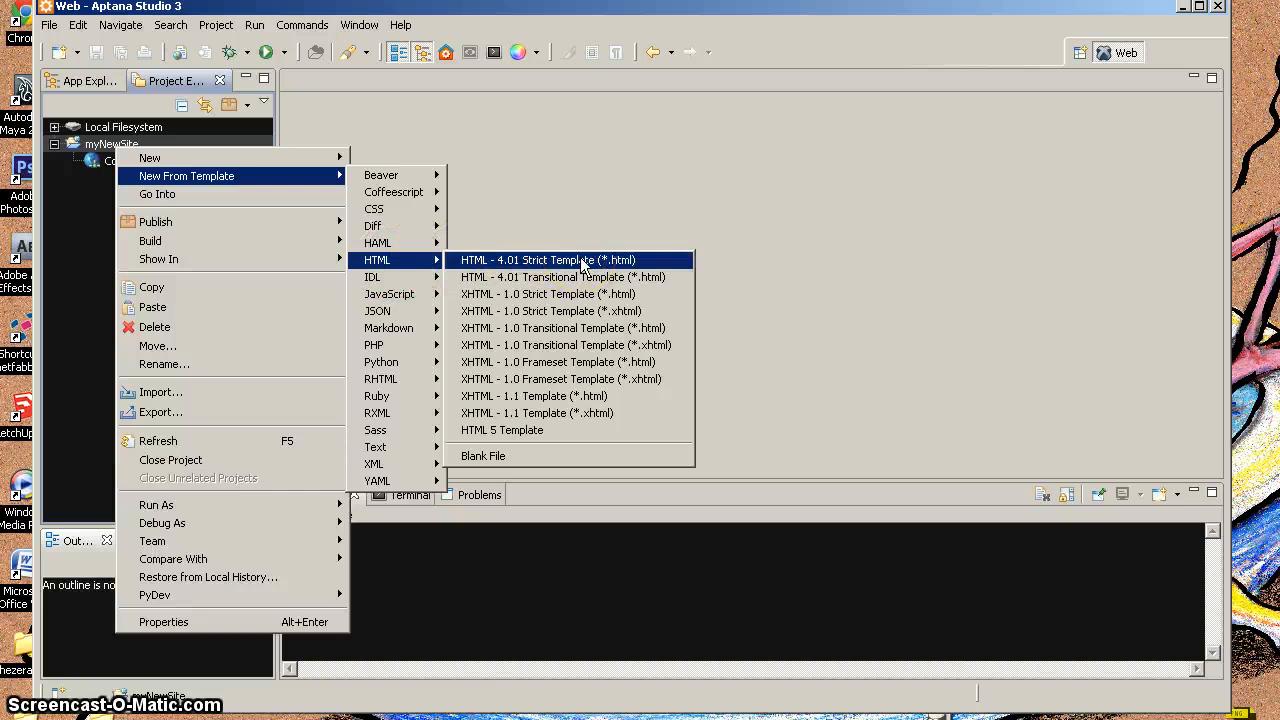
{"action": "mouse_move", "coordinate": [550, 294]}
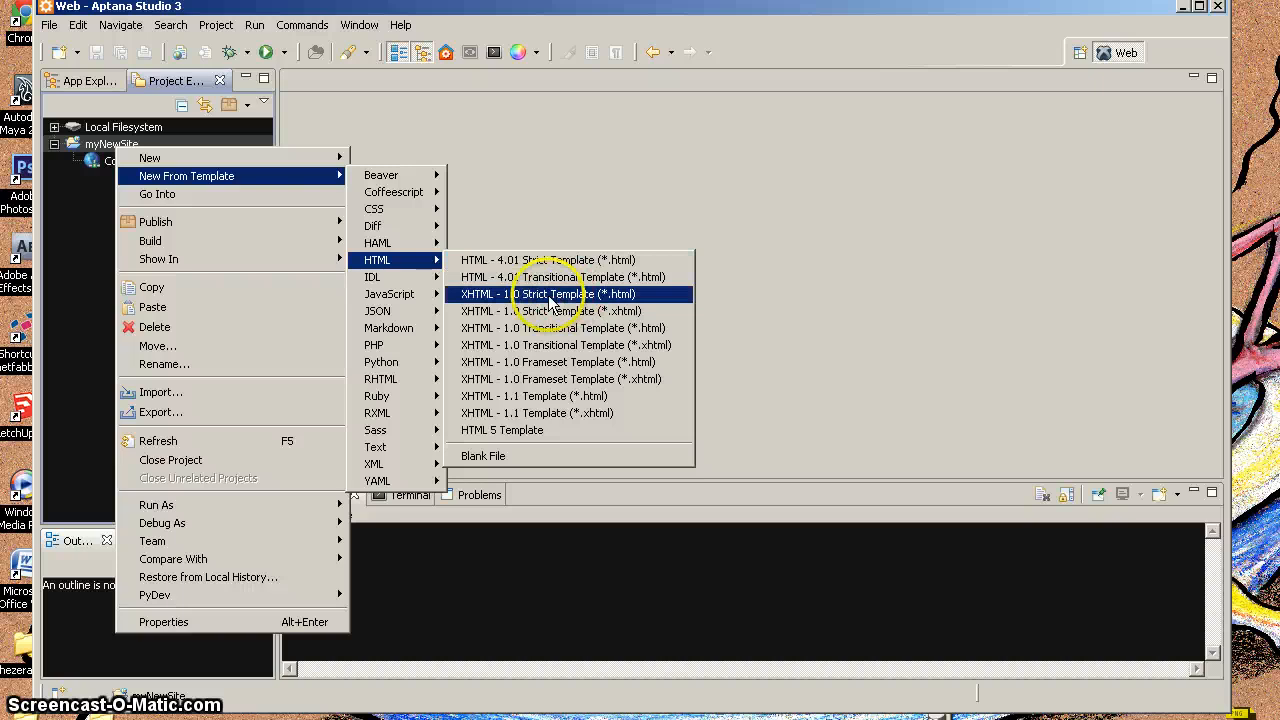
{"action": "left_click", "coordinate": [547, 293]}
{"action": "type", "text": "index-strict.html"}
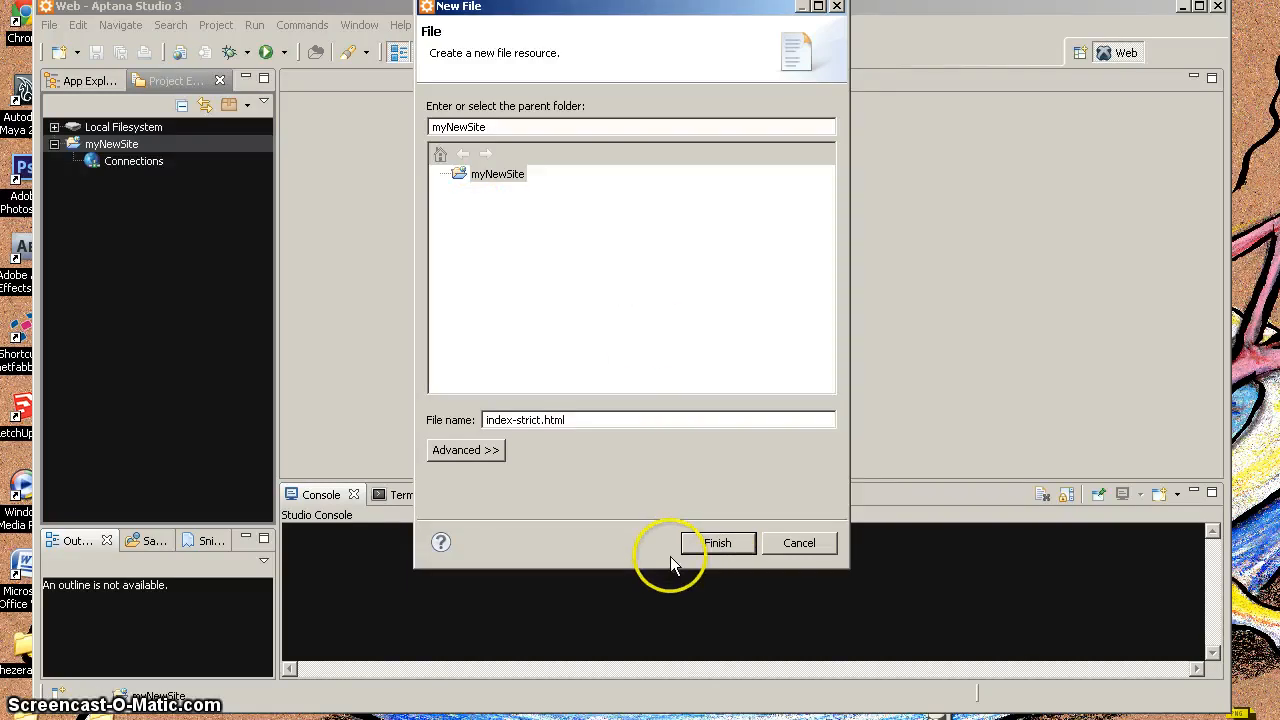
{"action": "left_click", "coordinate": [717, 543]}
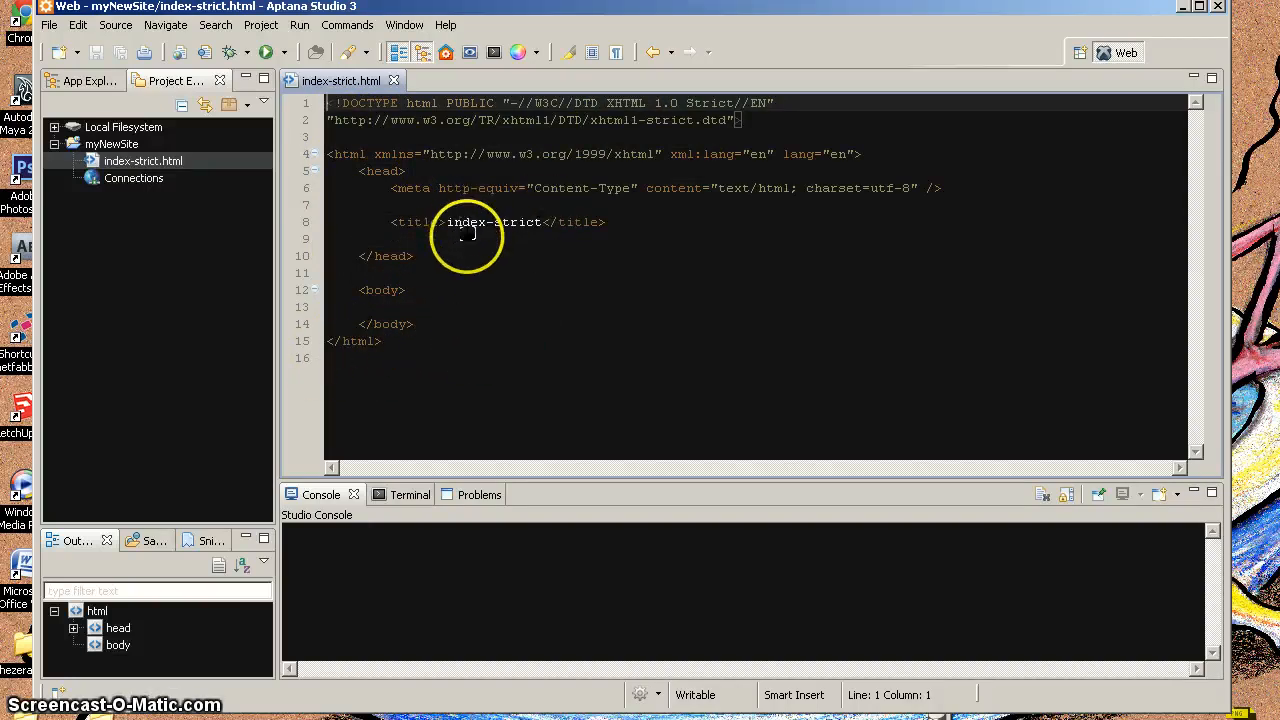
{"action": "mouse_move", "coordinate": [630, 154]}
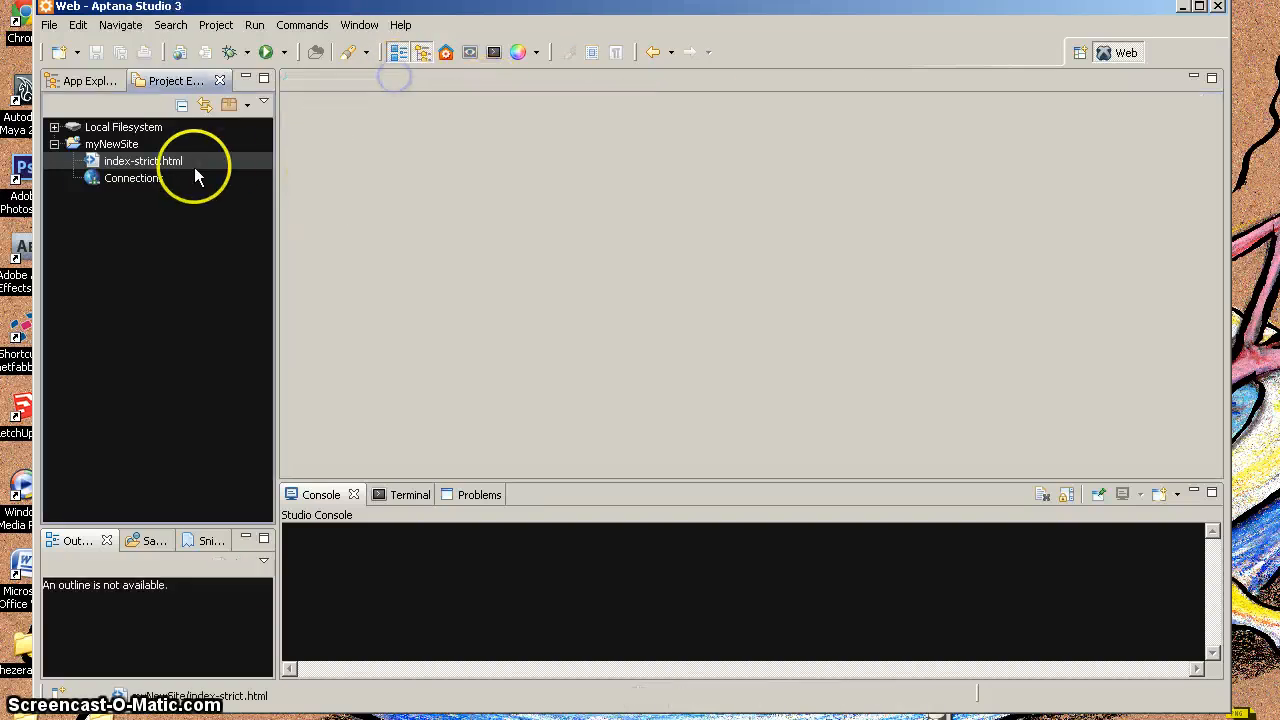
- Create index-html5.html in myNewSite from the HTML 5 Template, replacing new_file.html
{"action": "left_click", "coordinate": [112, 144]}
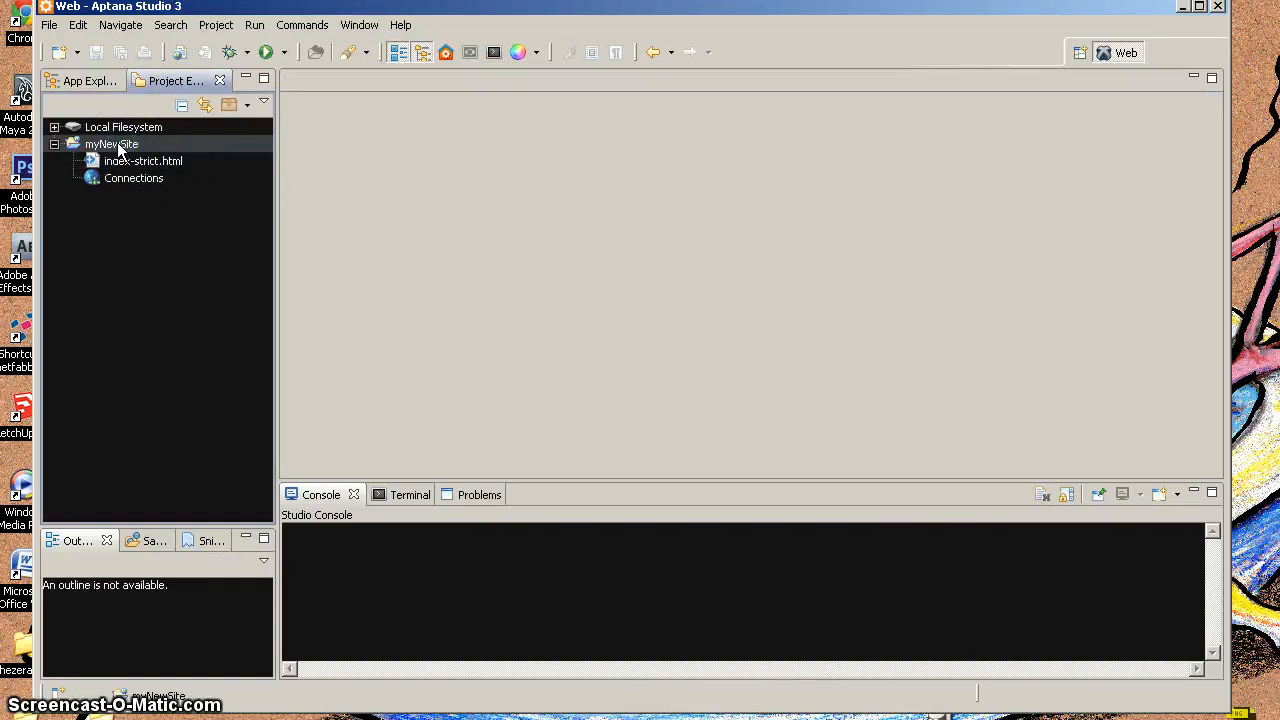
{"action": "right_click", "coordinate": [112, 144]}
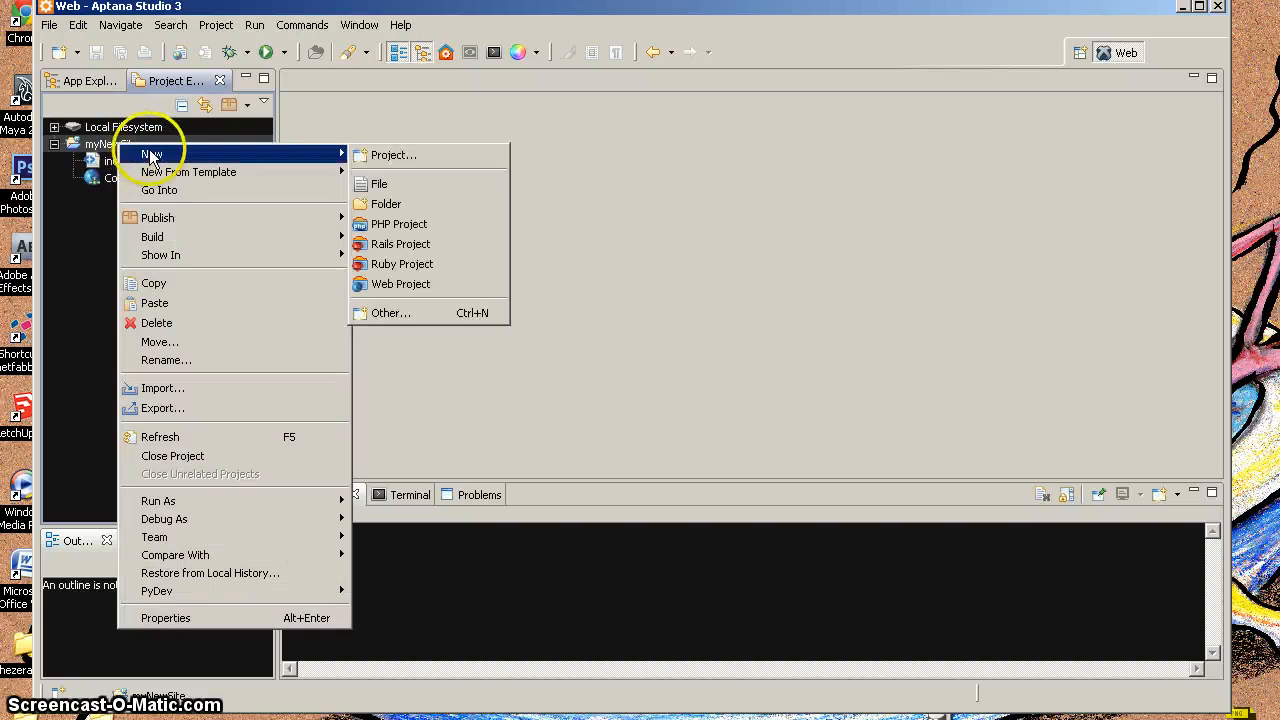
{"action": "mouse_move", "coordinate": [151, 153]}
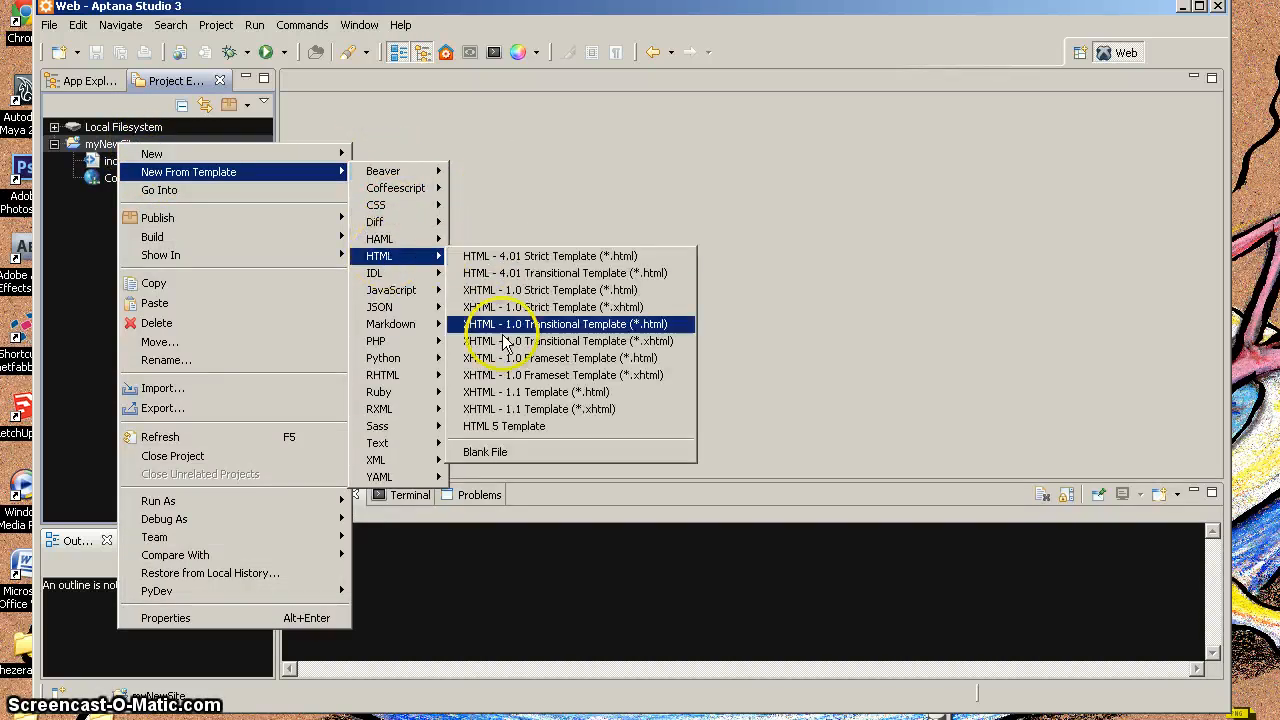
{"action": "left_click", "coordinate": [568, 323]}
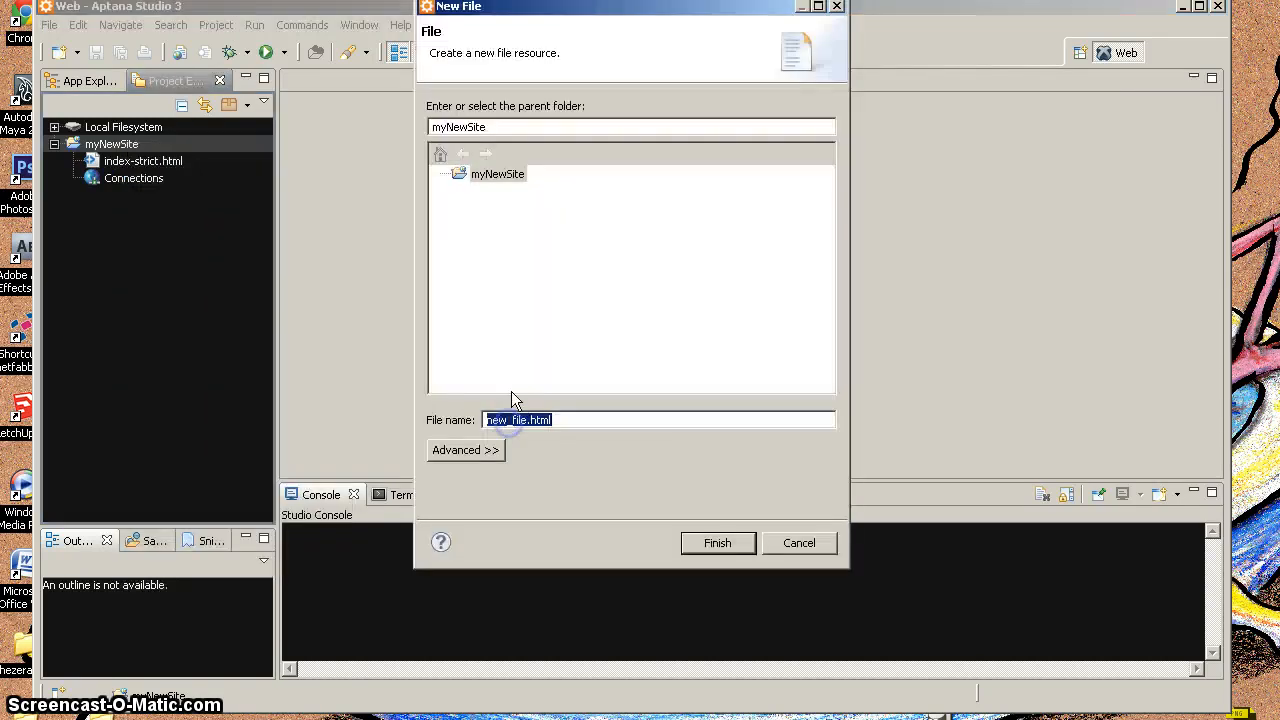
{"action": "left_click", "coordinate": [520, 420]}
{"action": "type", "text": "index-html5"}
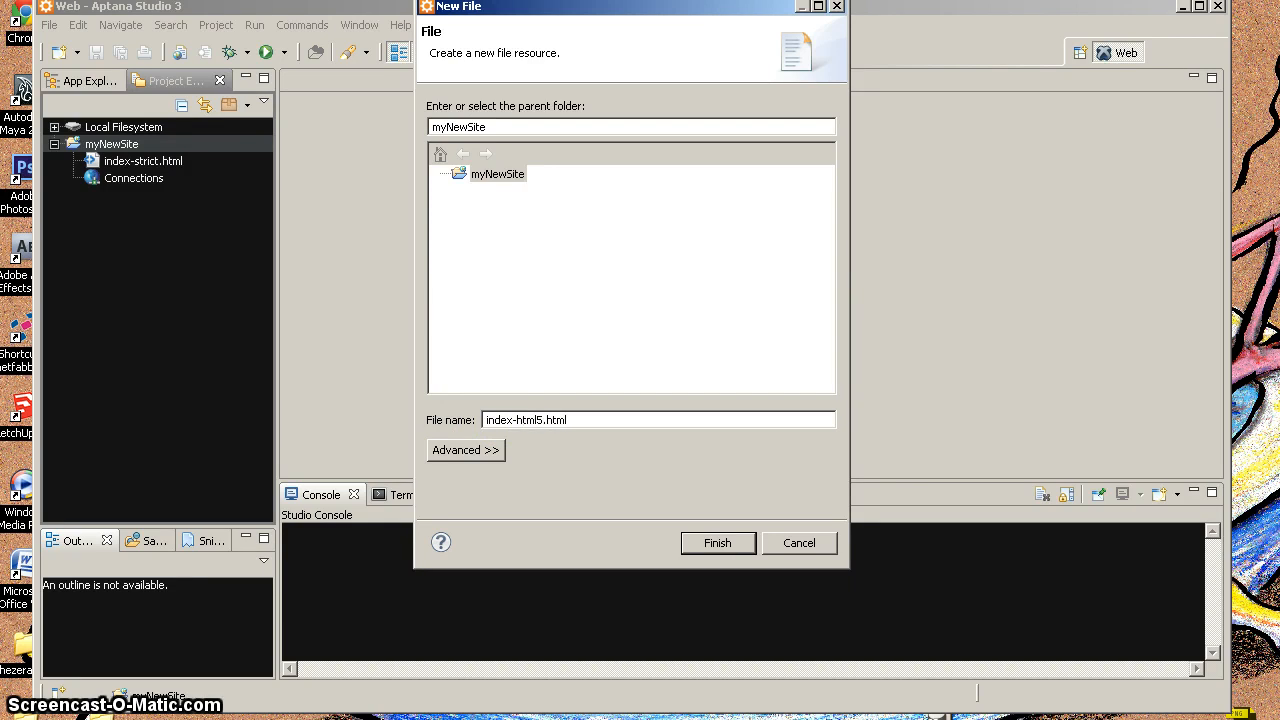
{"action": "left_click", "coordinate": [717, 543]}
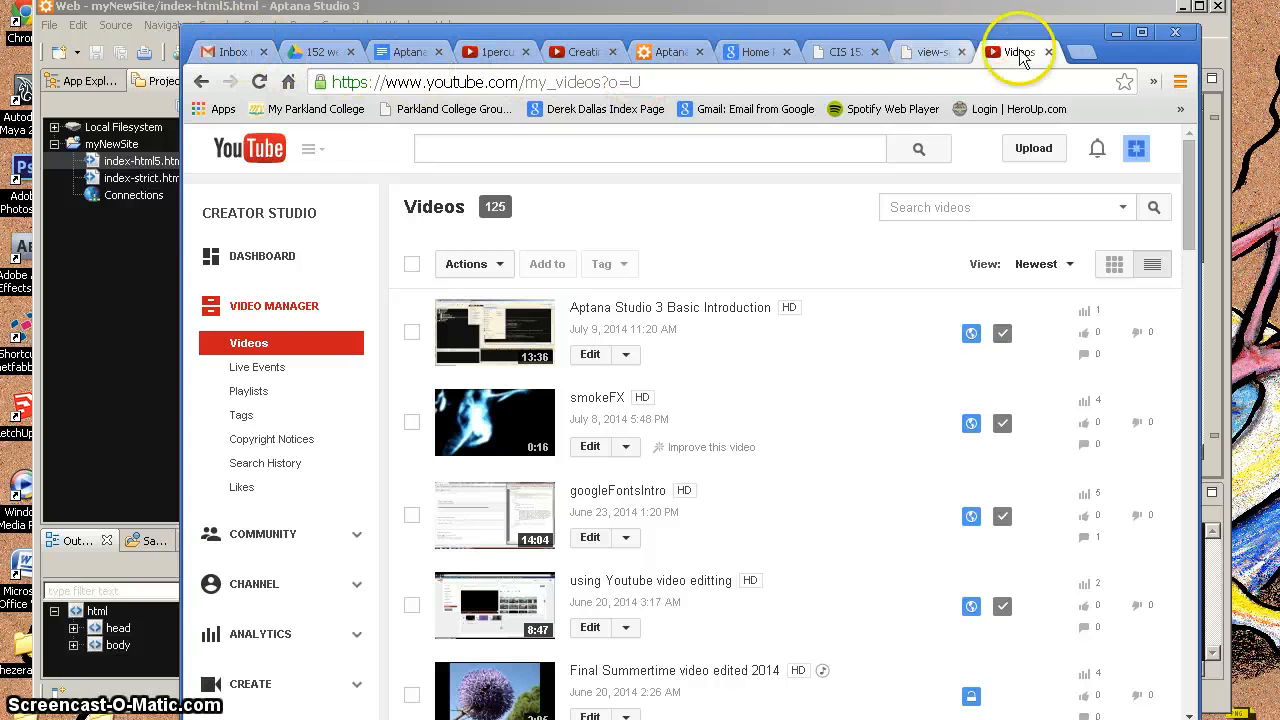
{"action": "mouse_move", "coordinate": [1080, 52]}
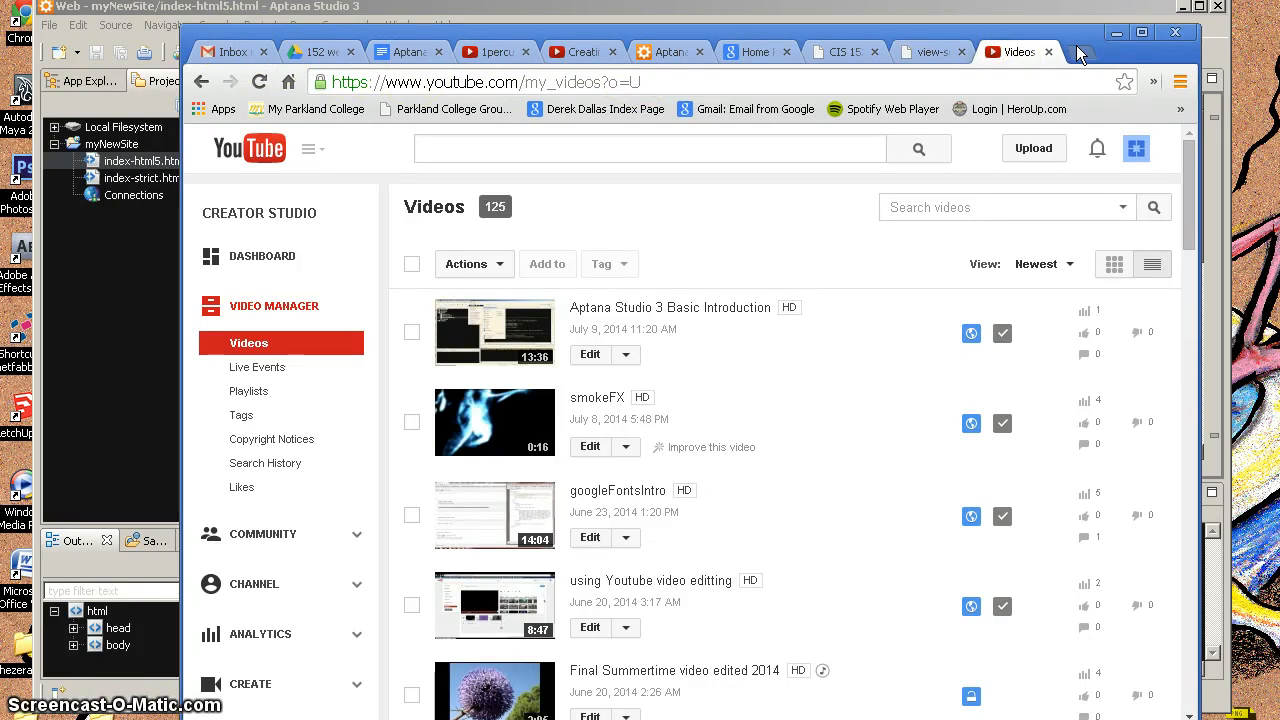
- Open the CIS152 schedule via the Parkland College bookmark in a new tab, then minimize Chrome
{"action": "left_click", "coordinate": [1080, 52]}
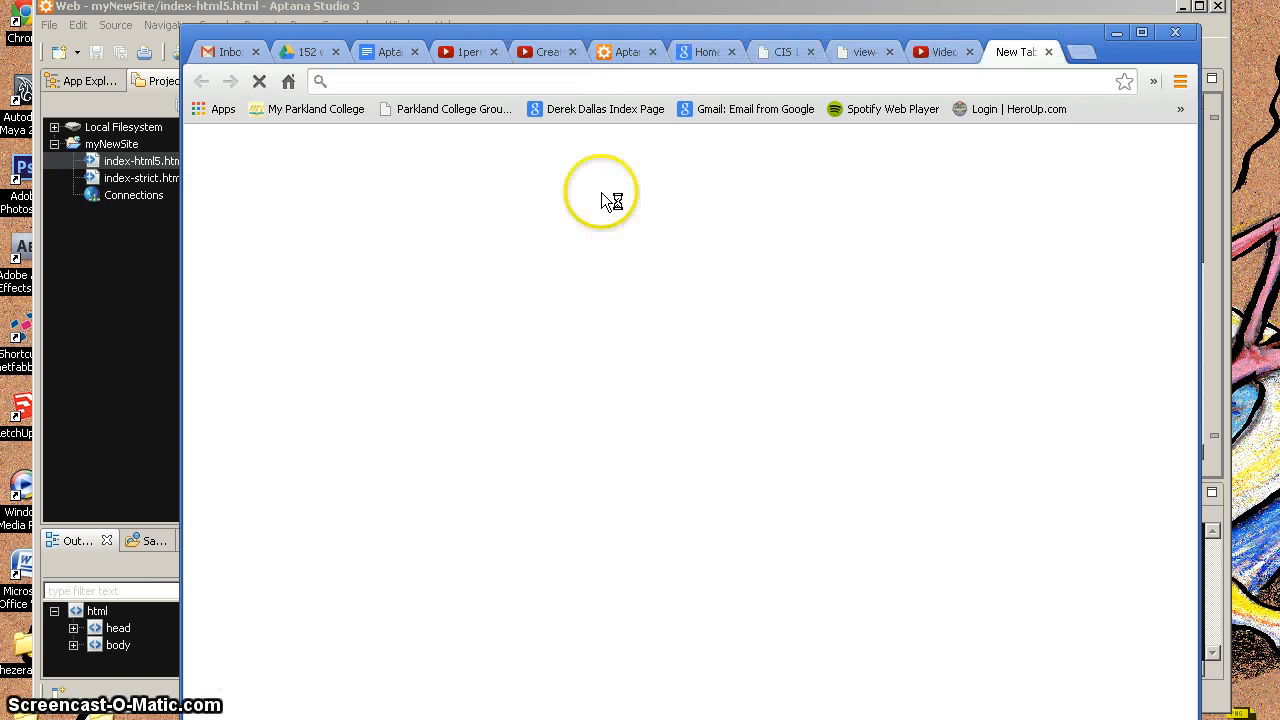
{"action": "mouse_move", "coordinate": [665, 363]}
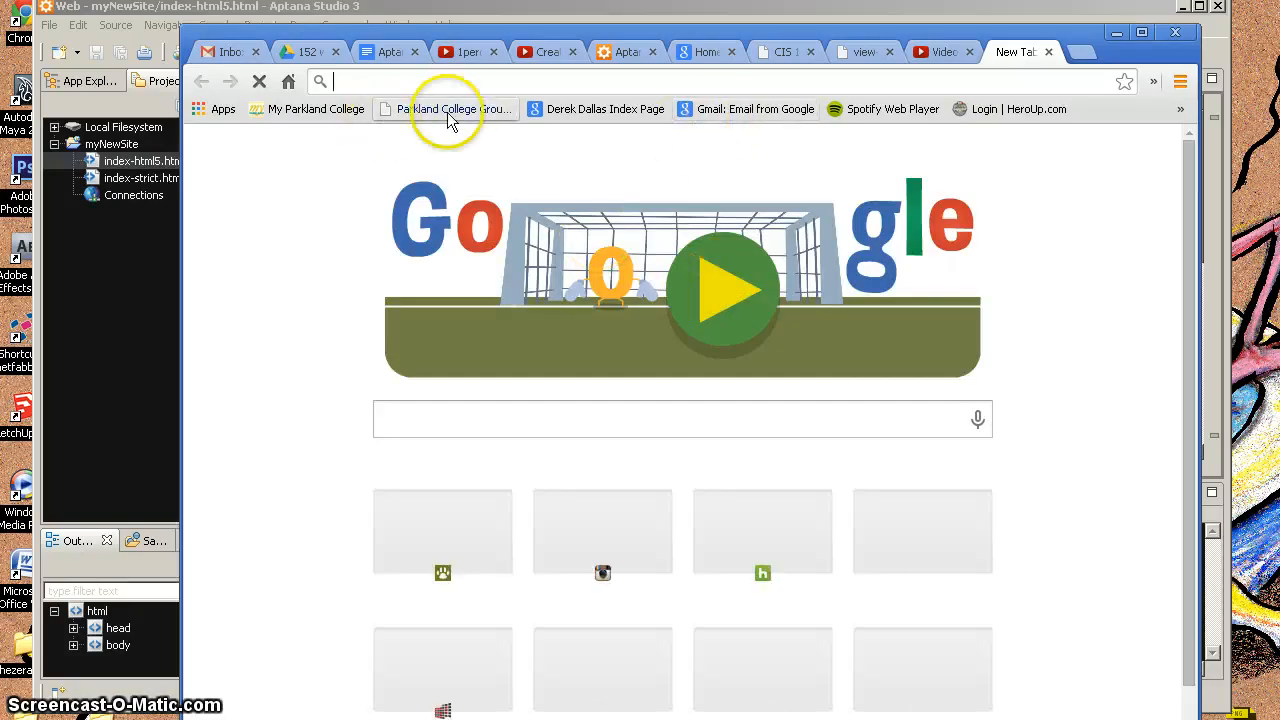
{"action": "left_click", "coordinate": [446, 109]}
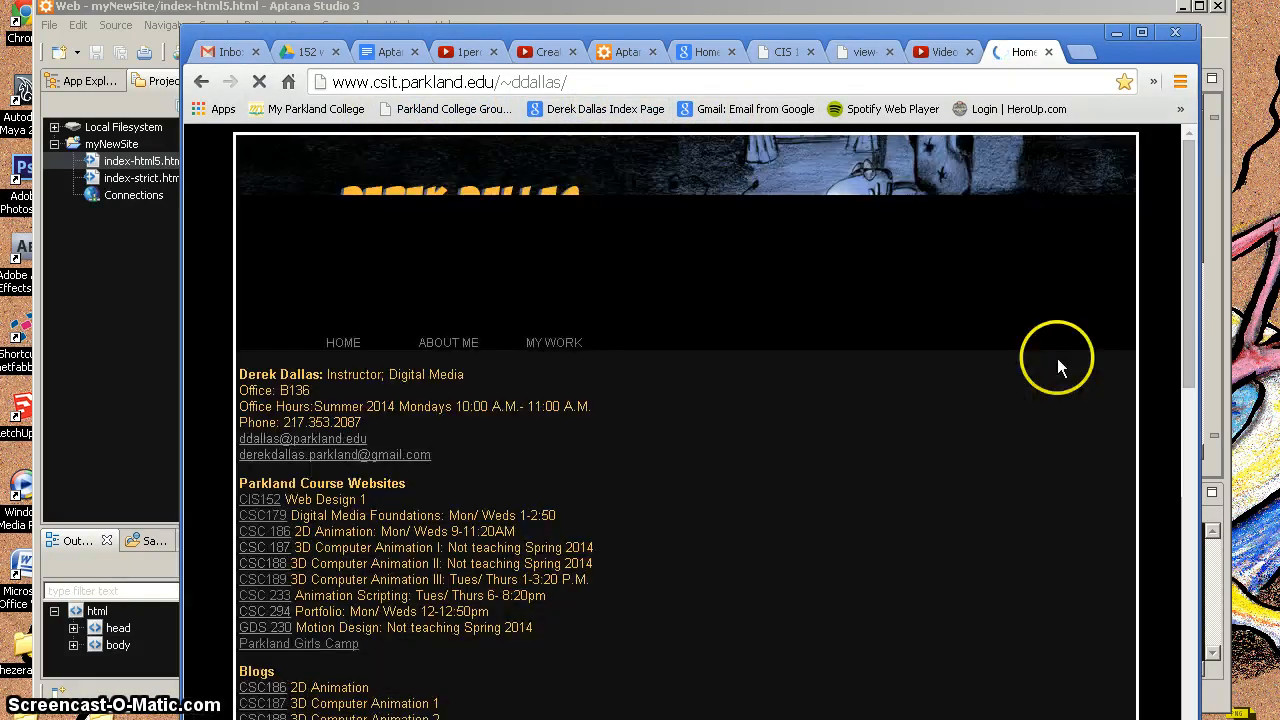
{"action": "left_click", "coordinate": [261, 499]}
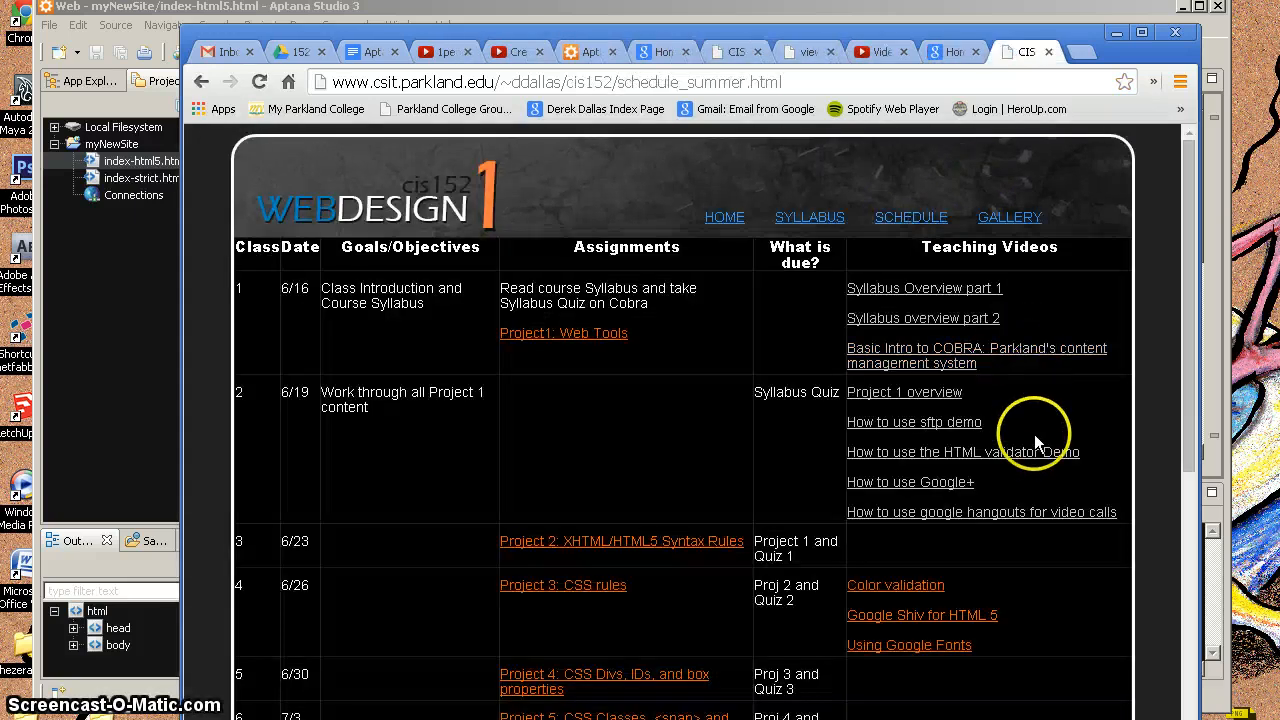
{"action": "mouse_move", "coordinate": [980, 517]}
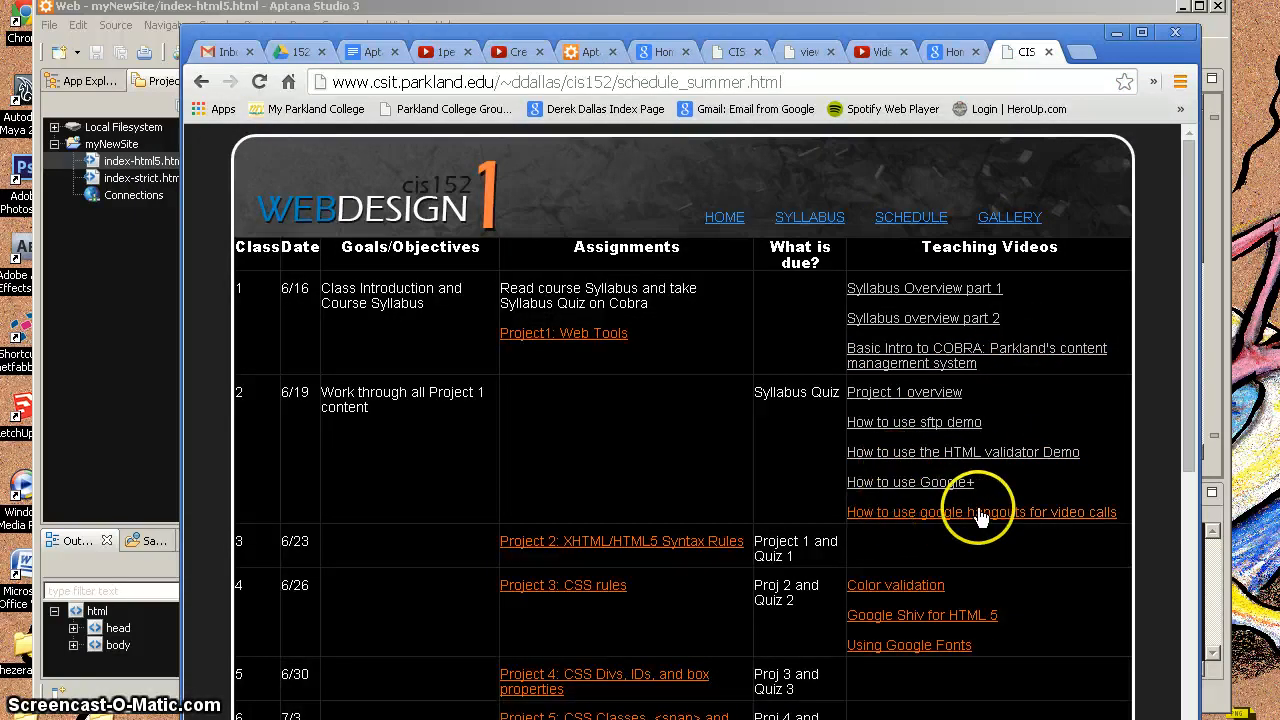
{"action": "mouse_move", "coordinate": [913, 618]}
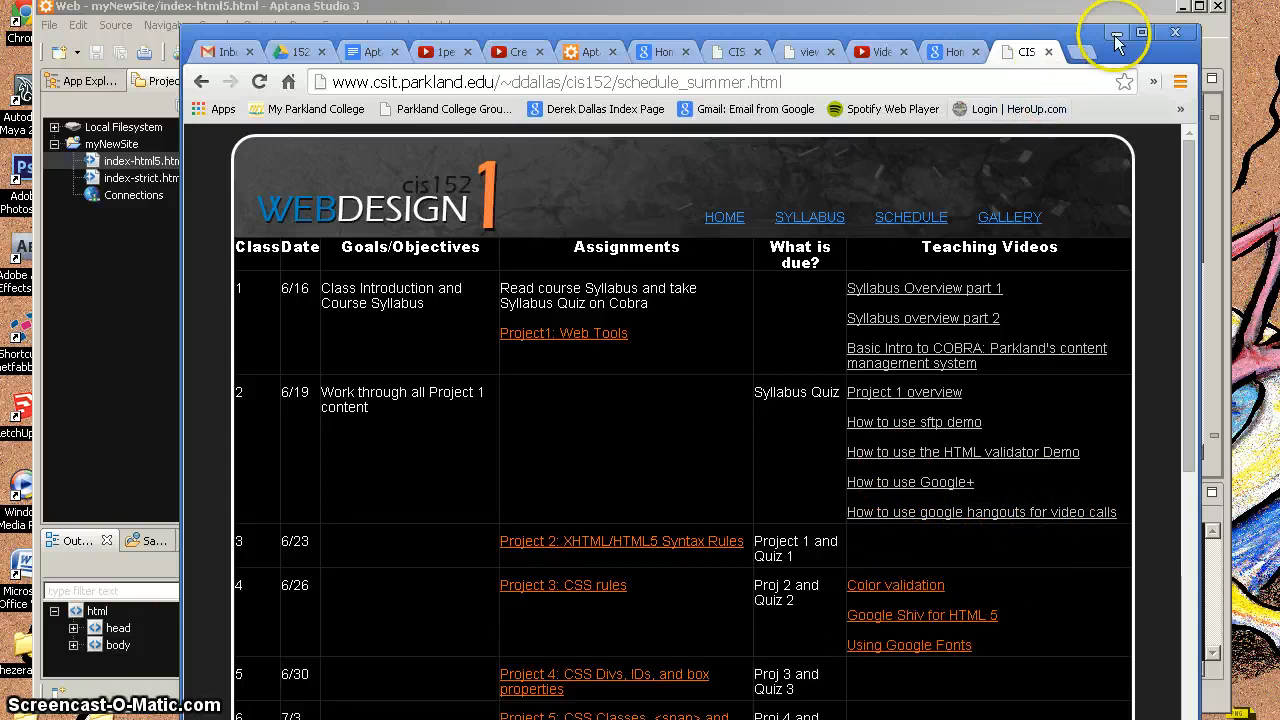
{"action": "left_click", "coordinate": [1116, 33]}
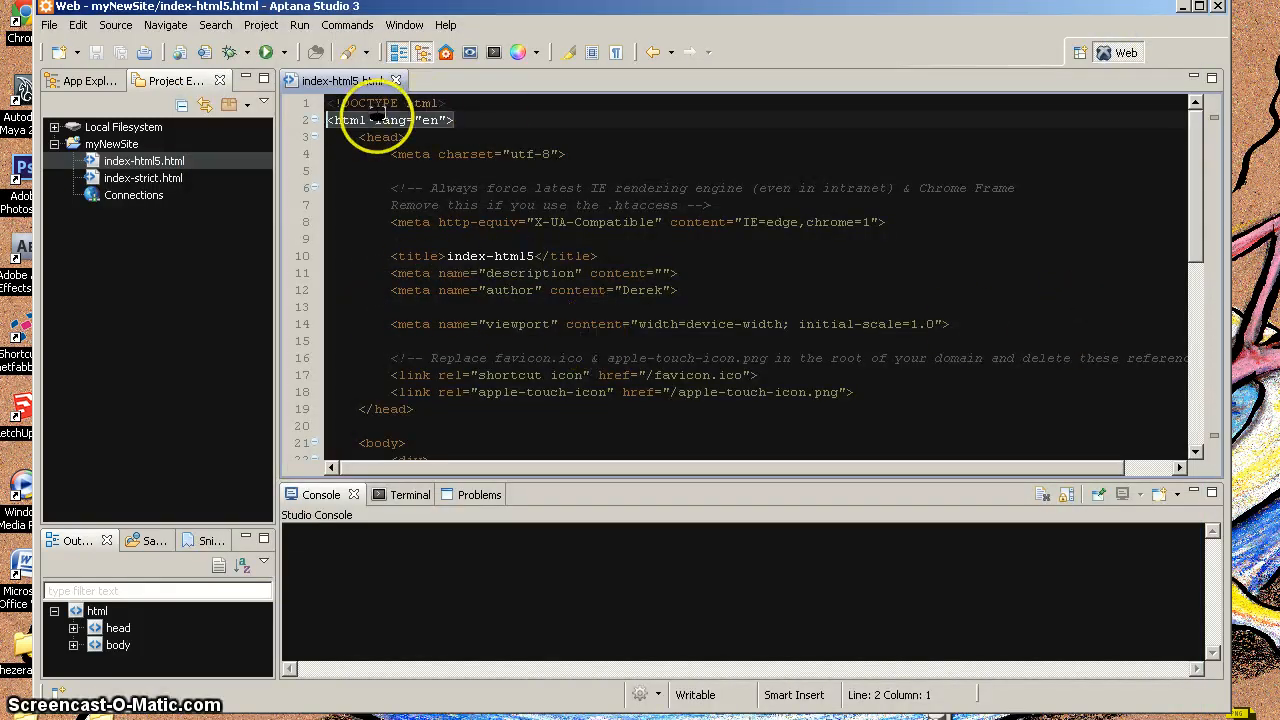
{"action": "mouse_move", "coordinate": [1000, 52]}
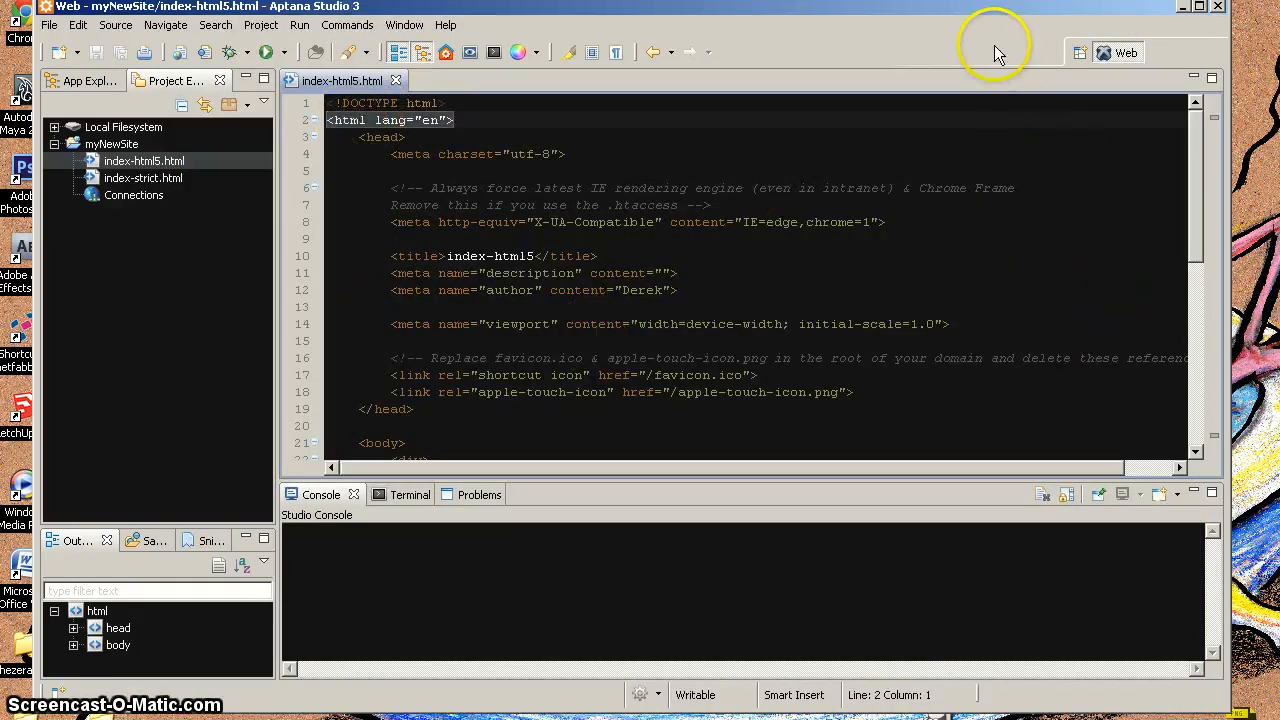
{"action": "scroll", "scroll_direction": "down", "scroll_amount": 3}
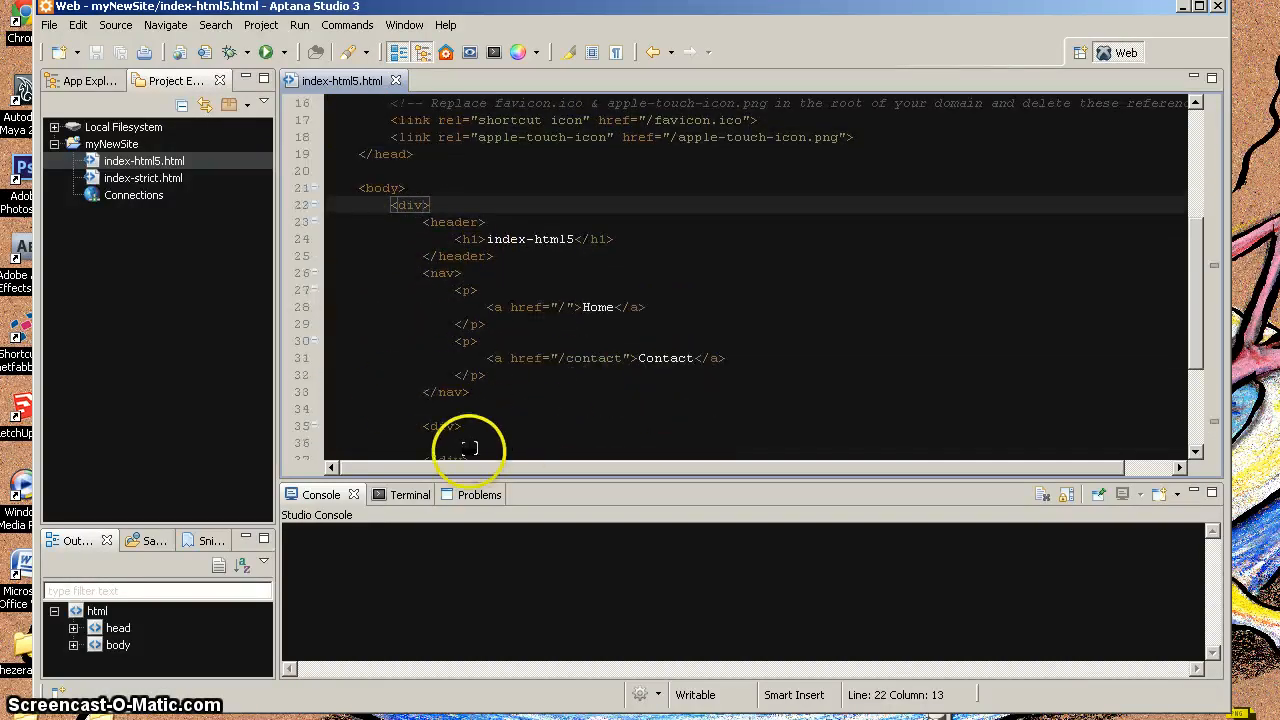
{"action": "scroll", "scroll_direction": "up", "scroll_amount": 3}
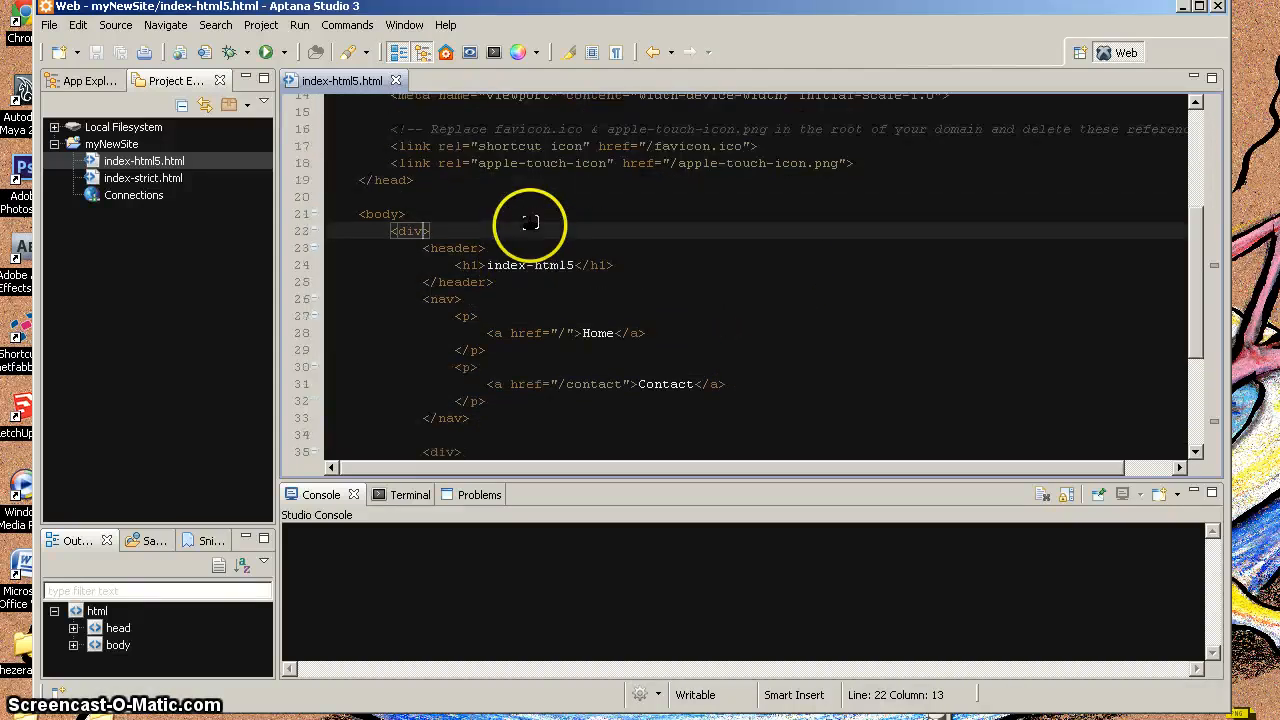
{"action": "mouse_move", "coordinate": [345, 80]}
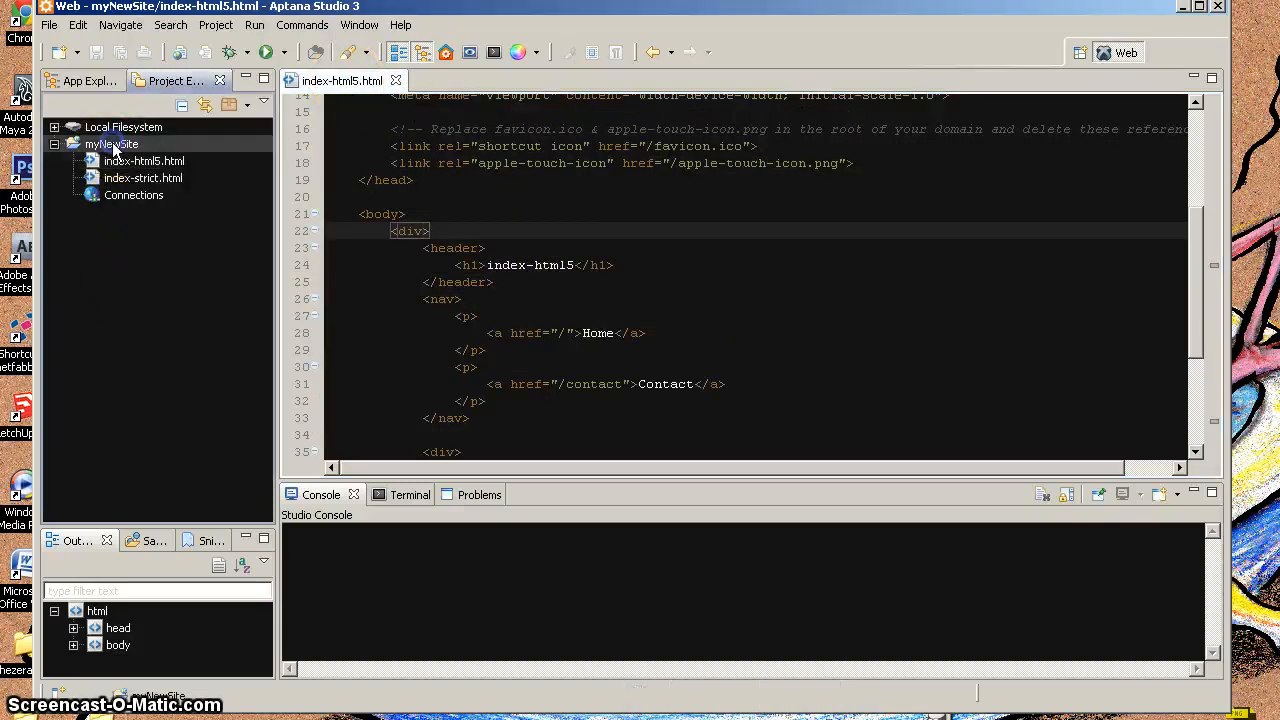
- Create main.css in myNewSite using New From Template > CSS Template
{"action": "right_click", "coordinate": [112, 144]}
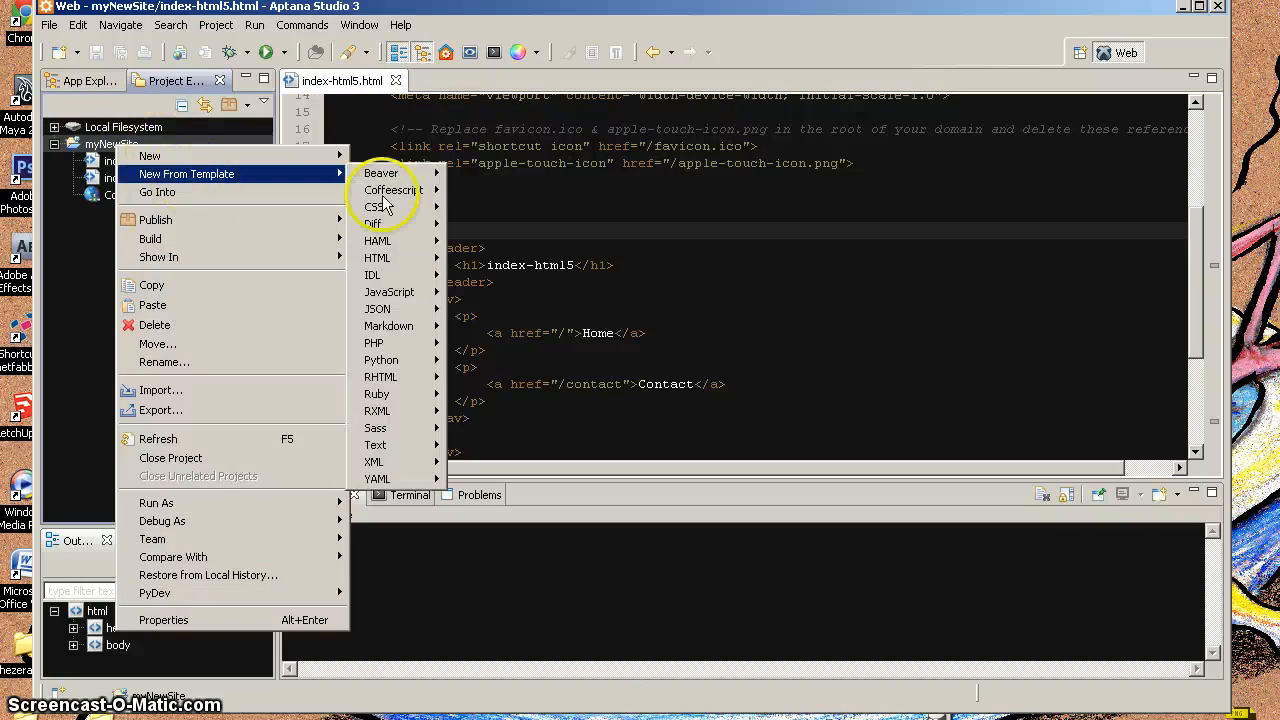
{"action": "mouse_move", "coordinate": [373, 207]}
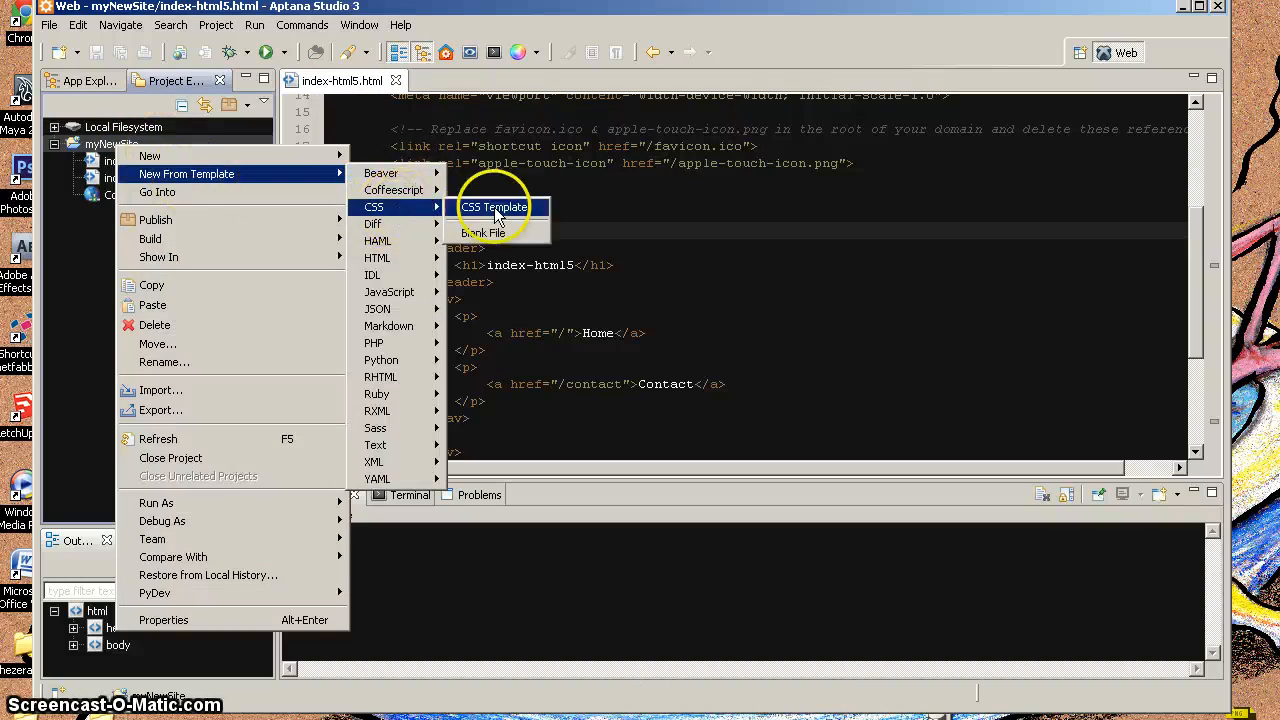
{"action": "left_click", "coordinate": [493, 207]}
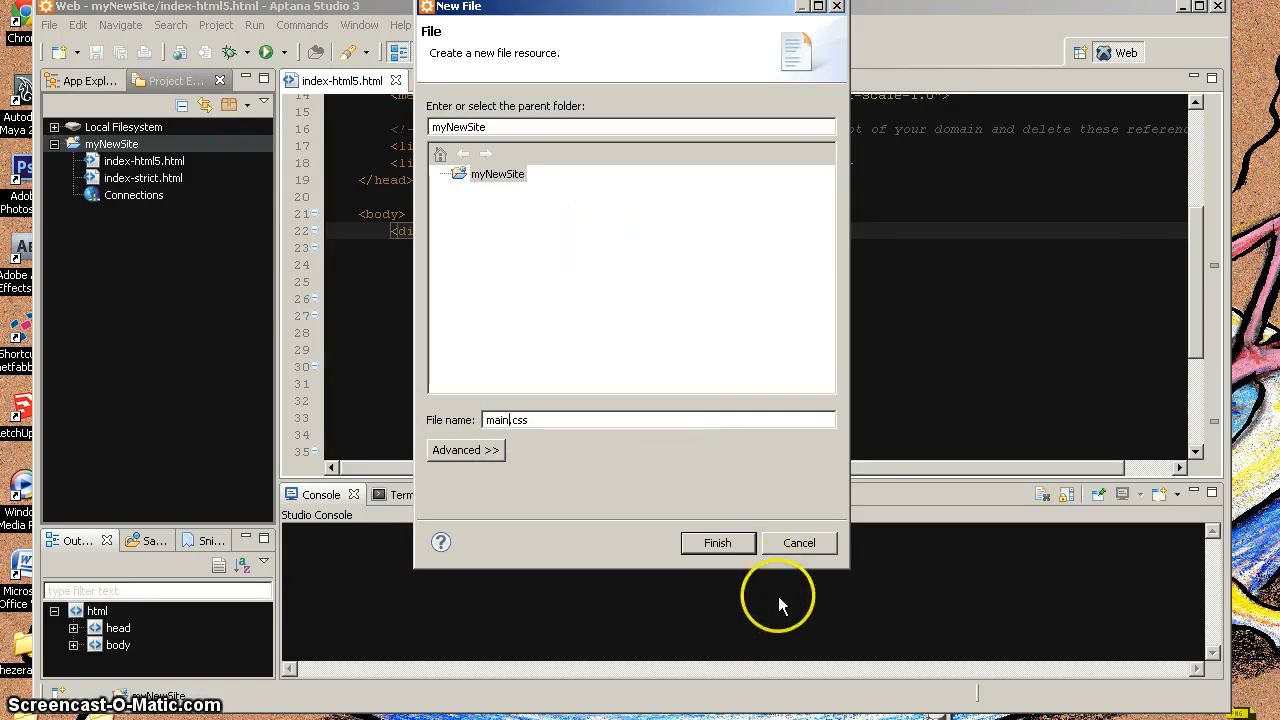
{"action": "left_click", "coordinate": [717, 542]}
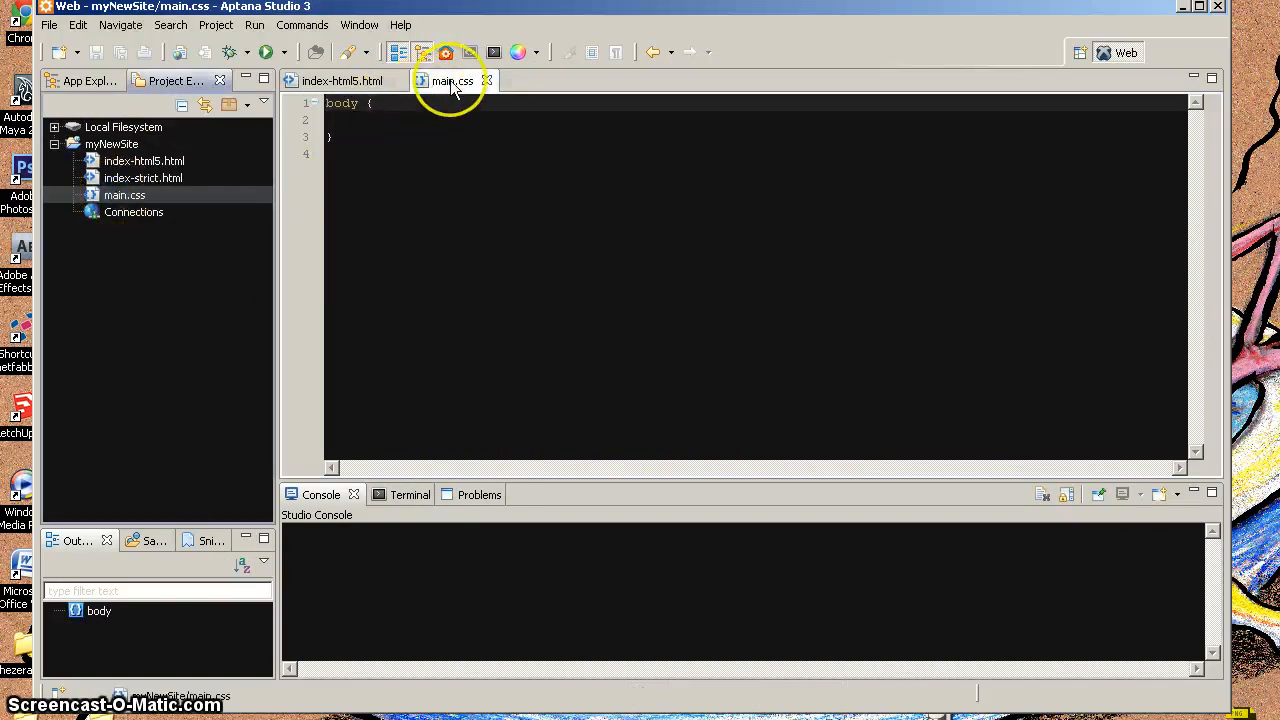
- Add a /* ... */ author comment on line 1 of main.css, pushing the body rule down
{"action": "left_click", "coordinate": [342, 81]}
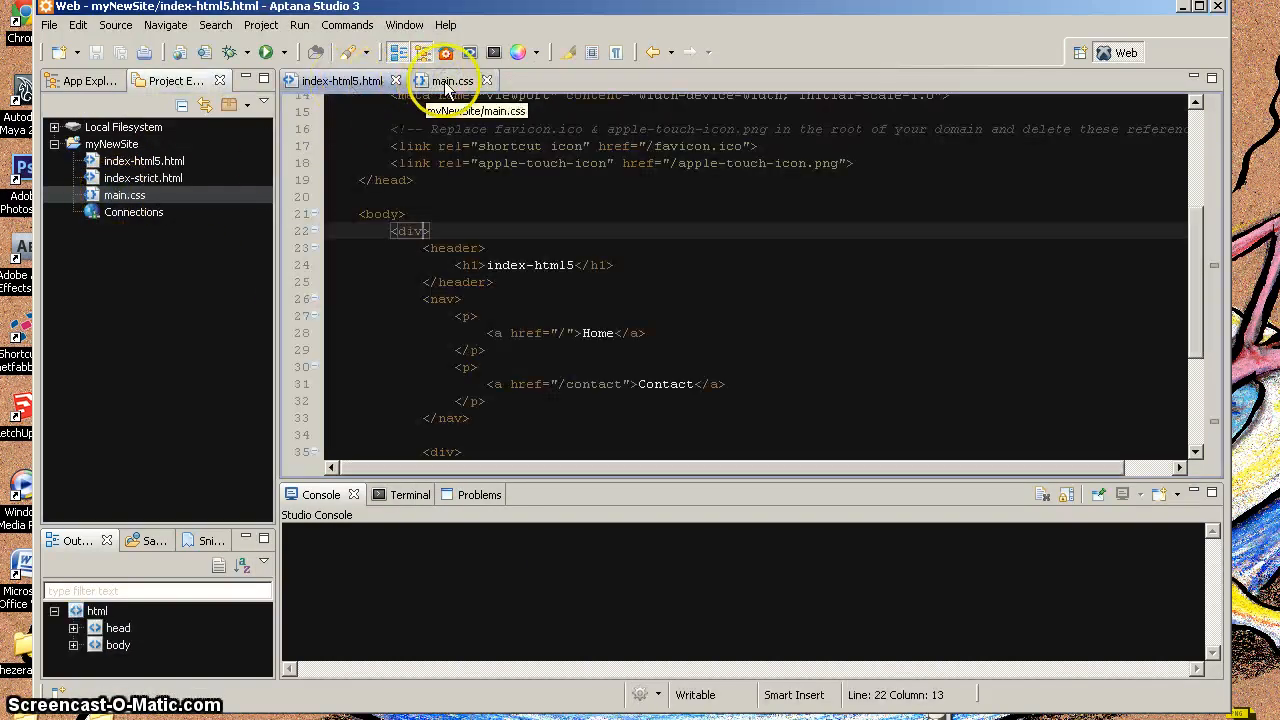
{"action": "left_click", "coordinate": [451, 81]}
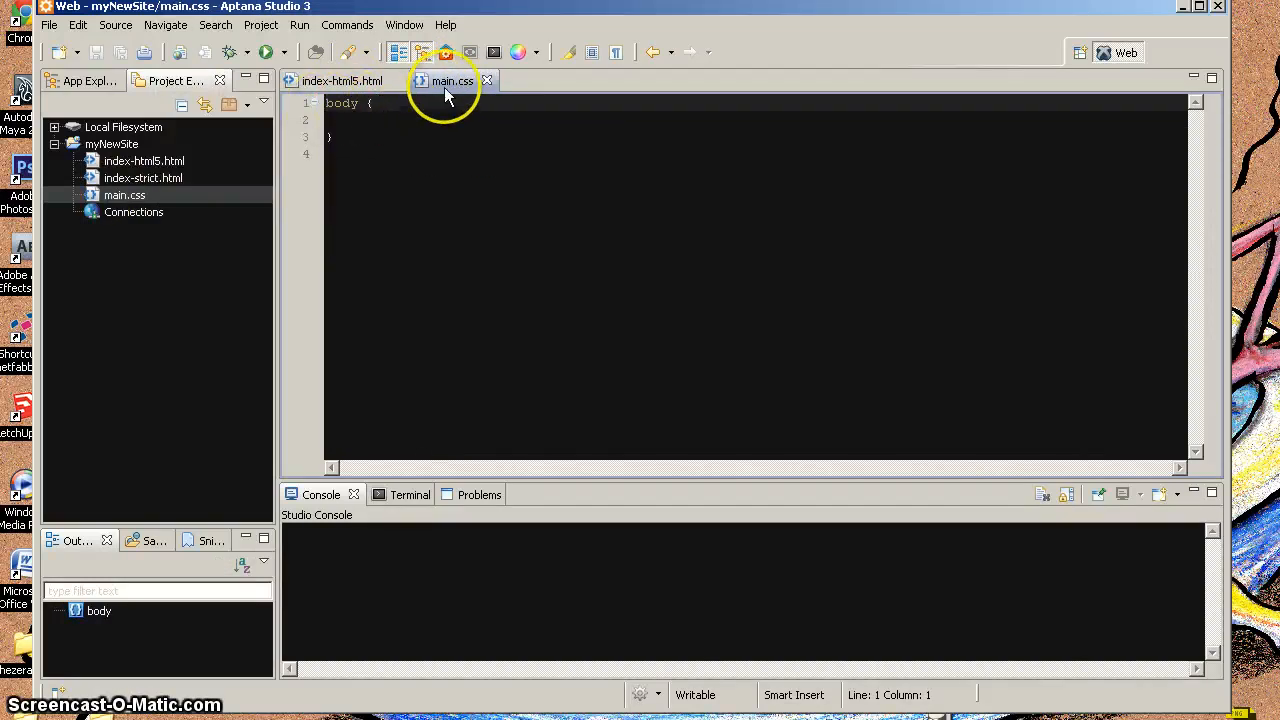
{"action": "left_click", "coordinate": [452, 81]}
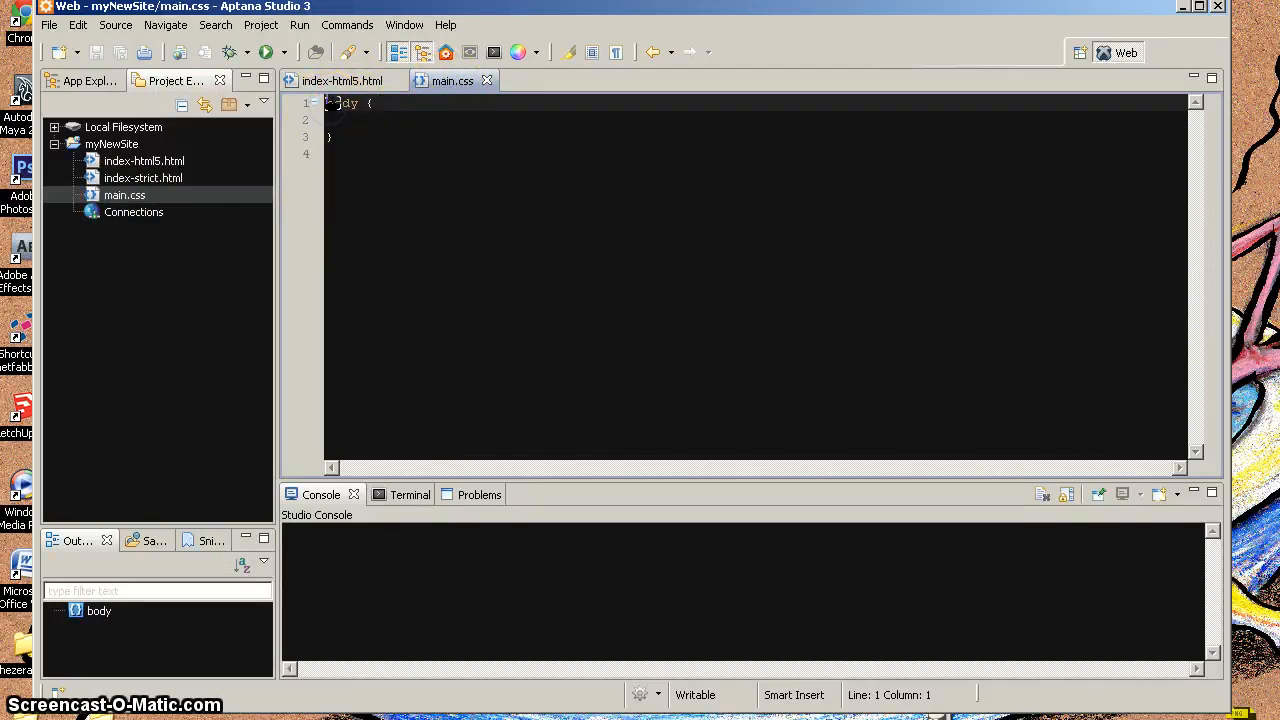
{"action": "type", "text": "/*"}
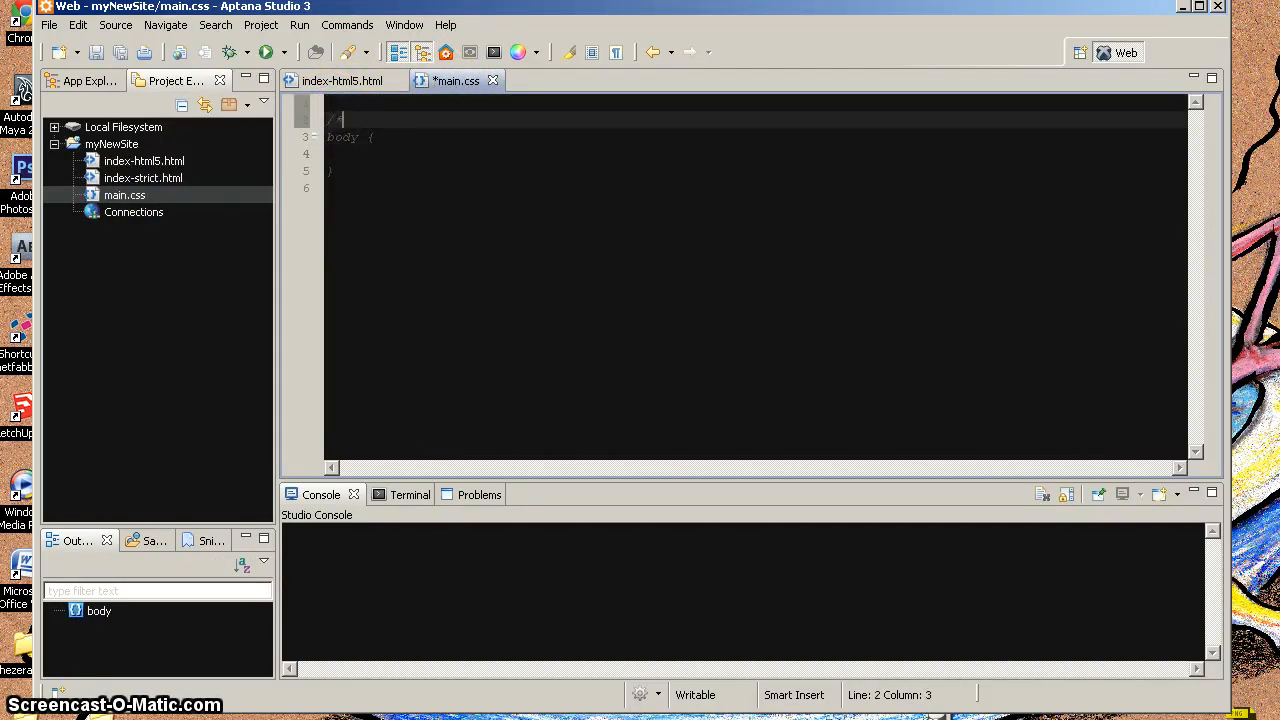
{"action": "type", "text": "Derek Dallas*/"}
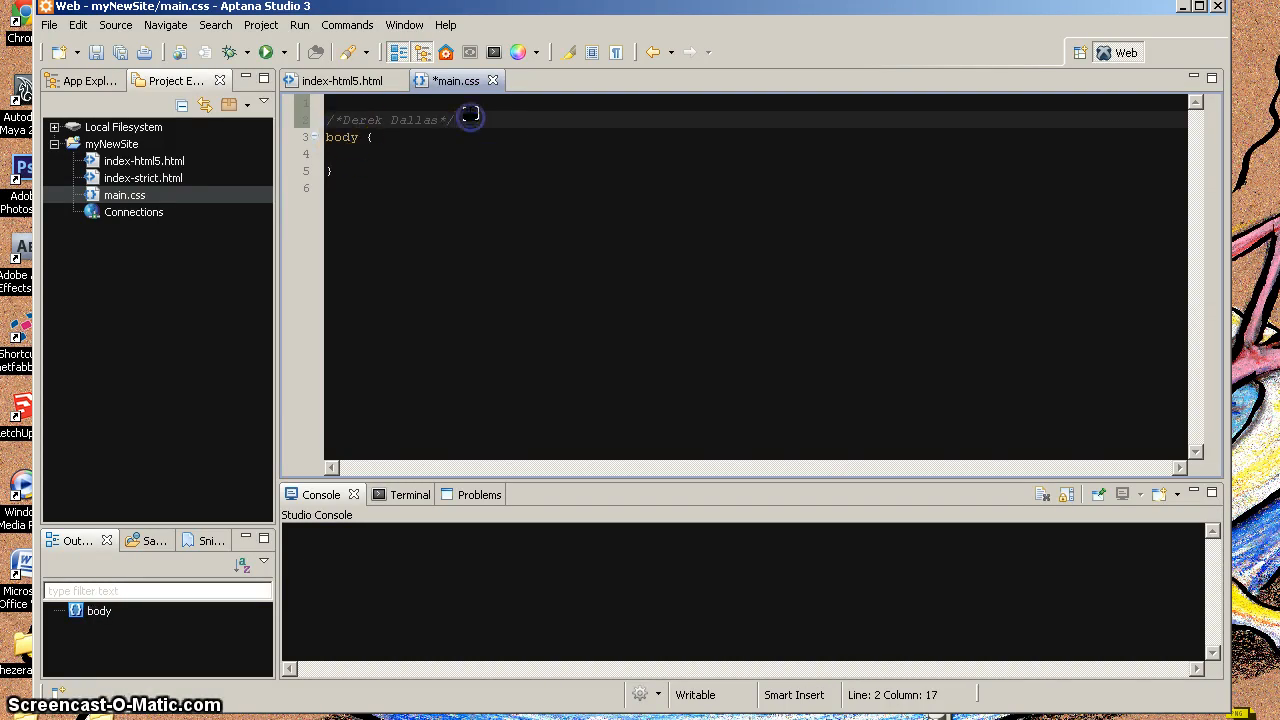
{"action": "key", "text": "Return"}
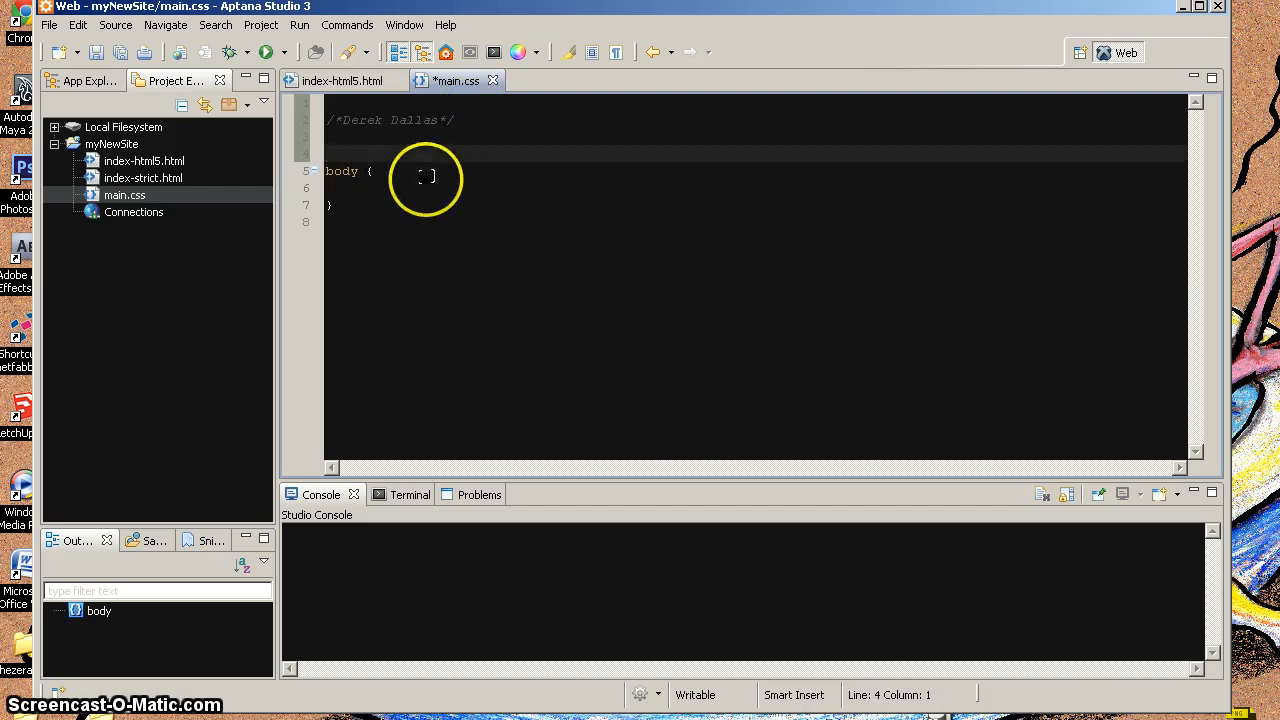
{"action": "left_click", "coordinate": [343, 80]}
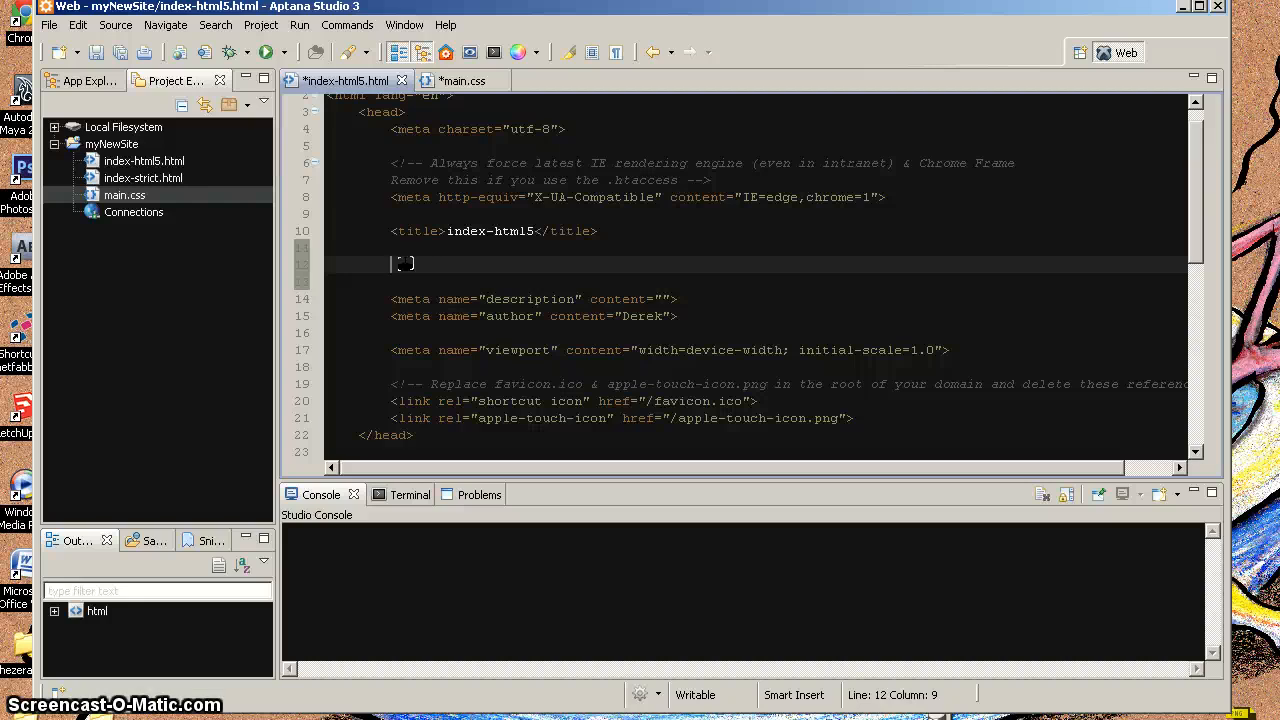
- Prepare a blank line below the <title> in index-html5.html's head
{"action": "key", "text": "ctrl+space"}
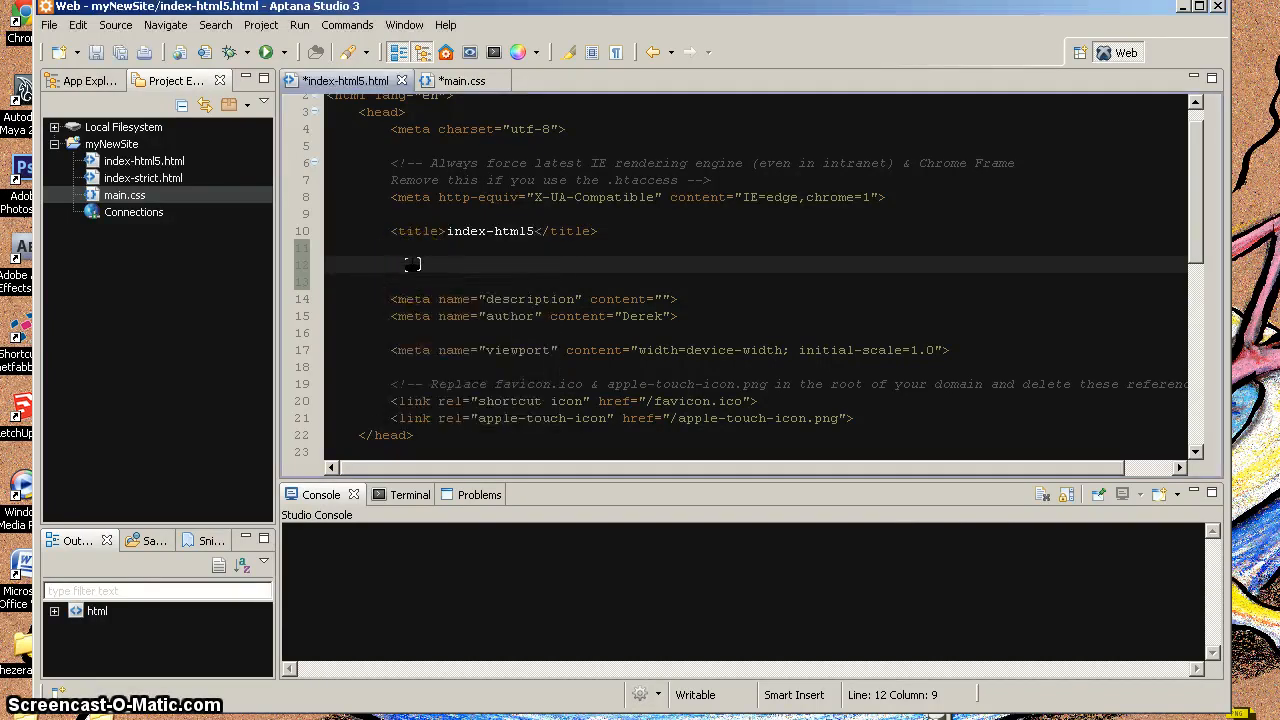
{"action": "key", "text": "Backspace"}
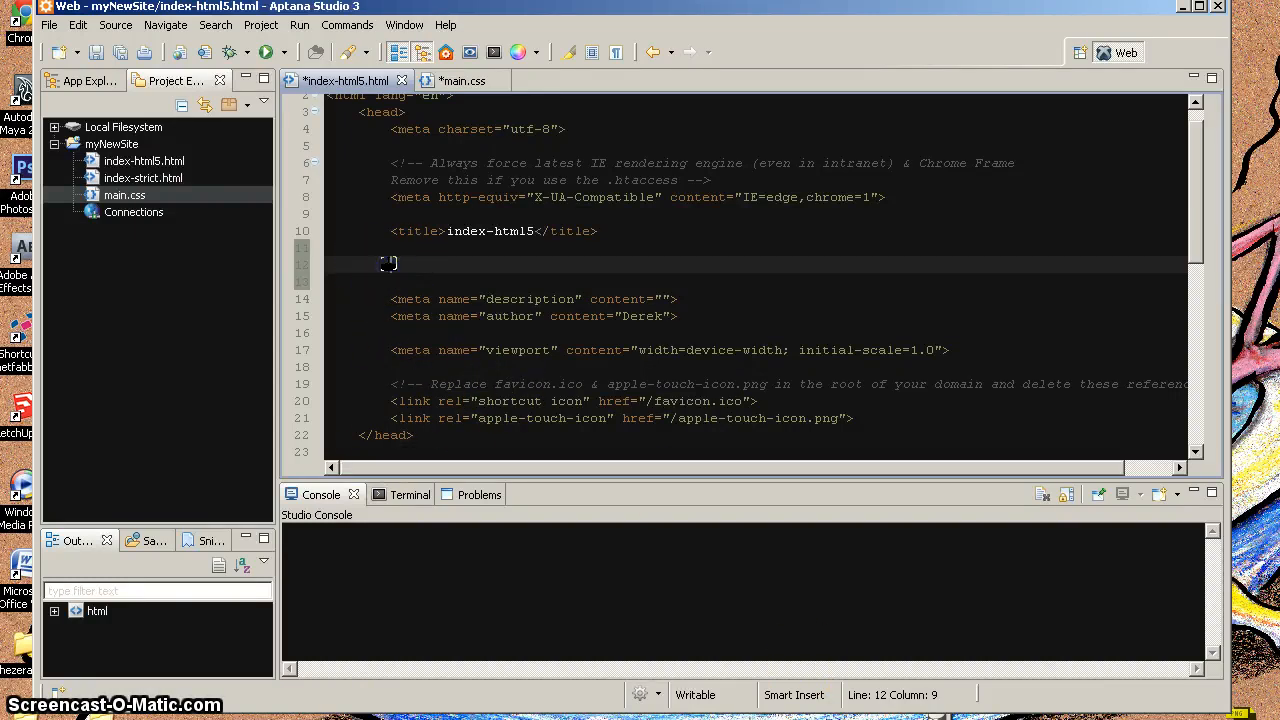
- Type <link rel="stylesheet" type="text/css" href="main.css" /> using autocomplete suggestions
{"action": "type", "text": "link"}
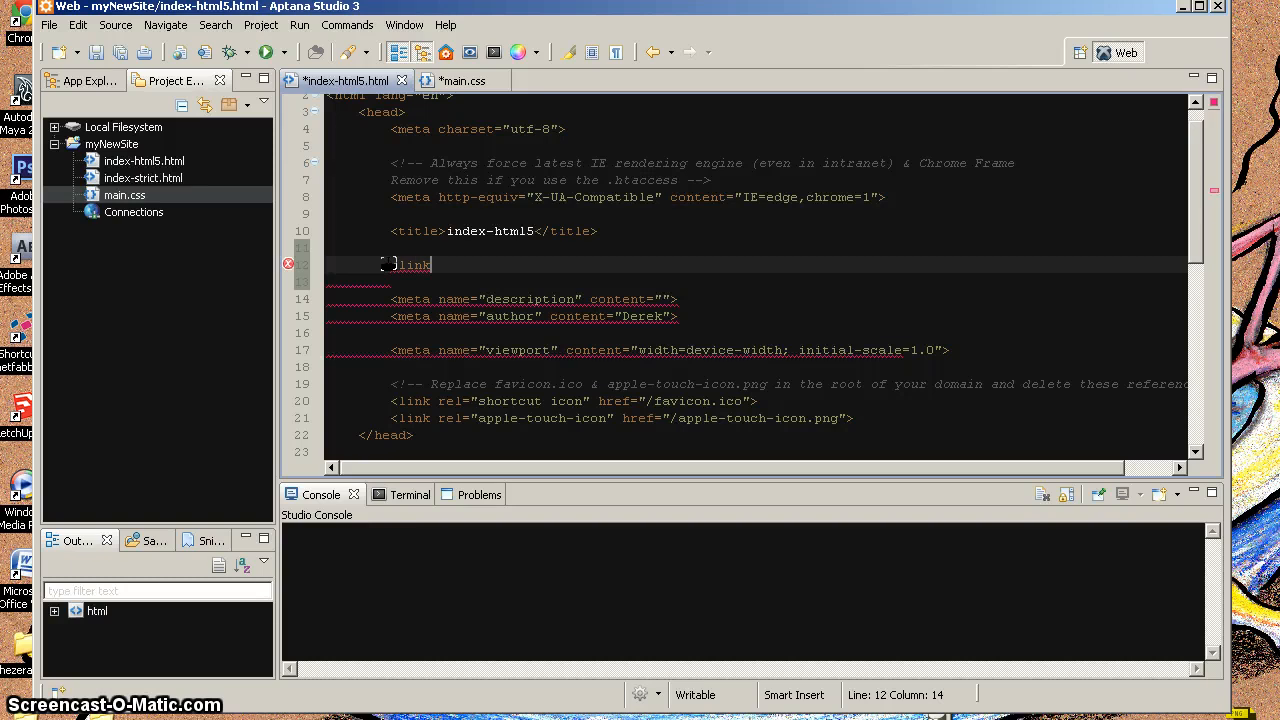
{"action": "key", "text": "BackSpace"}
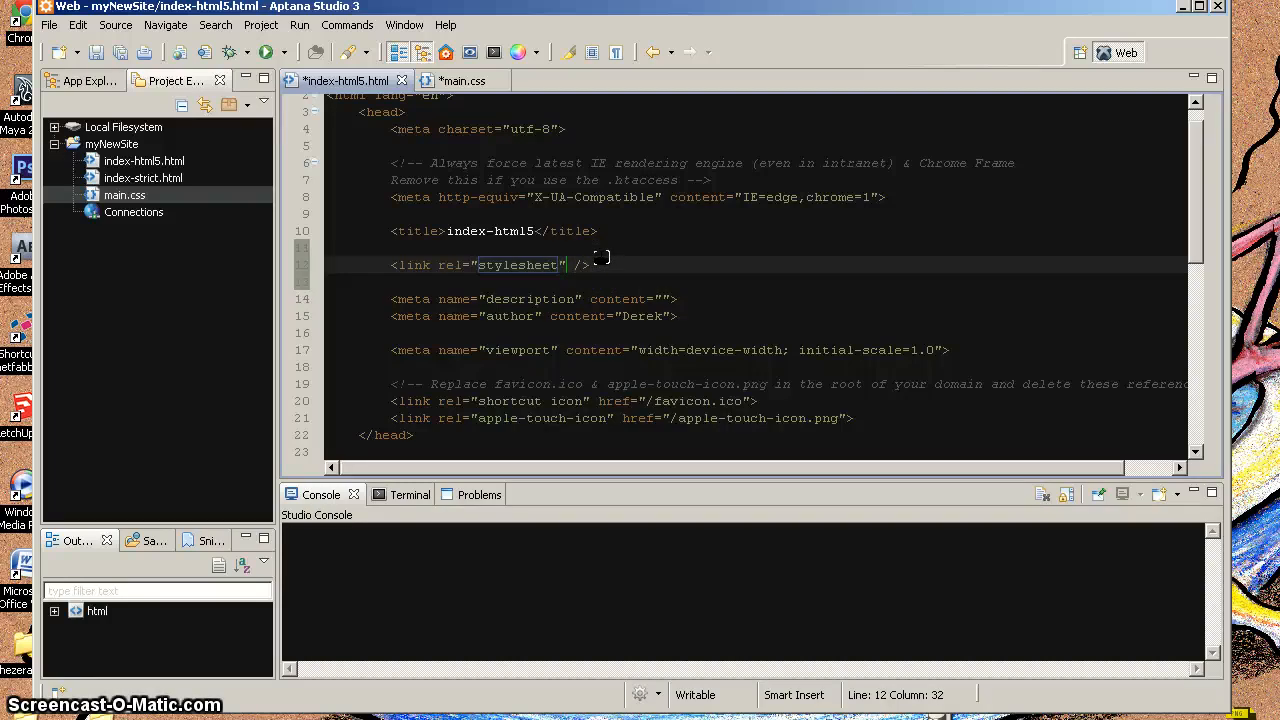
{"action": "type", "text": "type=\""}
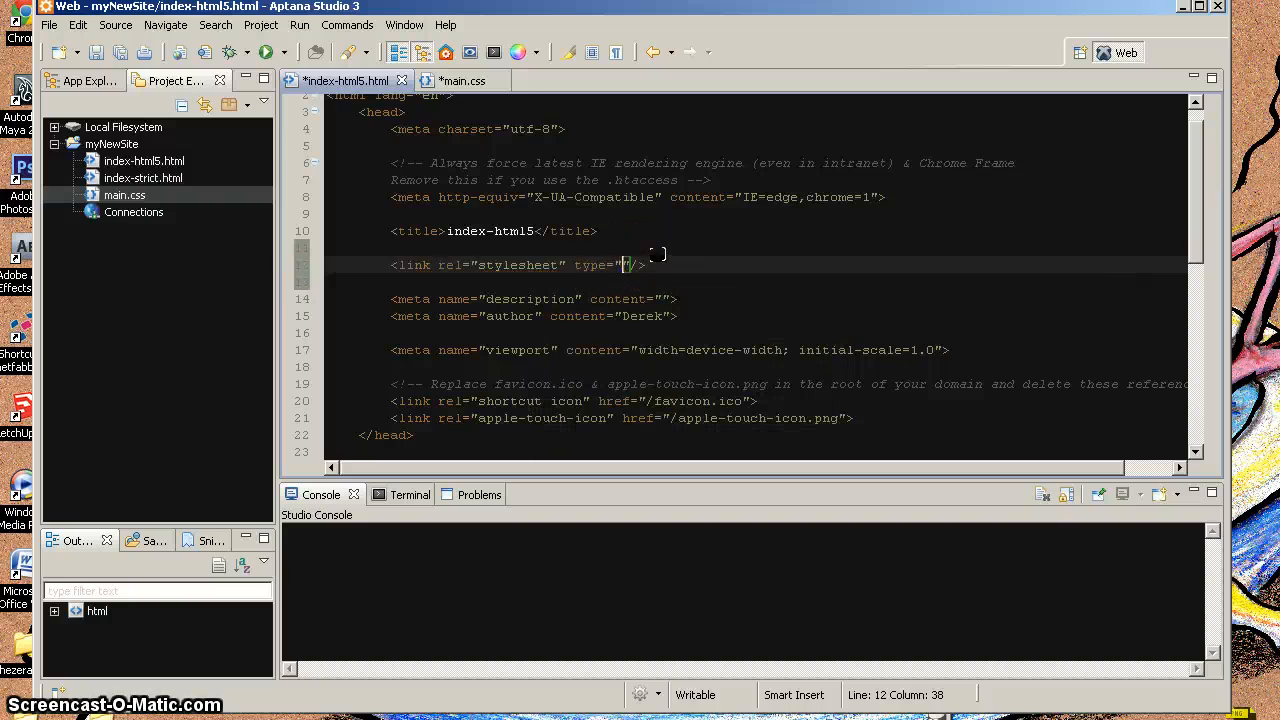
{"action": "type", "text": "text"}
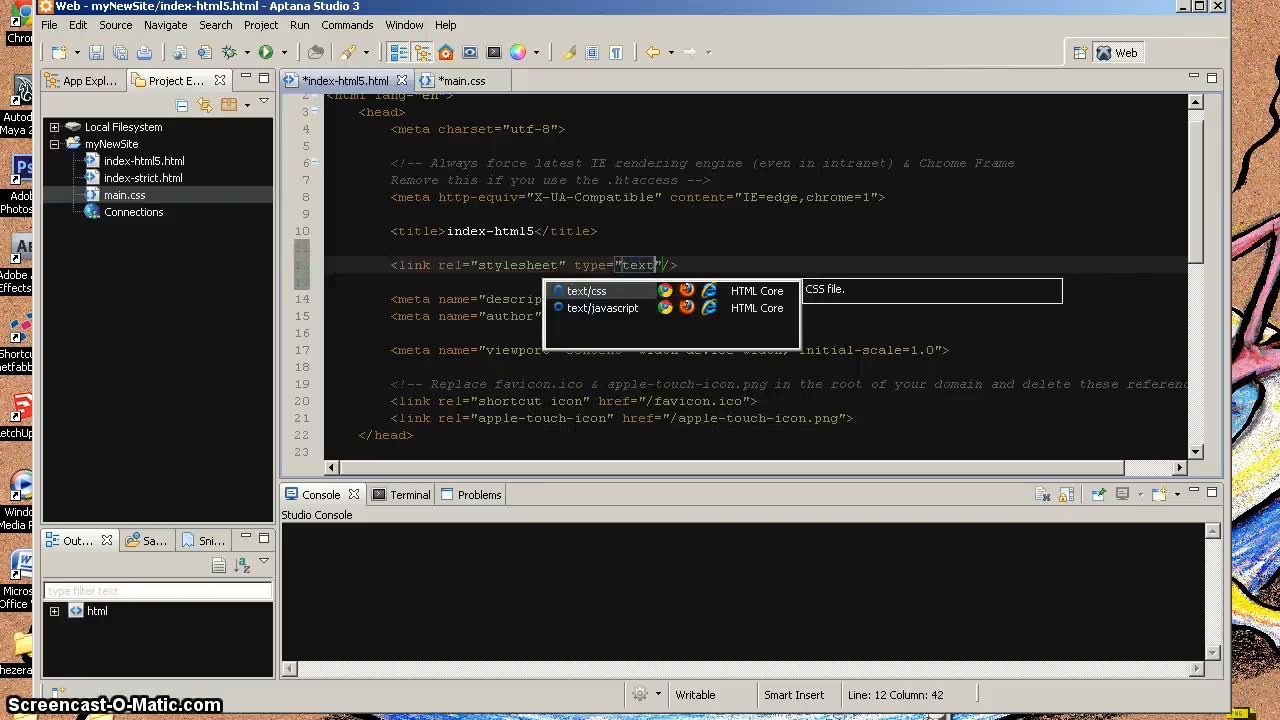
{"action": "left_click", "coordinate": [587, 291]}
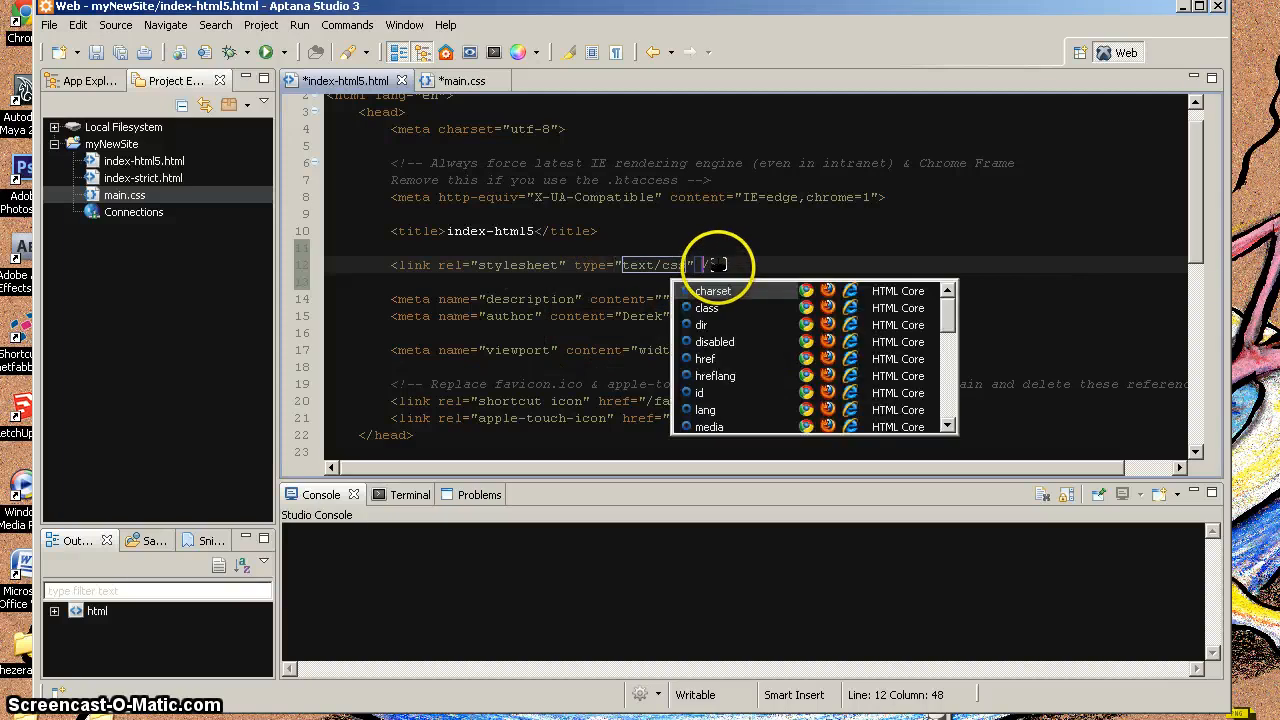
{"action": "type", "text": "href=\"main.css"}
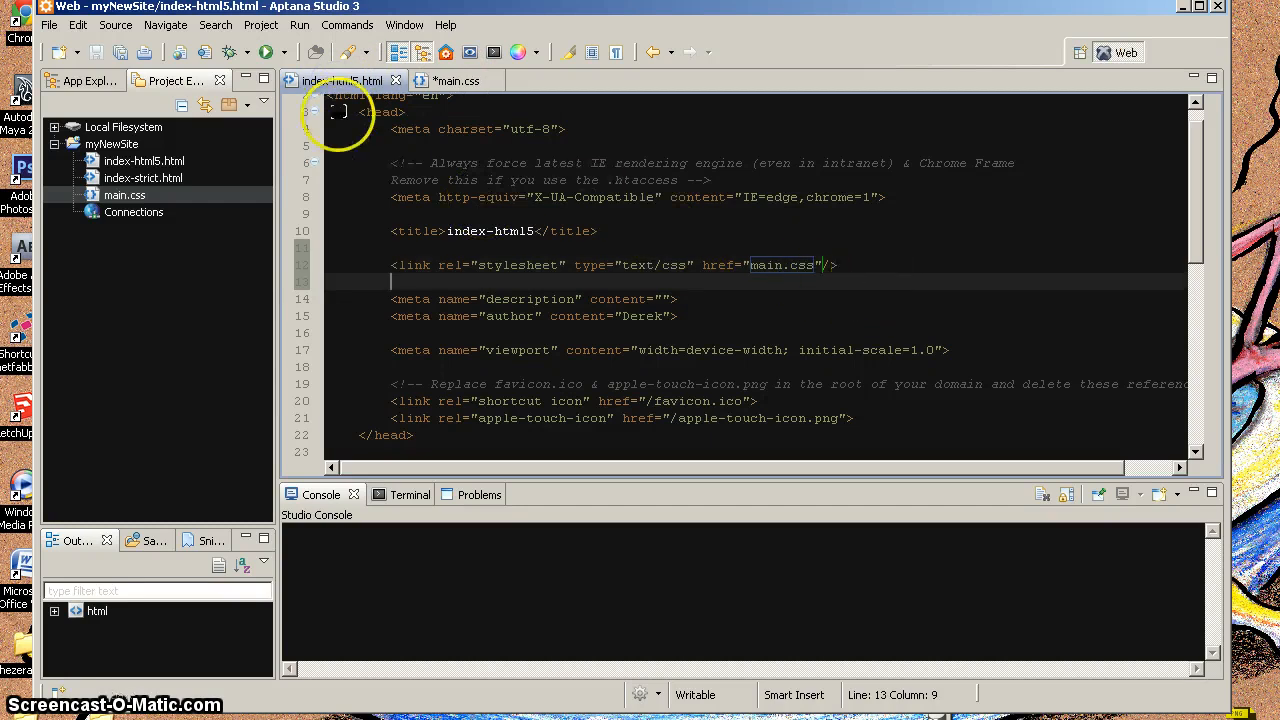
- Save main.css with Ctrl+S and go back to the index-html5.html tab
{"action": "left_click", "coordinate": [455, 80]}
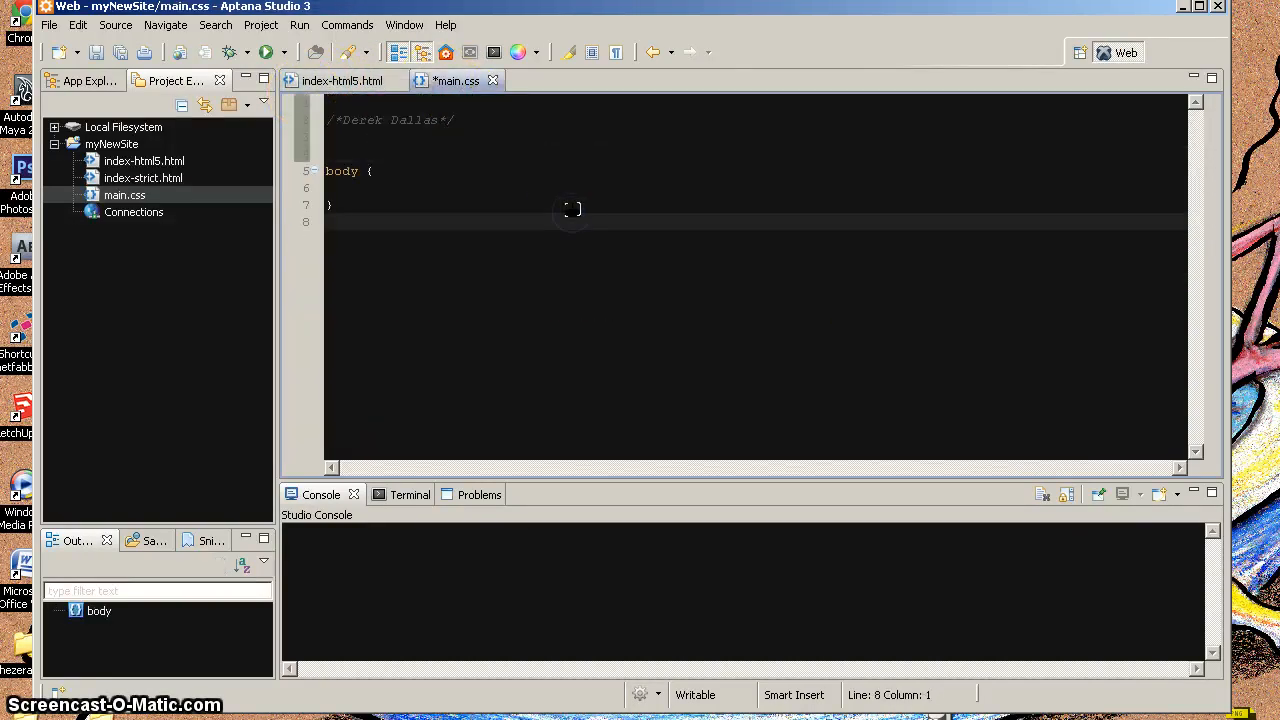
{"action": "key", "text": "ctrl+s"}
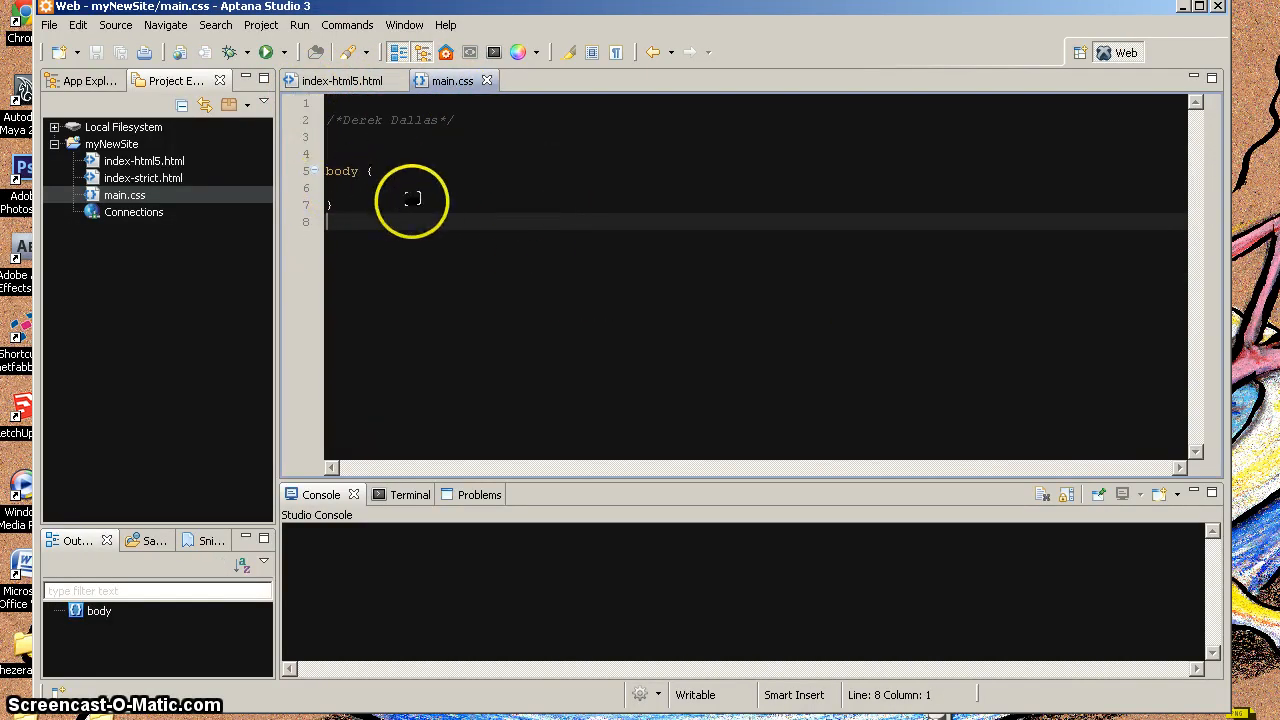
{"action": "left_click", "coordinate": [342, 80]}
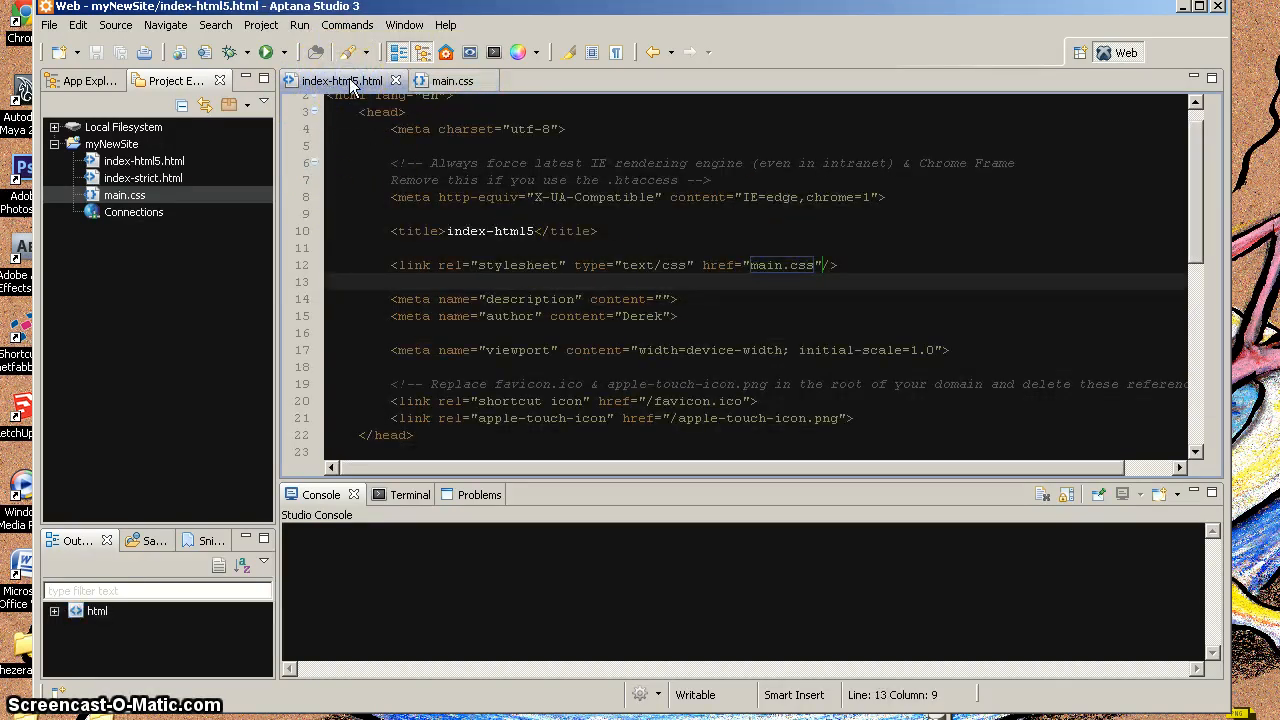
{"action": "mouse_move", "coordinate": [343, 81]}
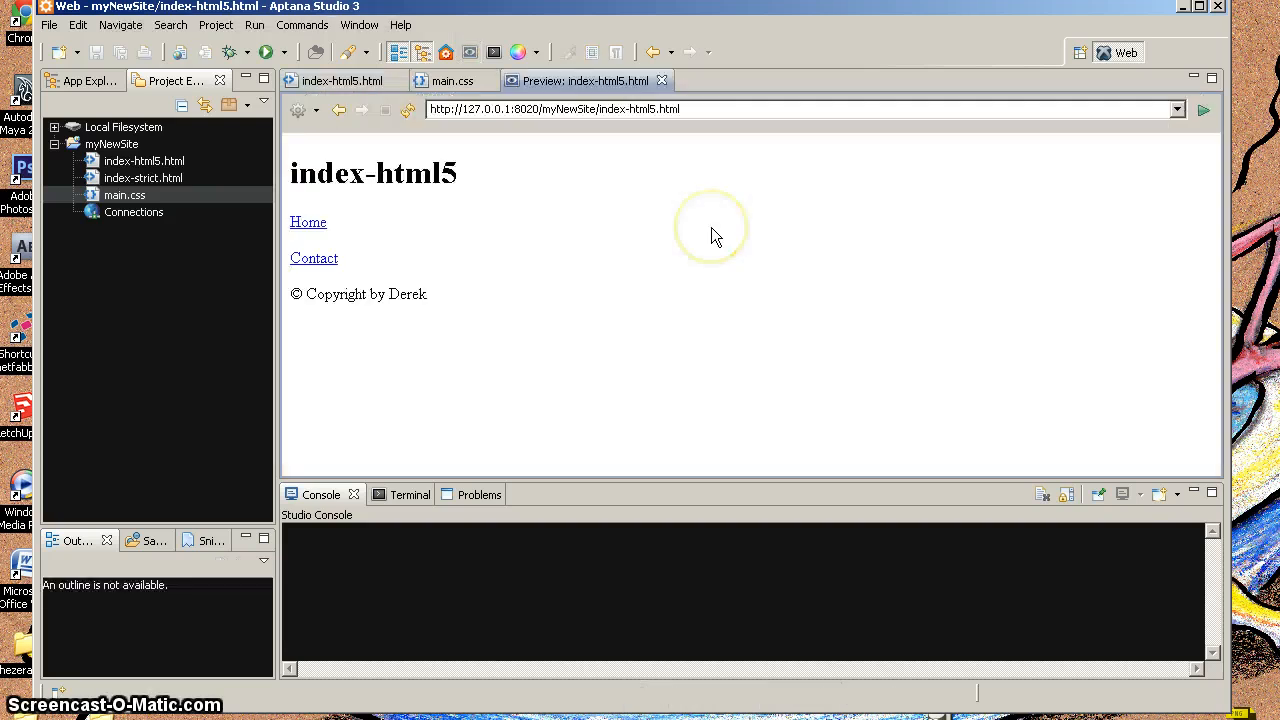
{"action": "mouse_move", "coordinate": [715, 283]}
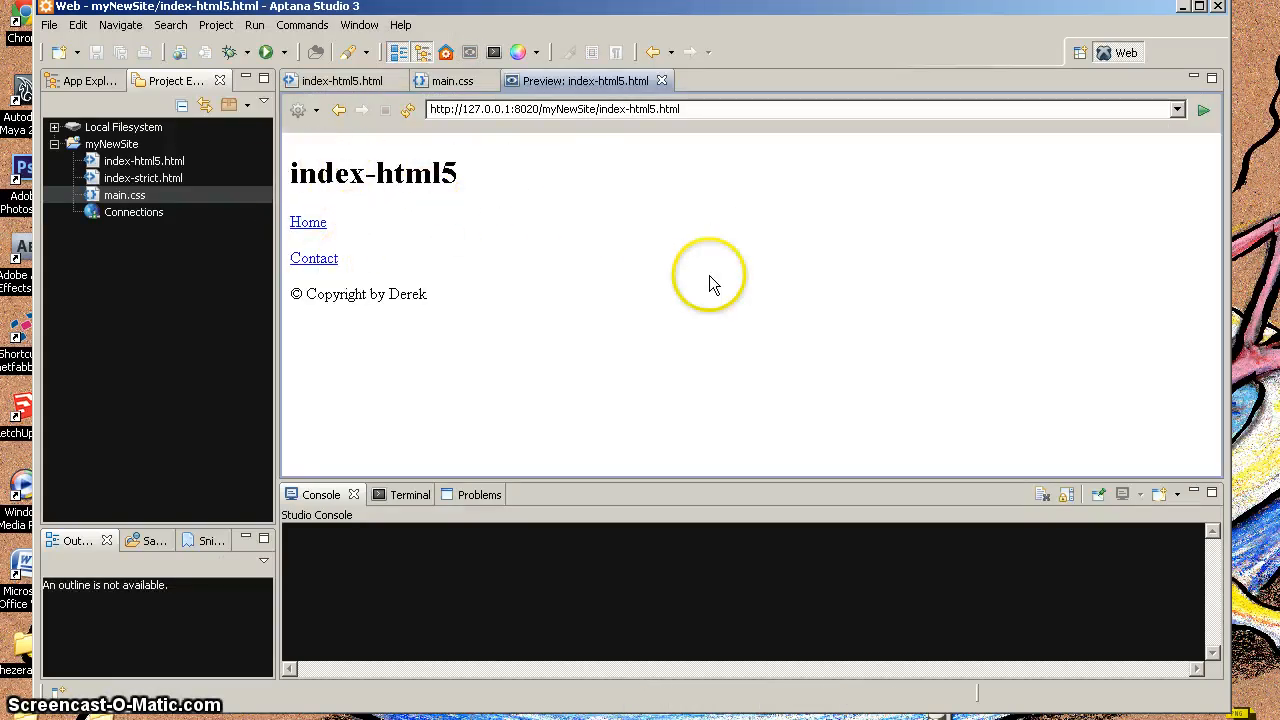